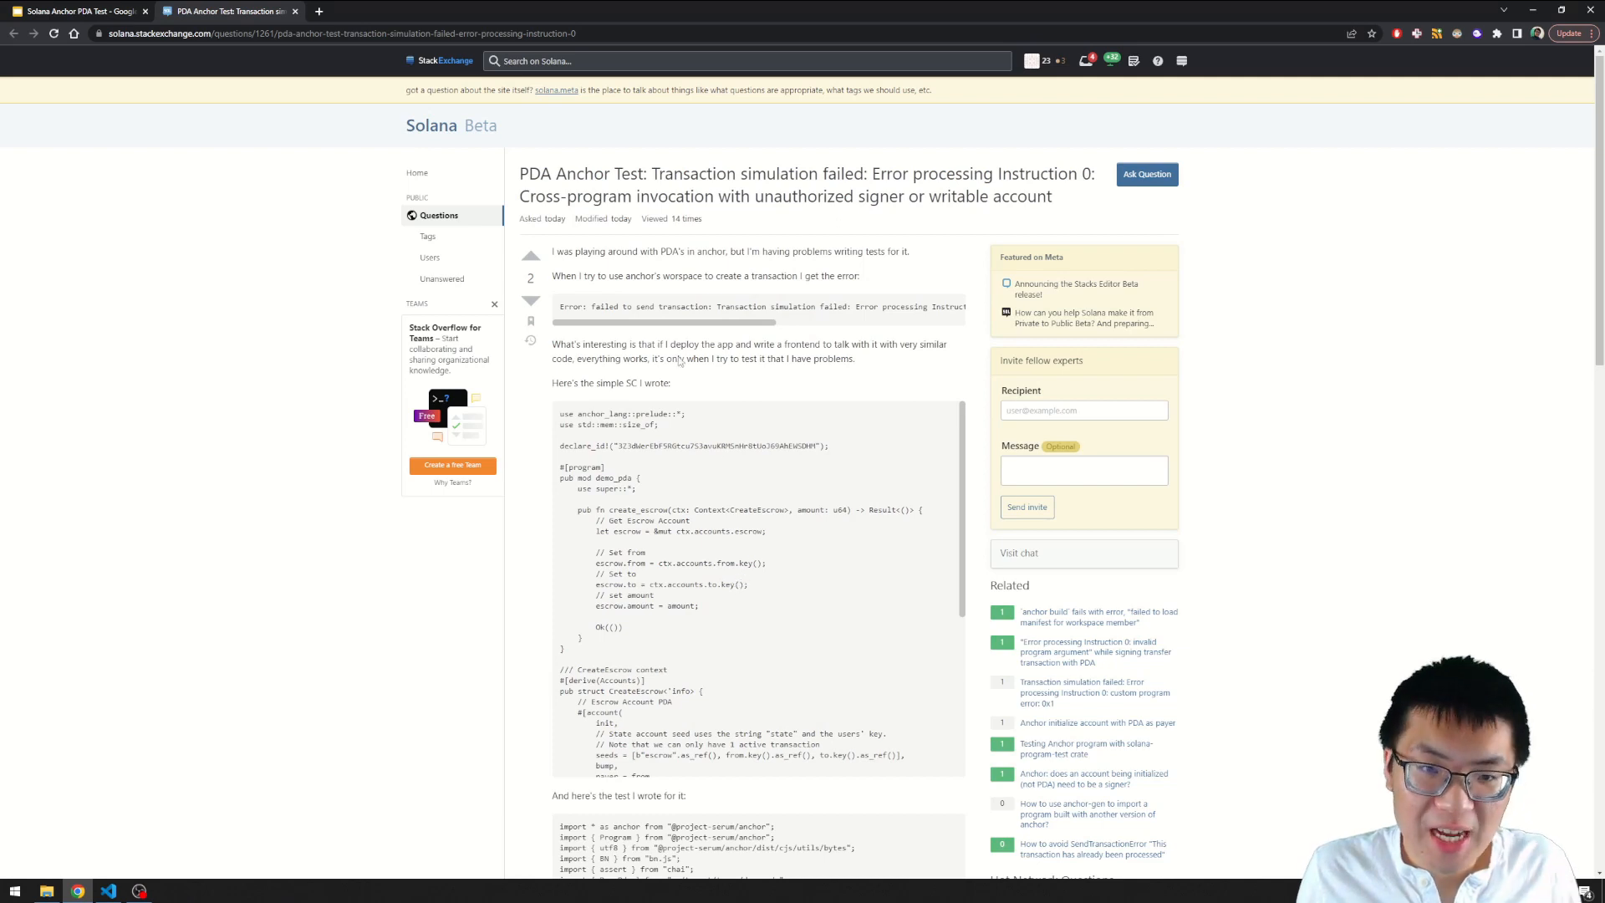
{"action": "mouse_move", "coordinate": [589, 261]}
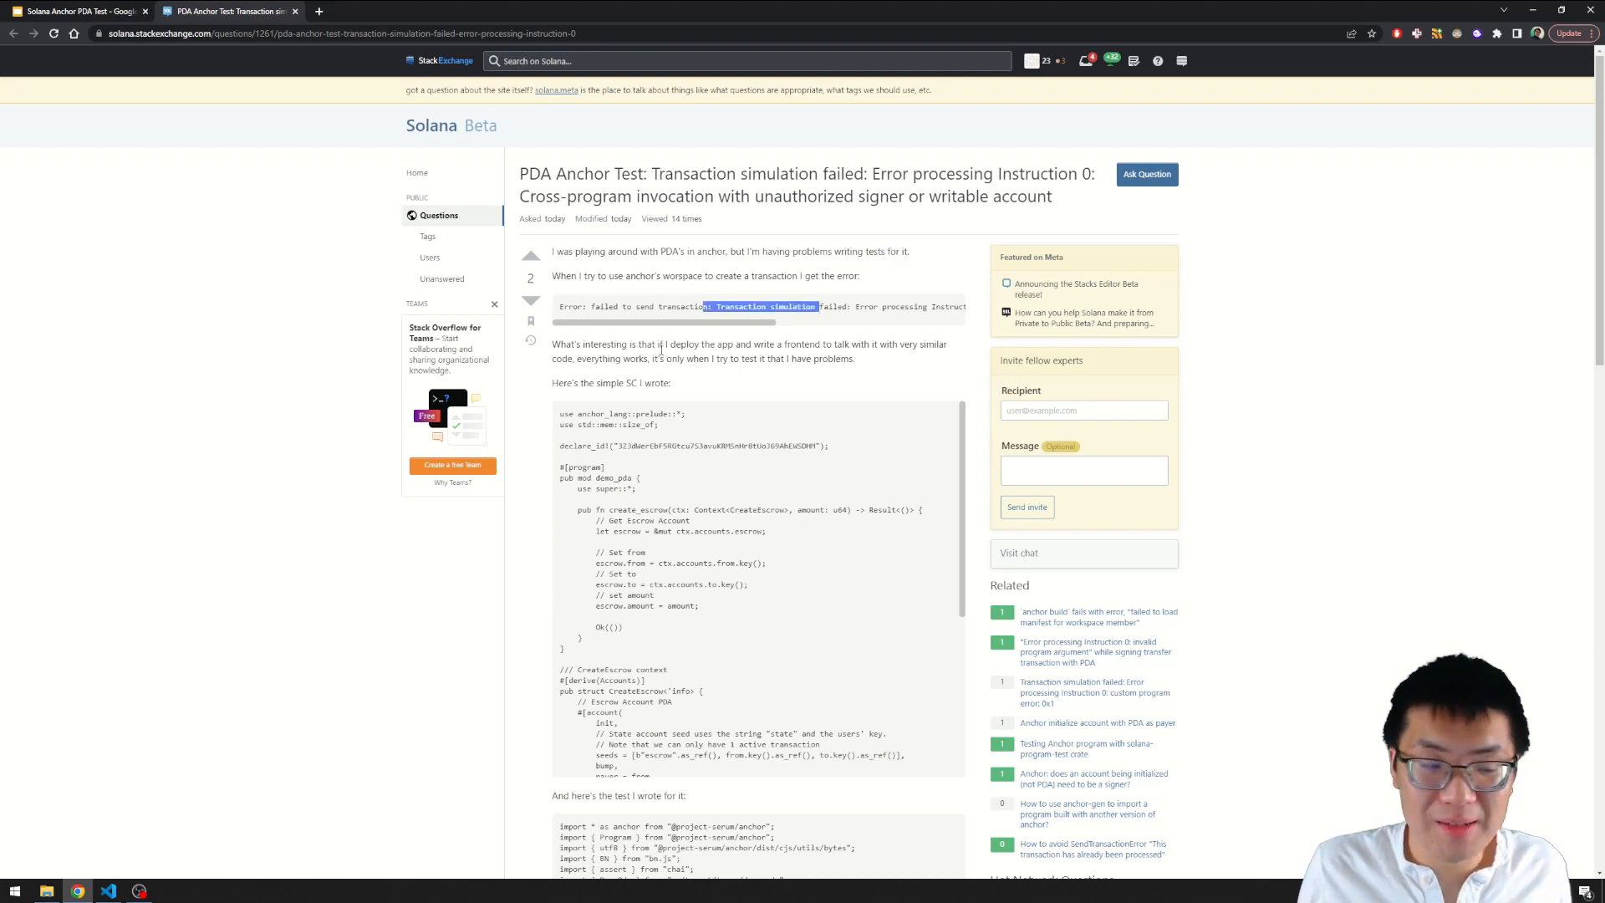
Highlight the transaction simulation error, then scroll down to the answers about mismatched PDA seeds.
{"action": "left_click_drag", "start_coordinate": [660, 344], "coordinate": [751, 343]}
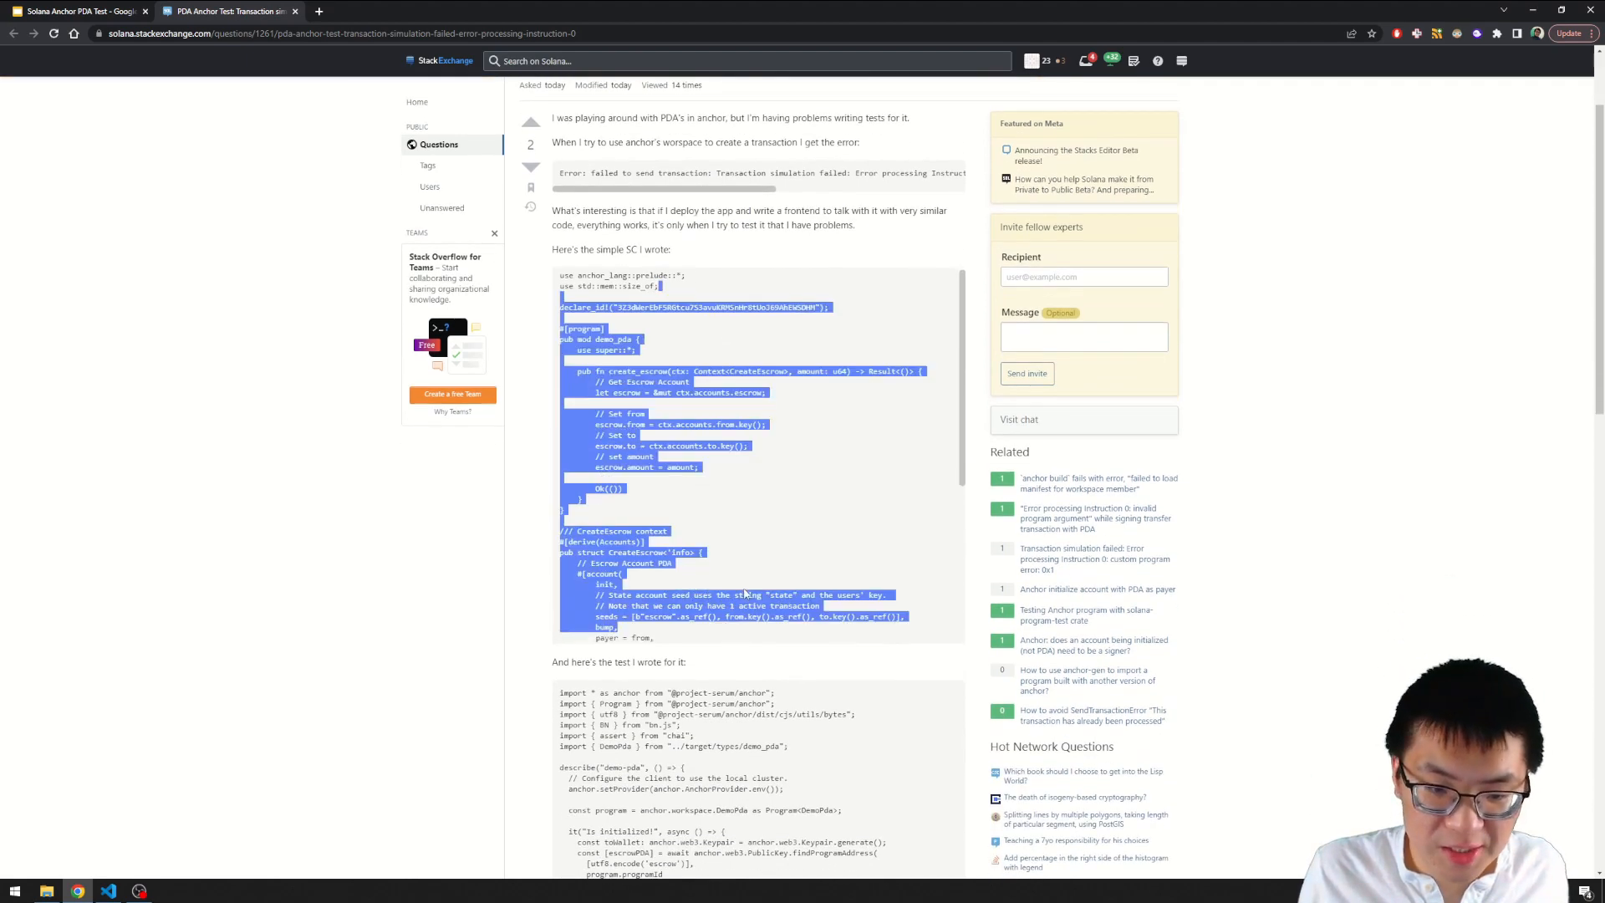
{"action": "scroll", "scroll_direction": "down", "scroll_amount": 3}
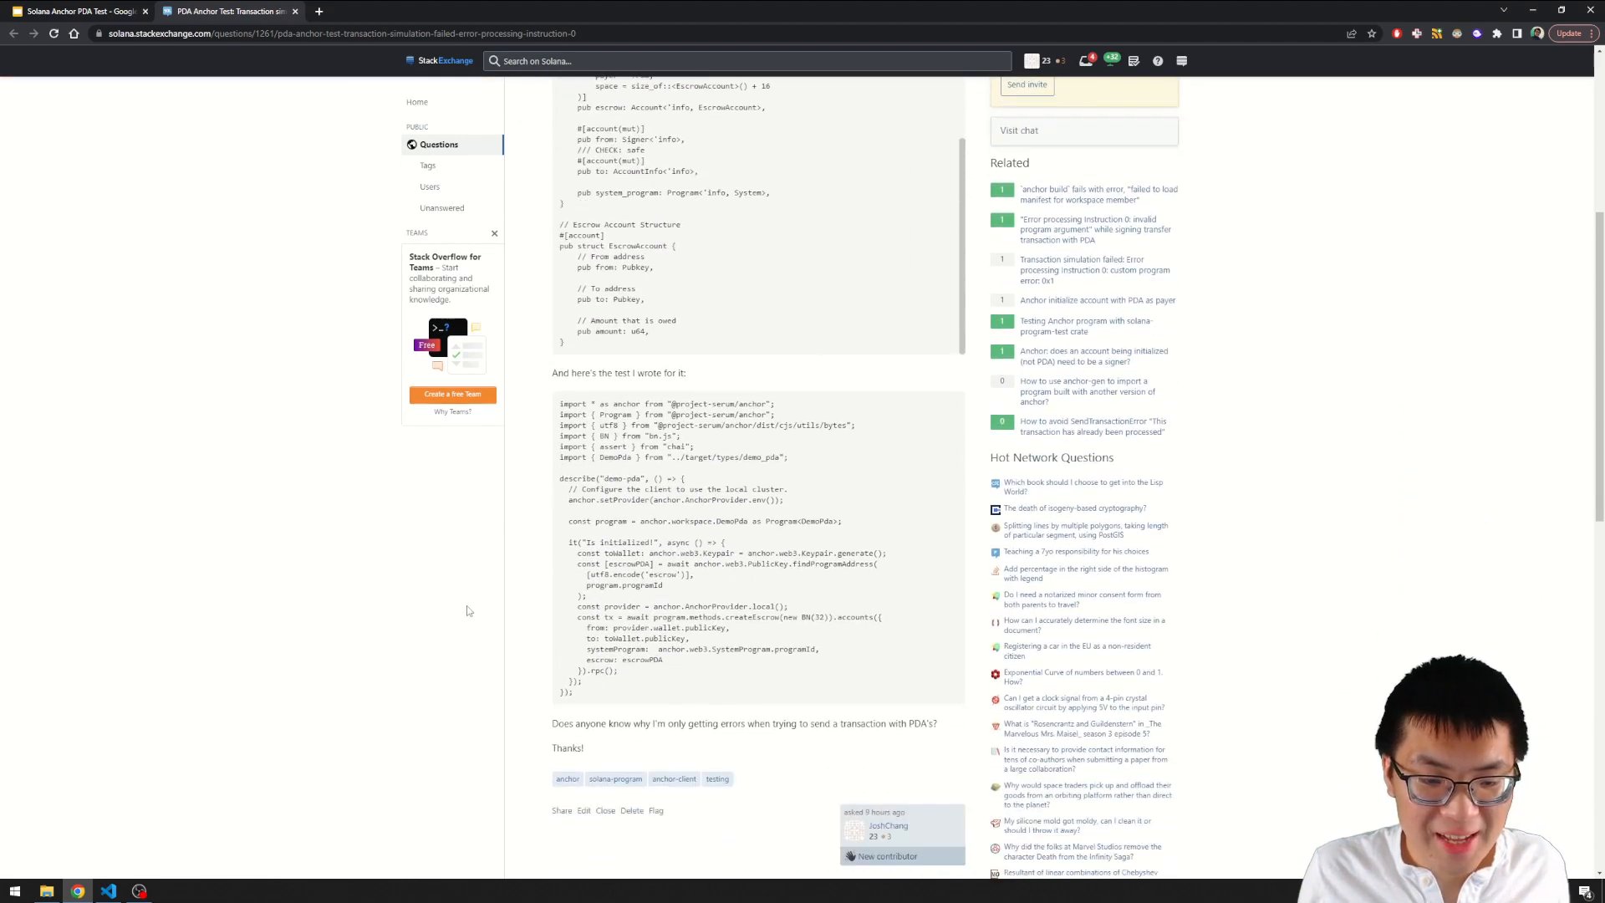
{"action": "scroll", "scroll_direction": "down", "scroll_amount": 3}
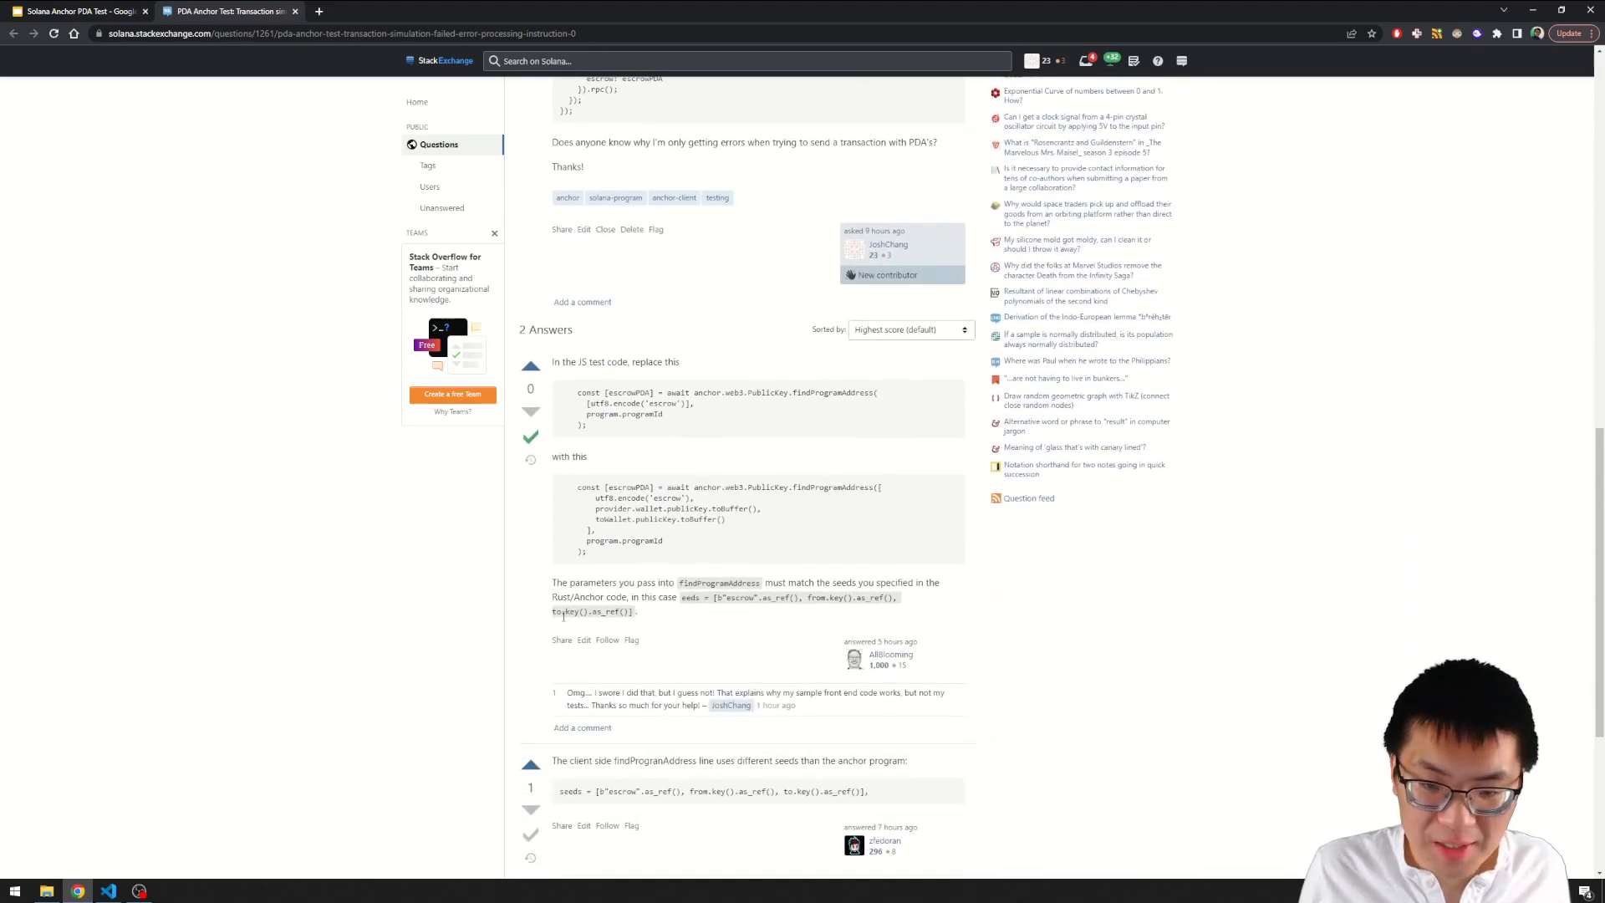
{"action": "scroll", "scroll_direction": "down", "scroll_amount": 3}
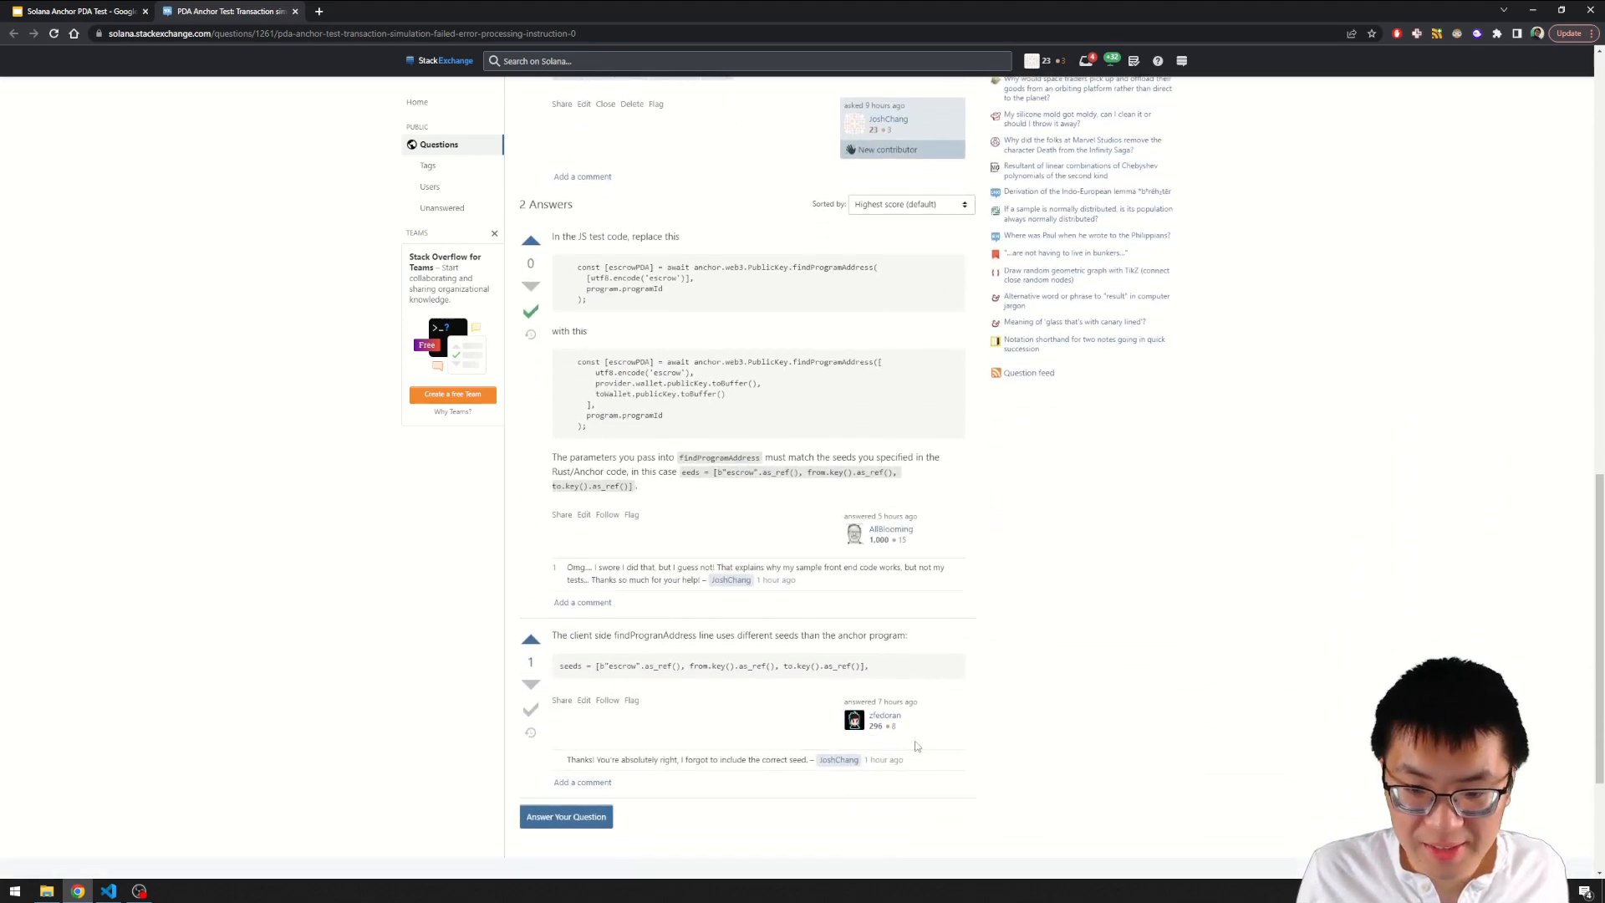
{"action": "mouse_move", "coordinate": [1109, 640]}
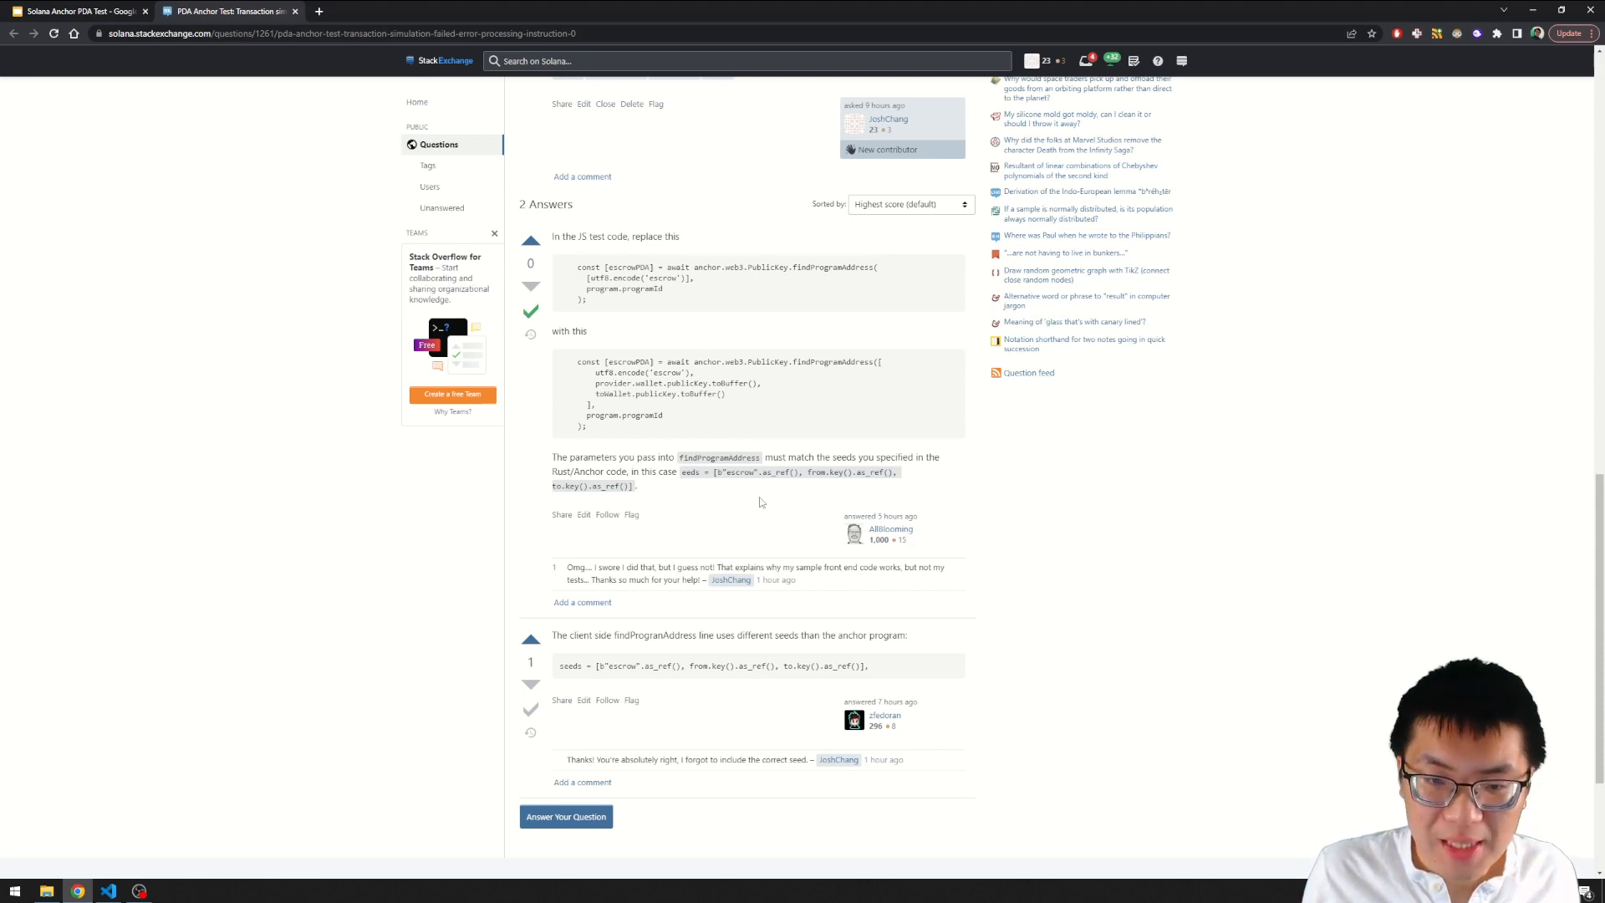
{"action": "mouse_move", "coordinate": [739, 383]}
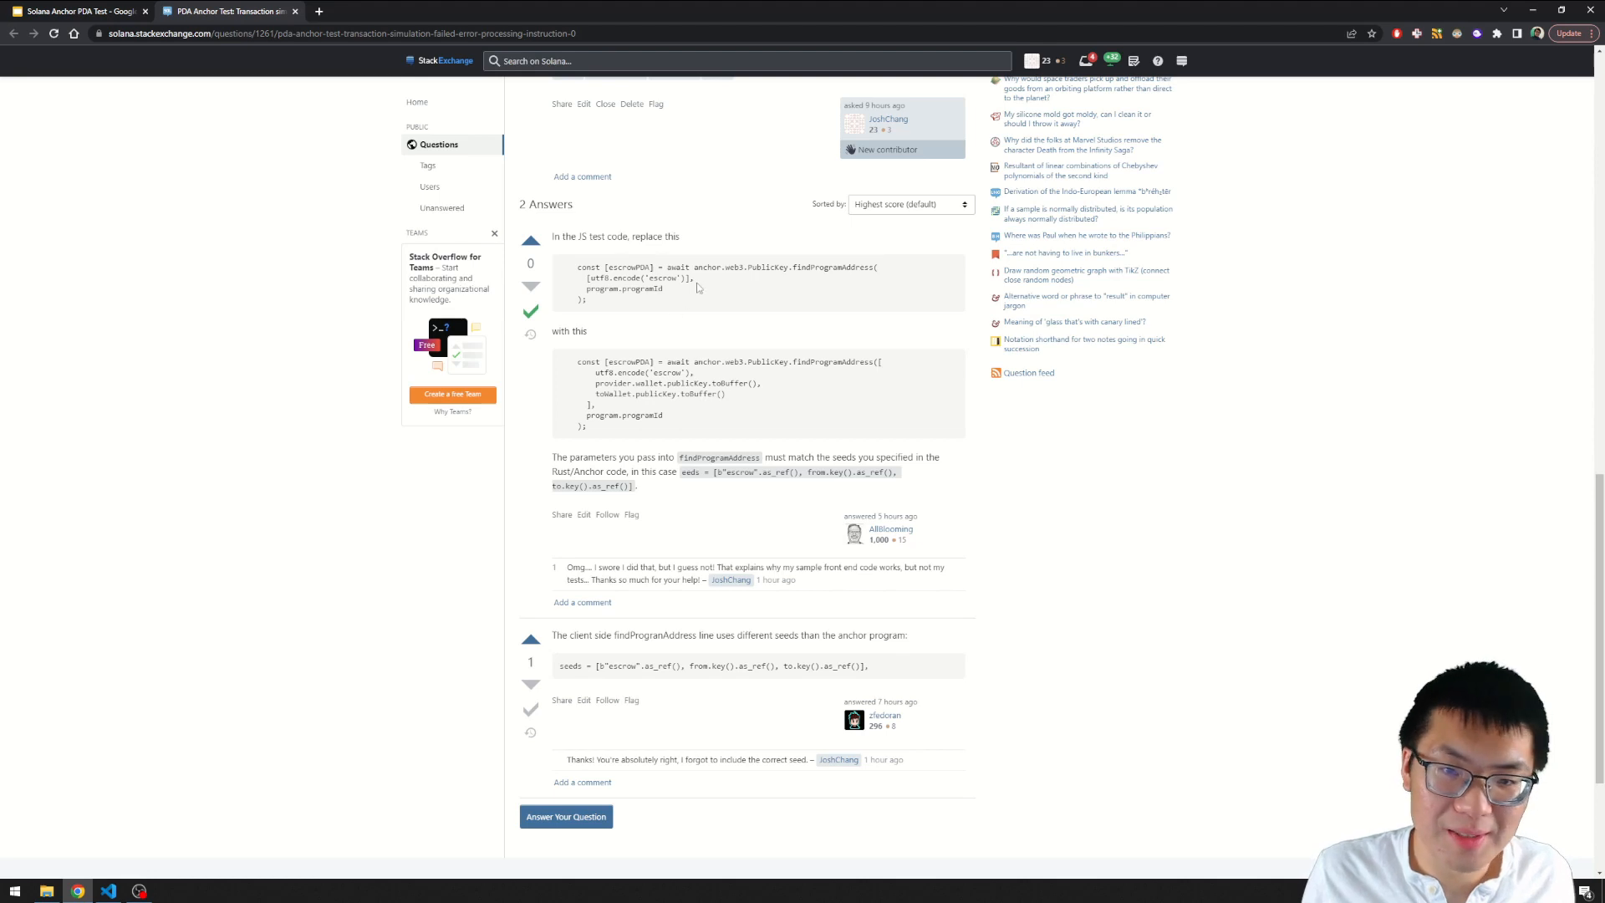
{"action": "double_click", "coordinate": [620, 266]}
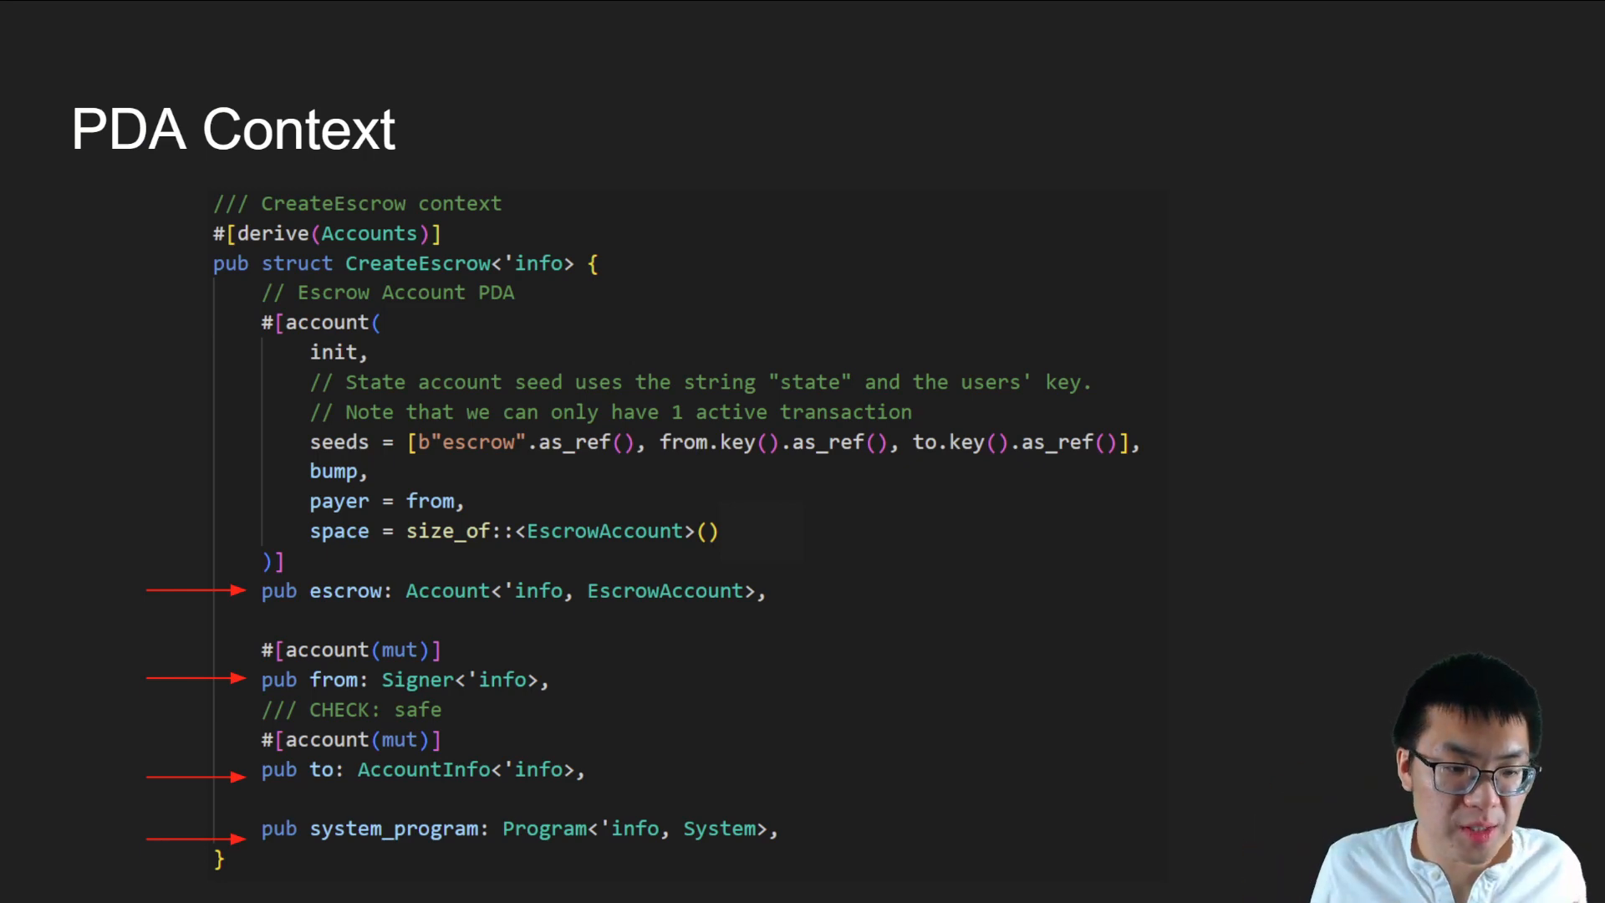
{"action": "mouse_move", "coordinate": [391, 610]}
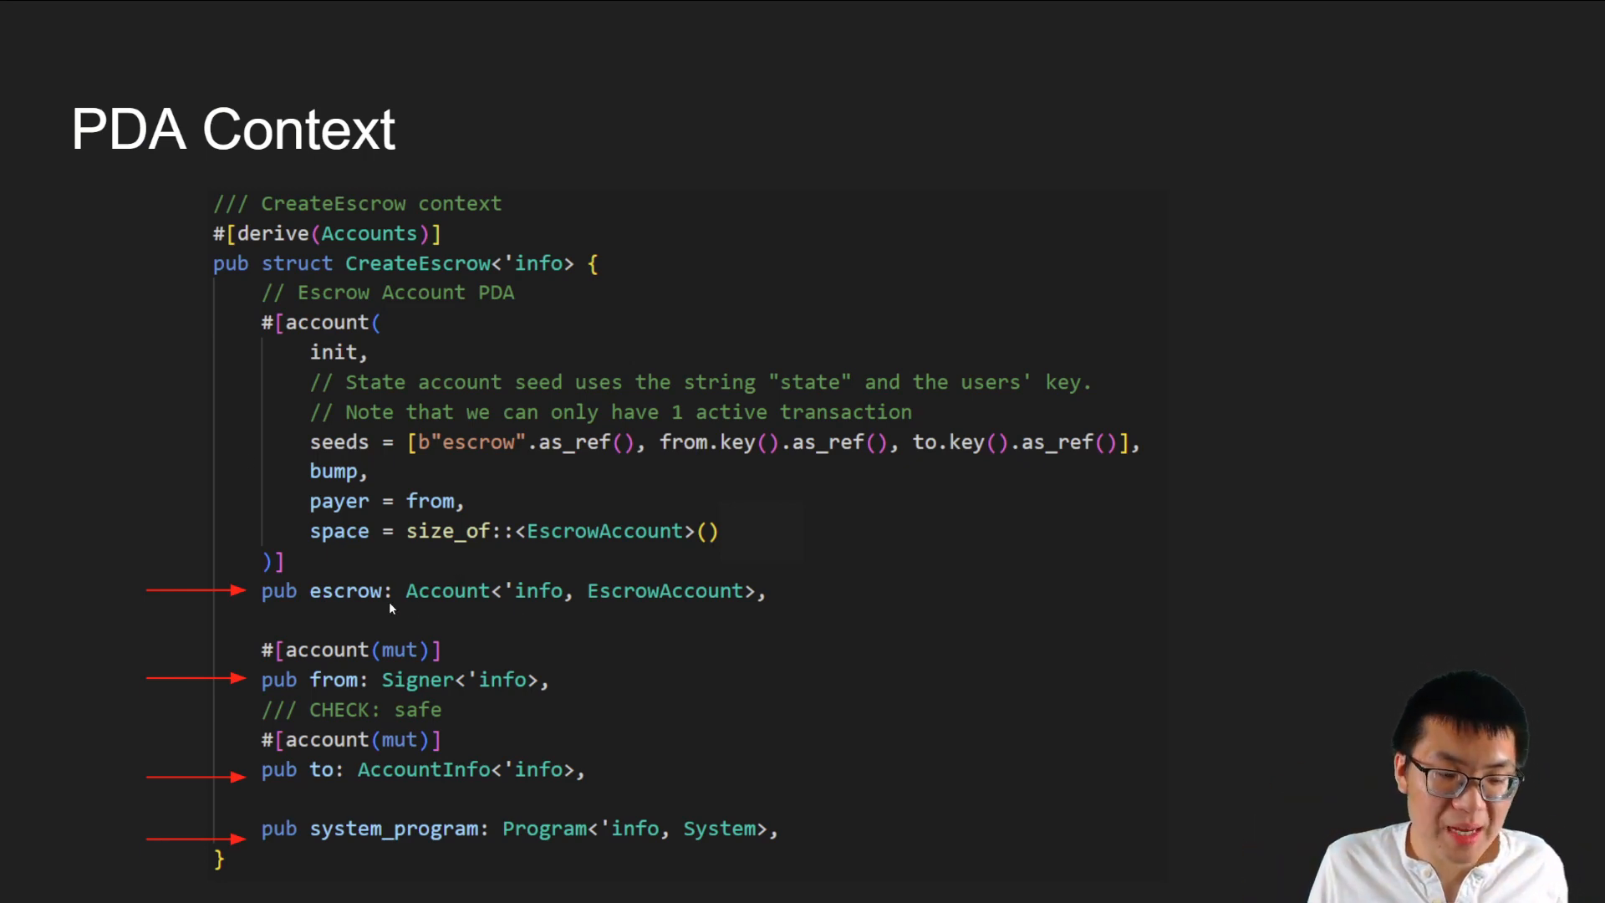
{"action": "mouse_move", "coordinate": [531, 614]}
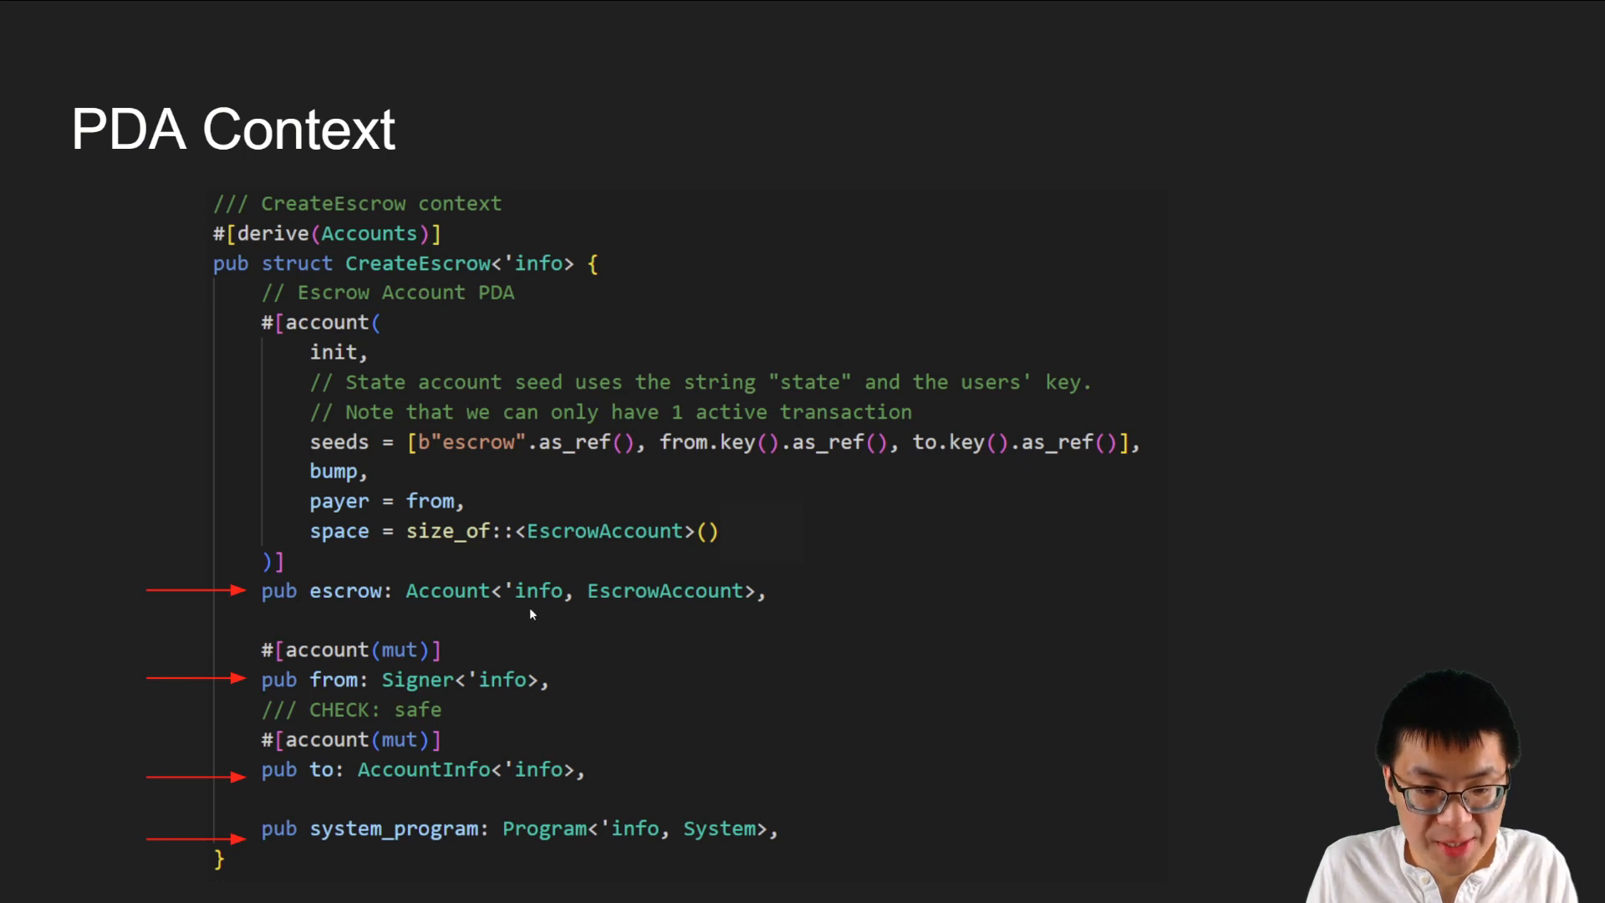
{"action": "mouse_move", "coordinate": [342, 693]}
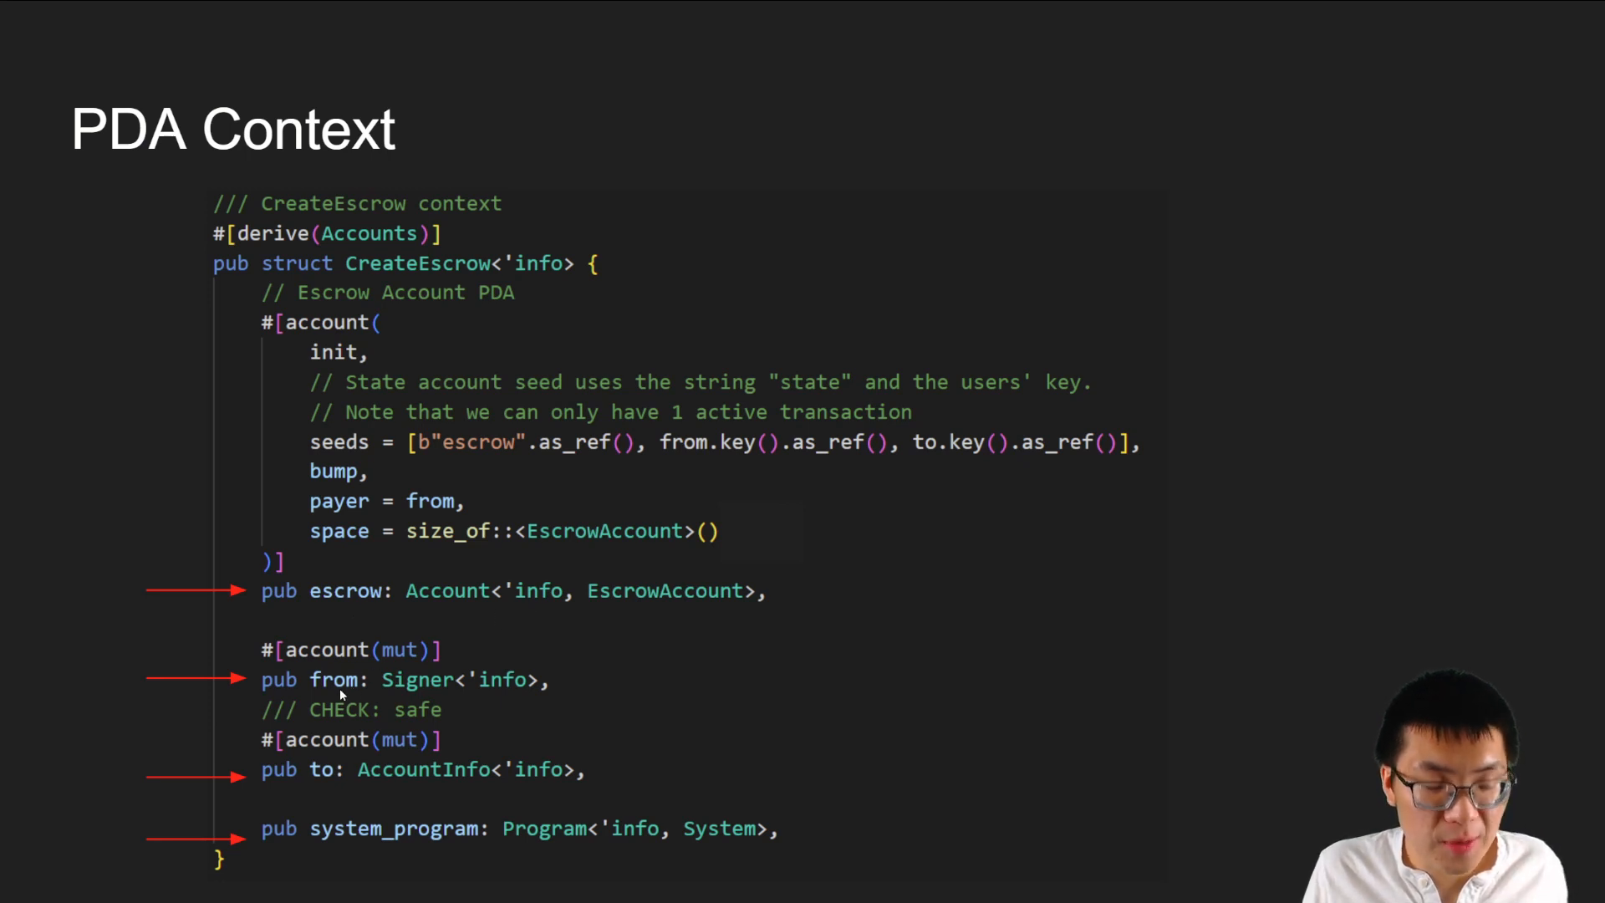
{"action": "mouse_move", "coordinate": [414, 808]}
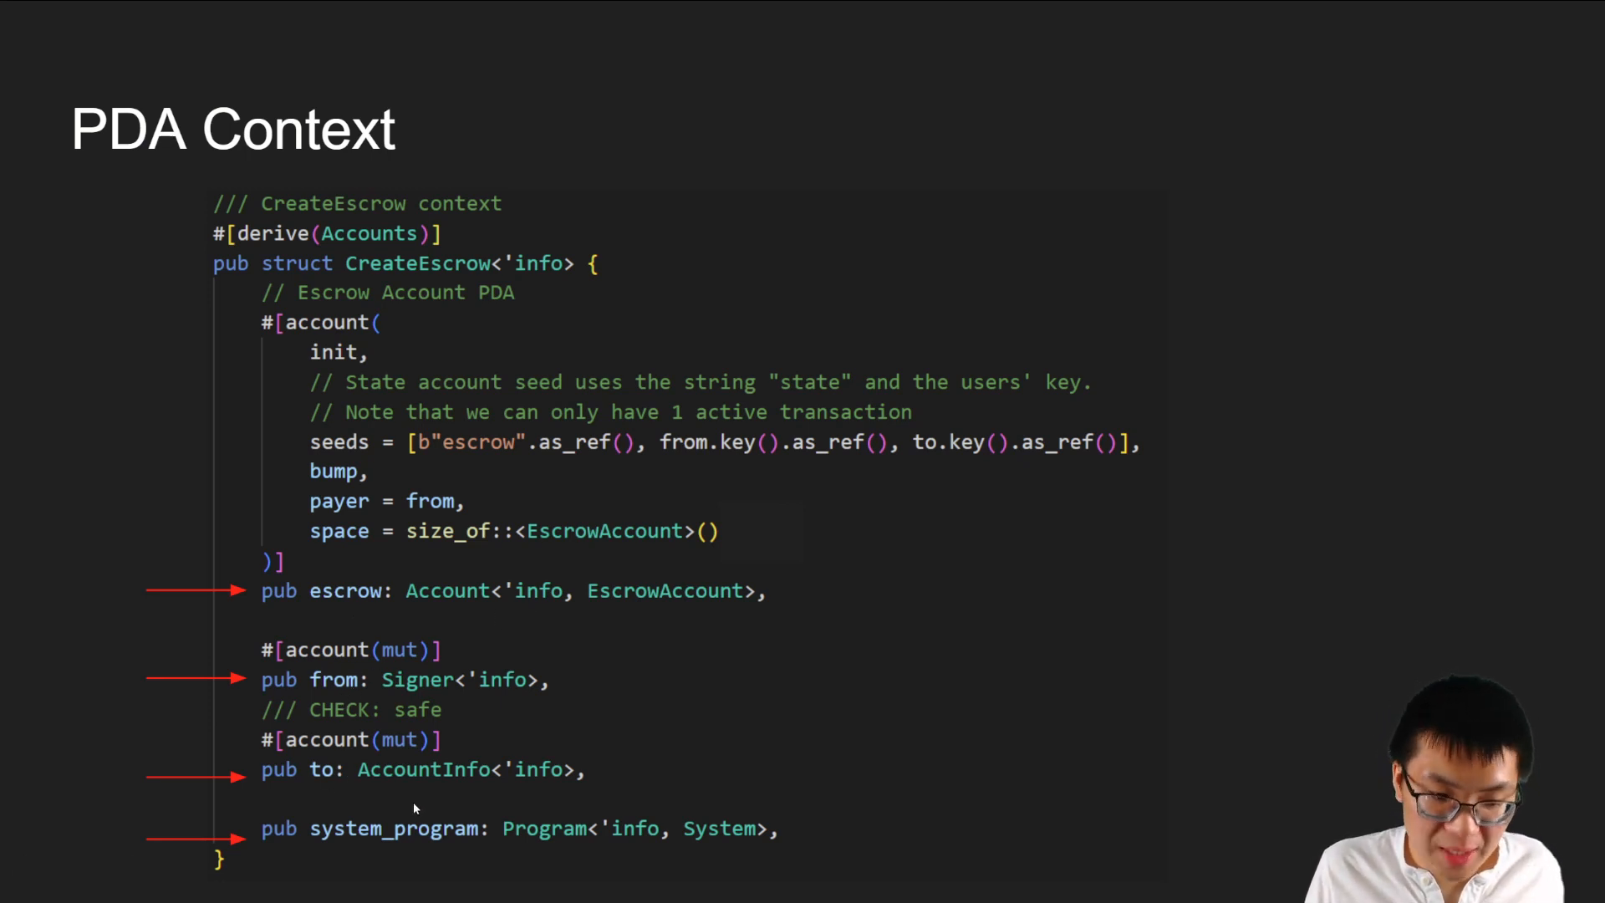
{"action": "mouse_move", "coordinate": [365, 616]}
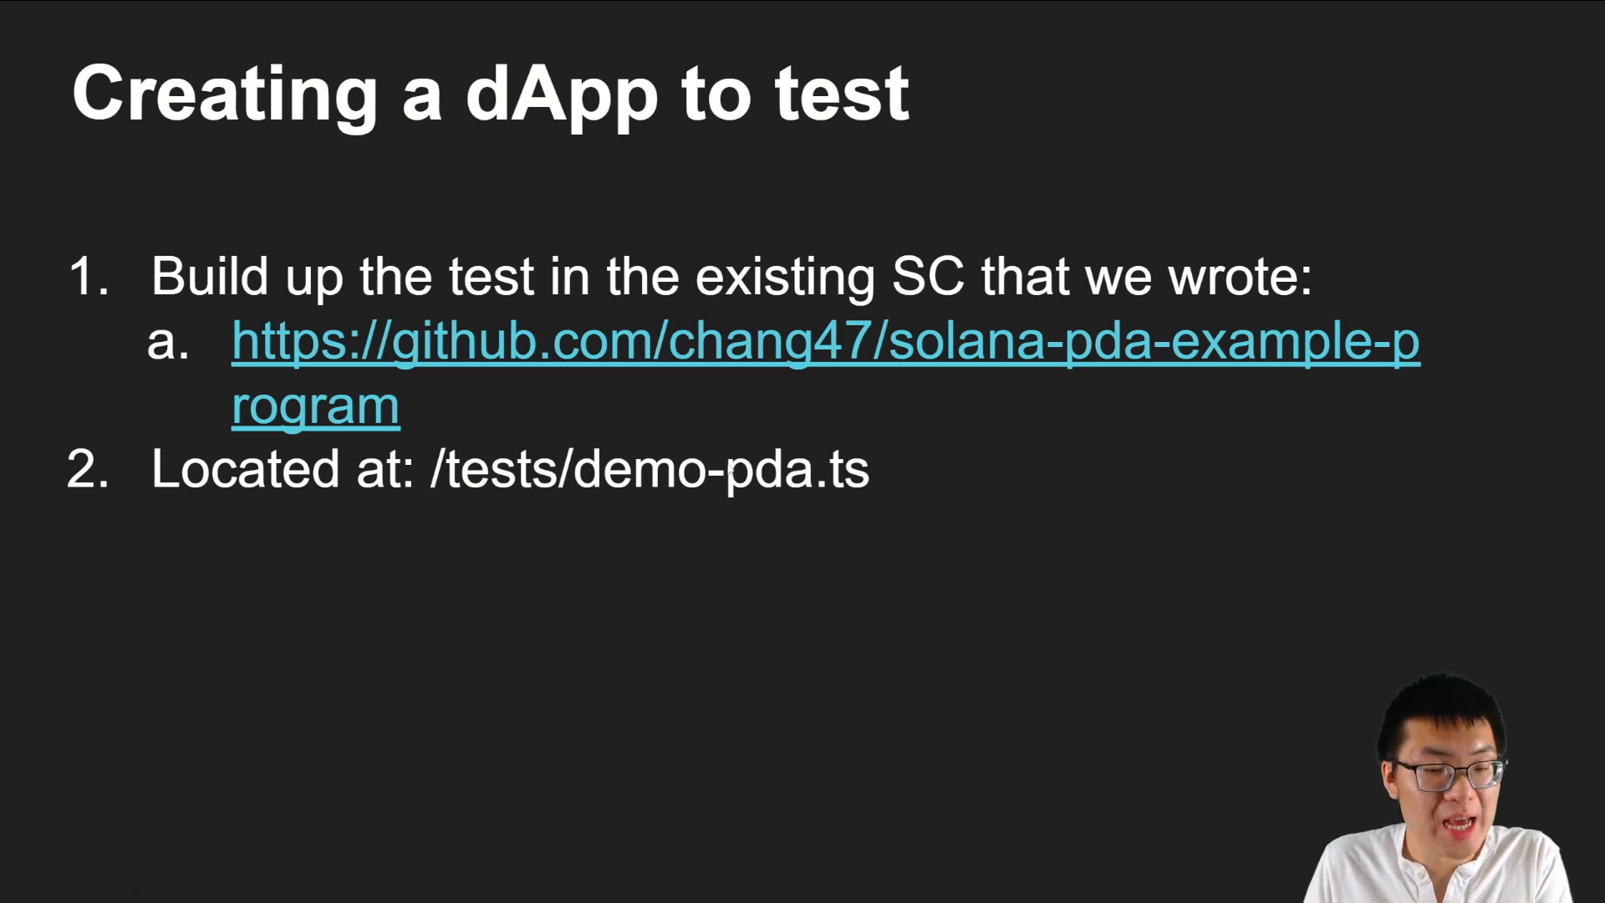
{"action": "mouse_move", "coordinate": [440, 348]}
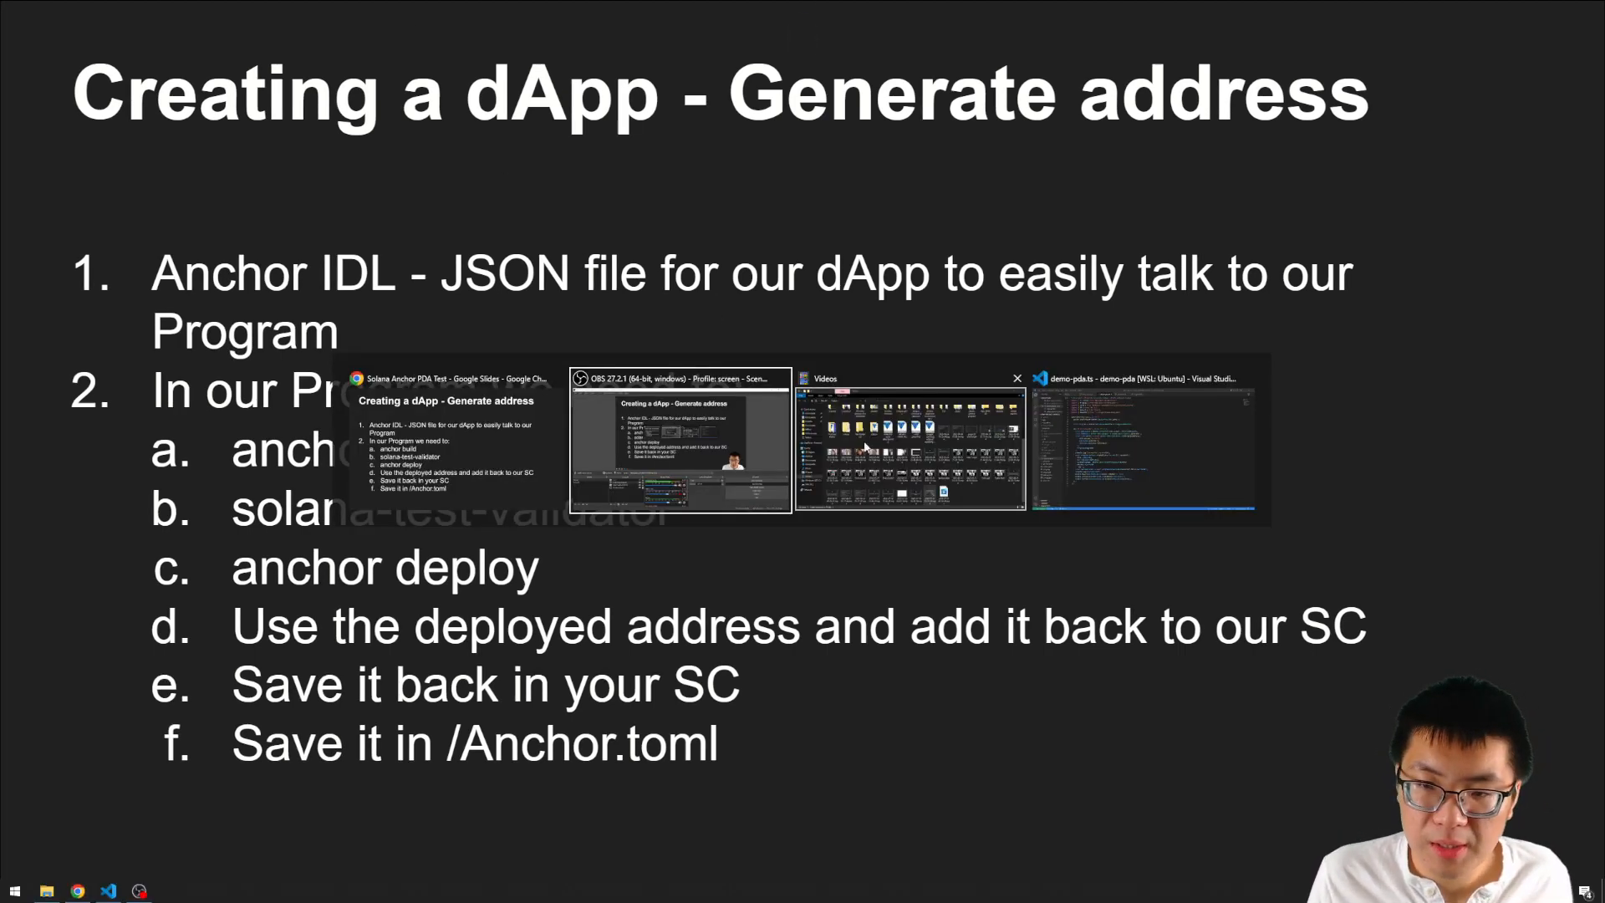
Switch to the demo-pda project and launch solana-test-validator in the terminal.
{"action": "left_click", "coordinate": [1151, 453]}
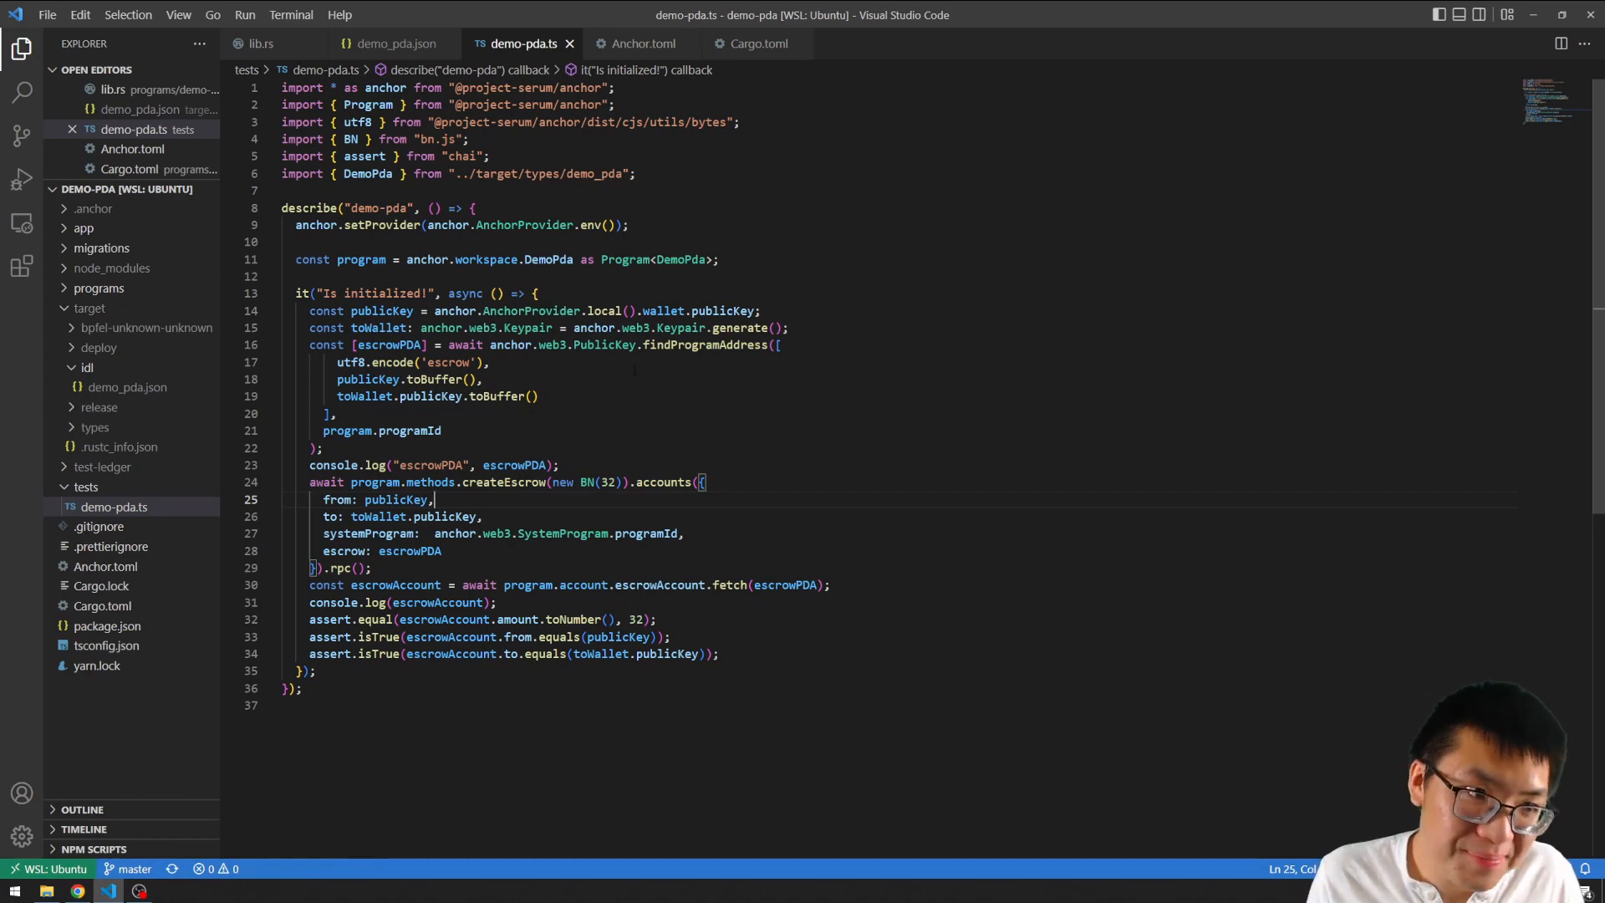
{"action": "mouse_move", "coordinate": [332, 603]}
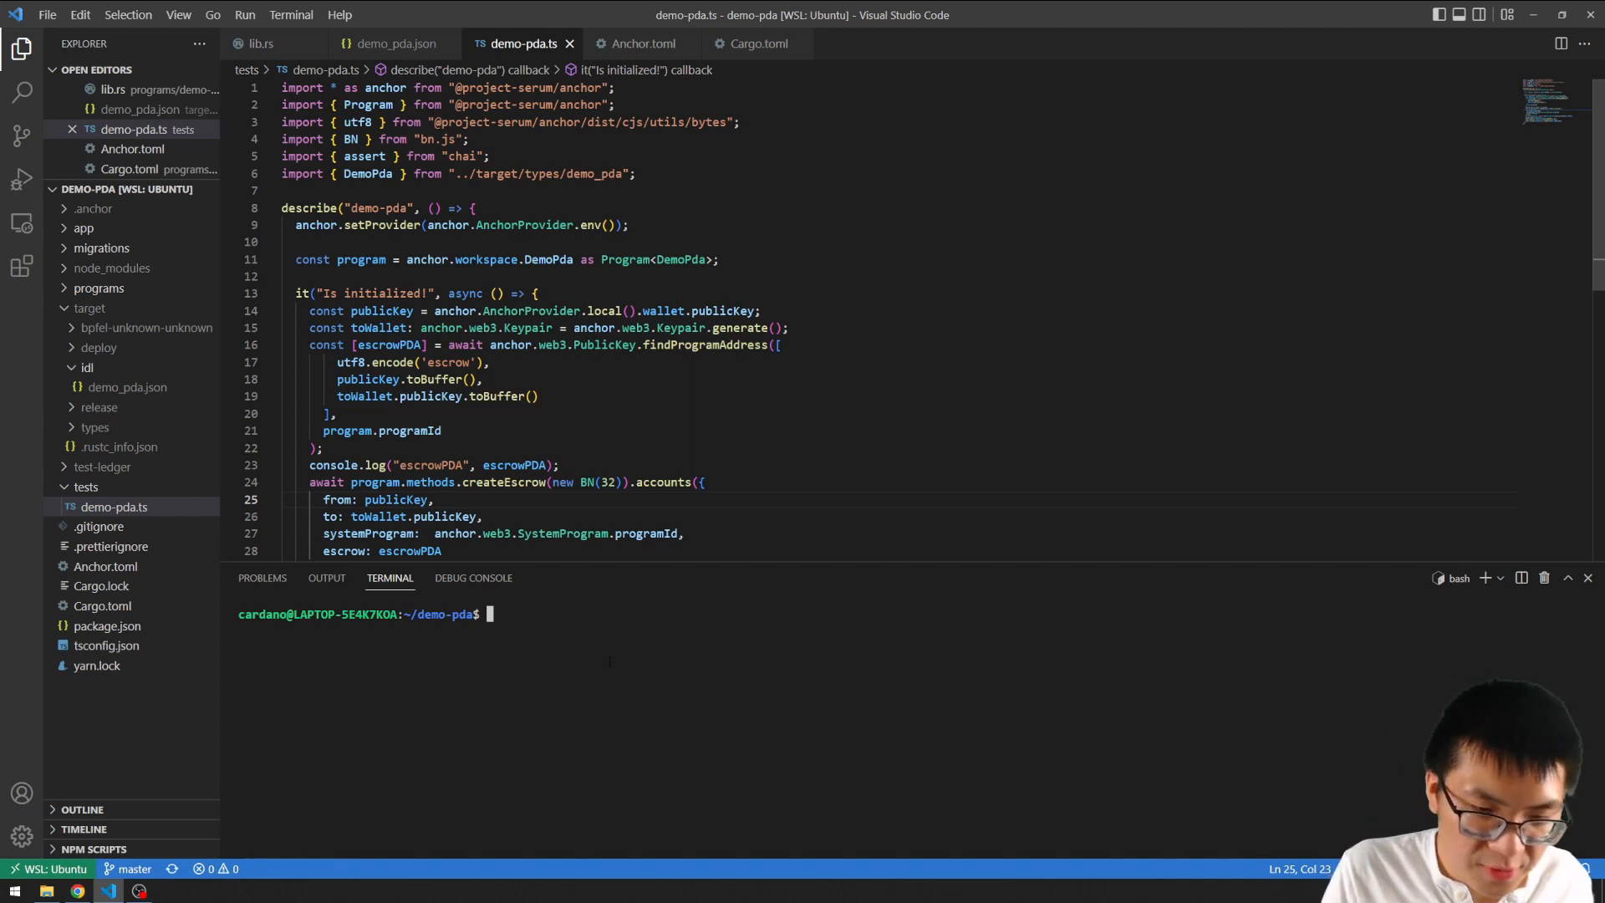
{"action": "type", "text": "solana-test-valid"}
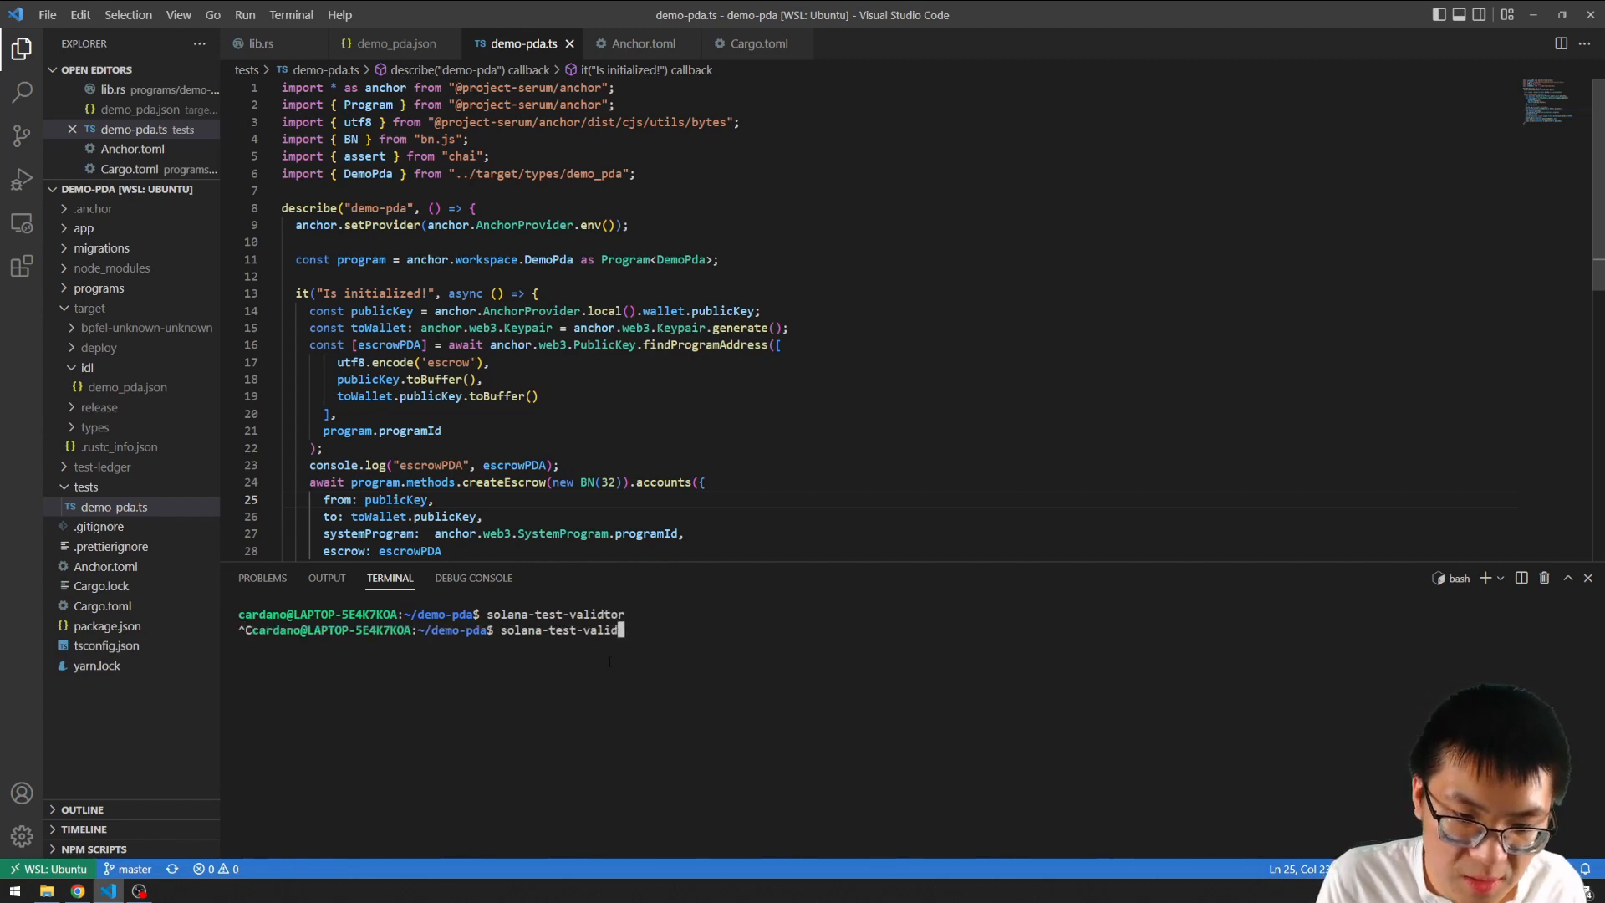
{"action": "key", "text": "Enter"}
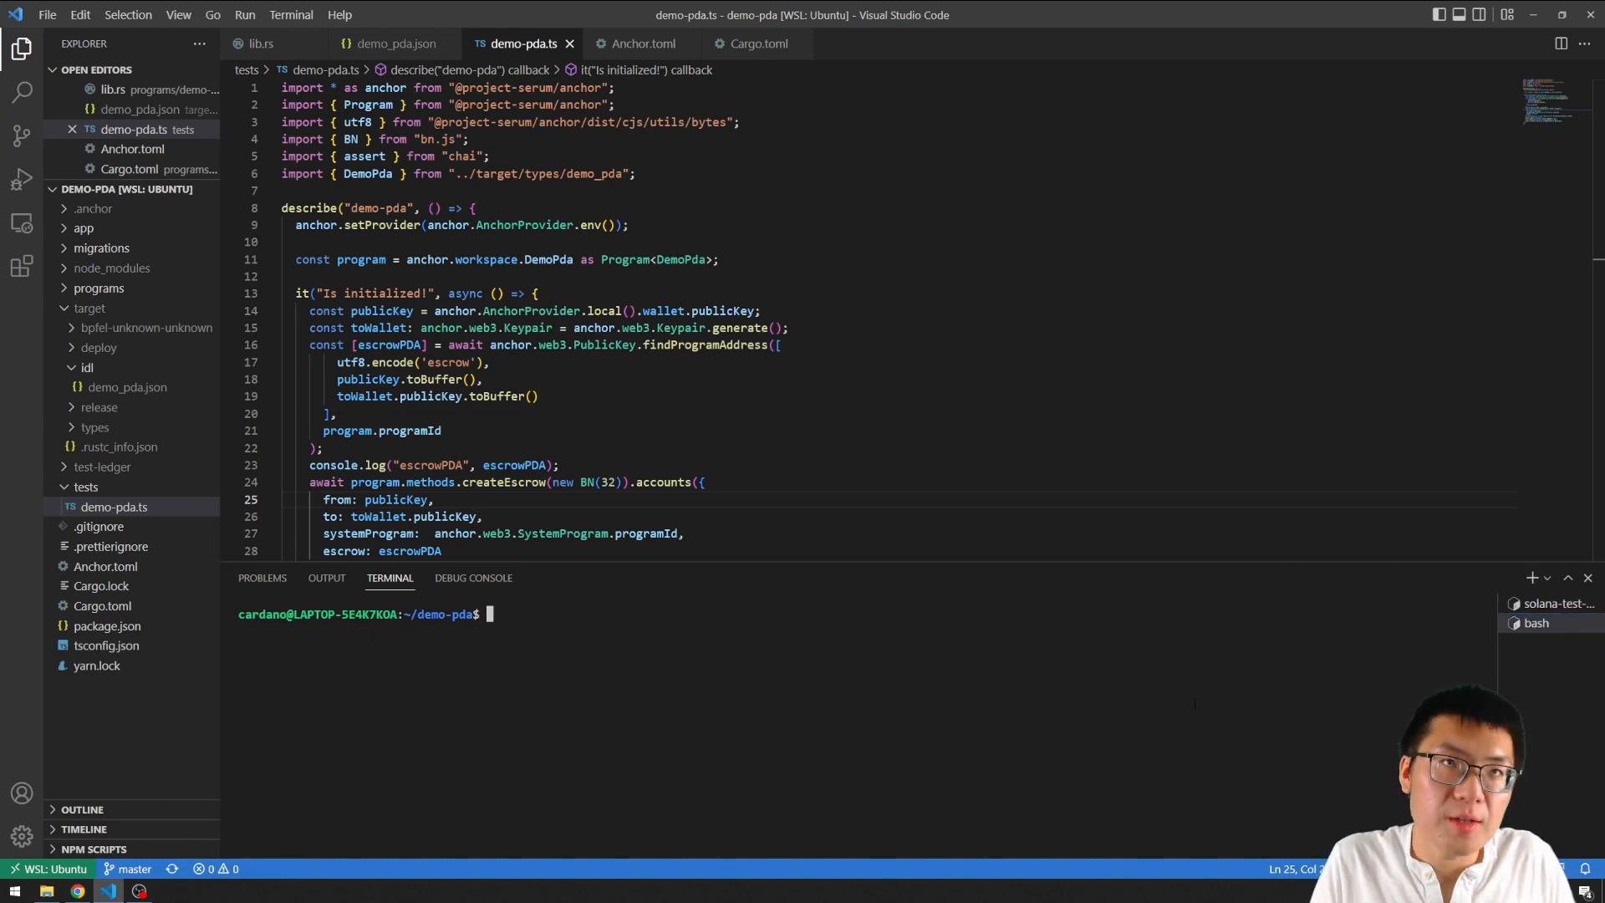
Run anchor build and anchor deploy to put demo-pda on the local cluster.
{"action": "type", "text": "anchor build"}
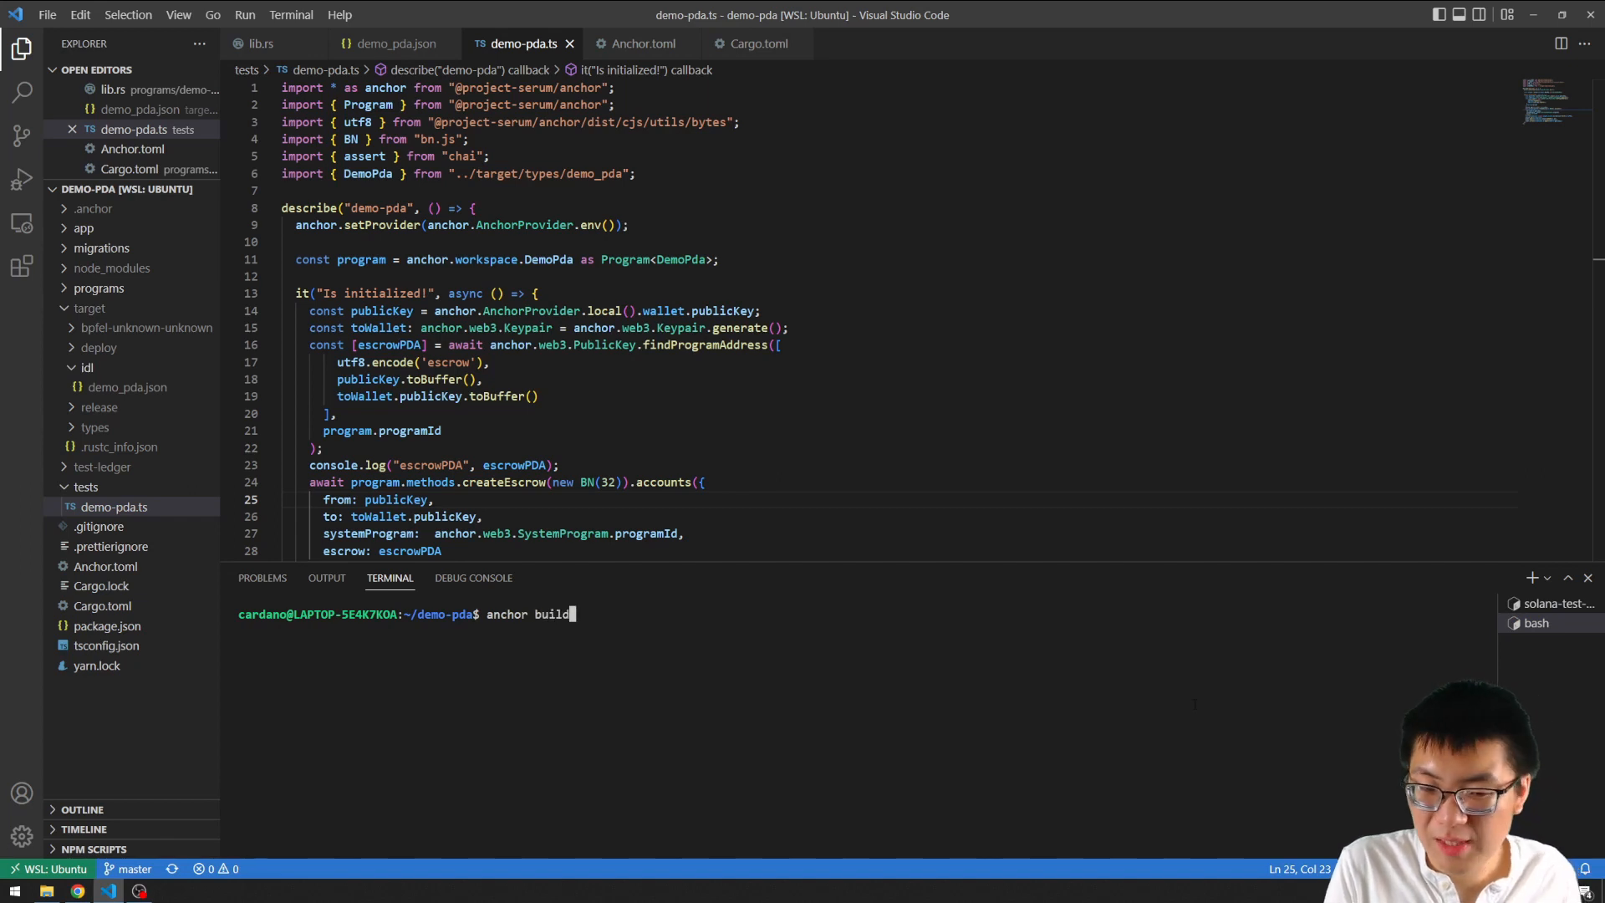
{"action": "key", "text": "BackSpace"}
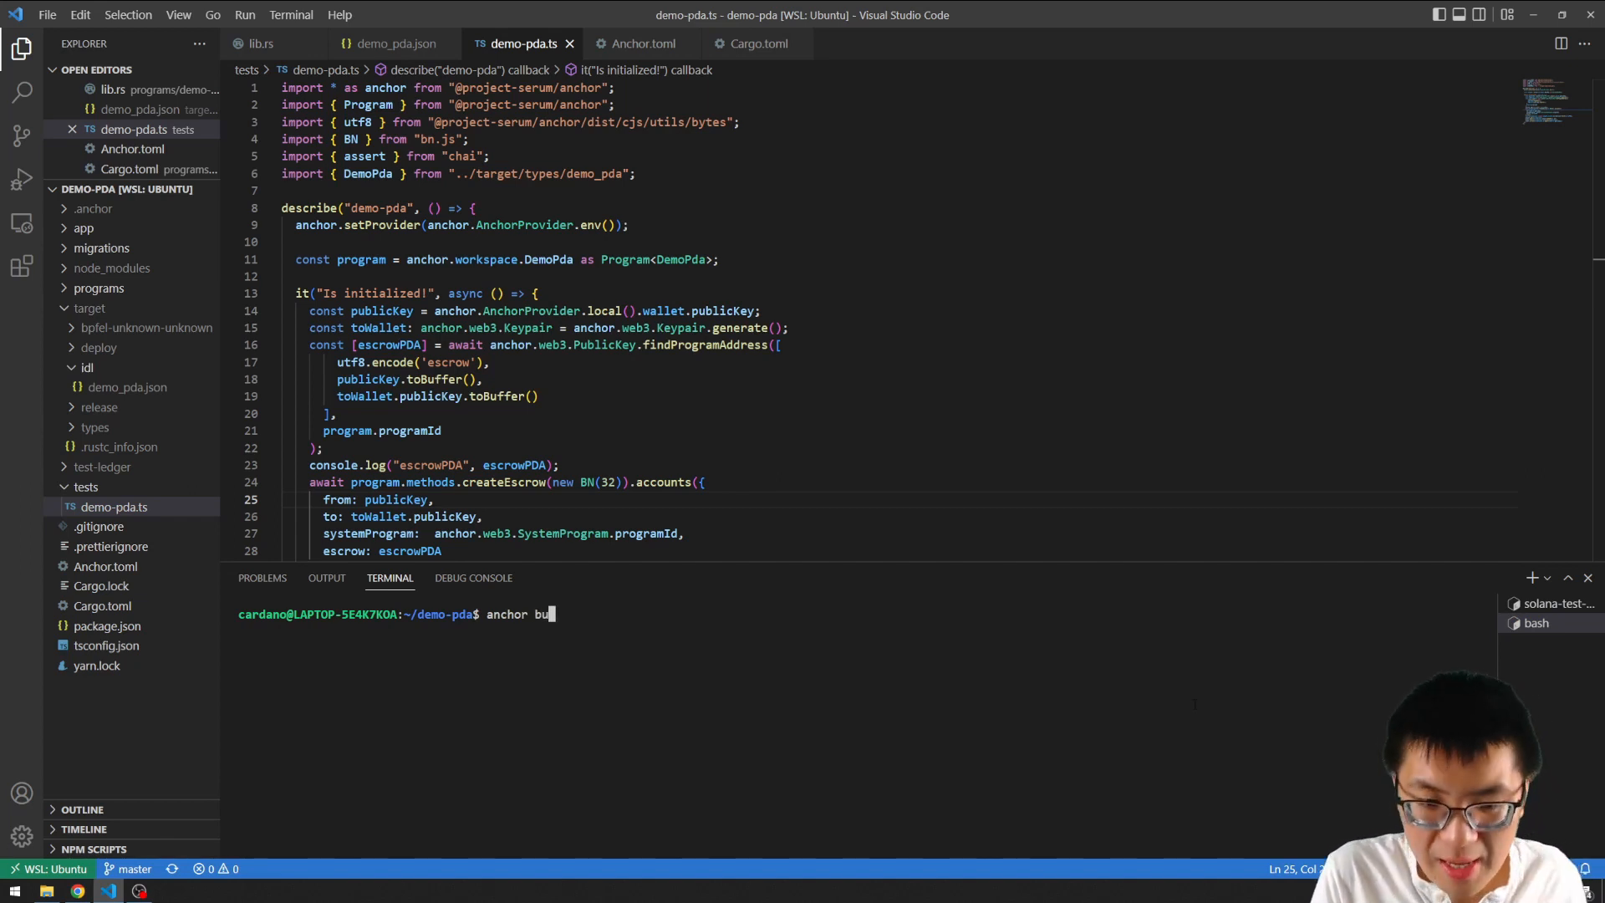
{"action": "type", "text": "deploy"}
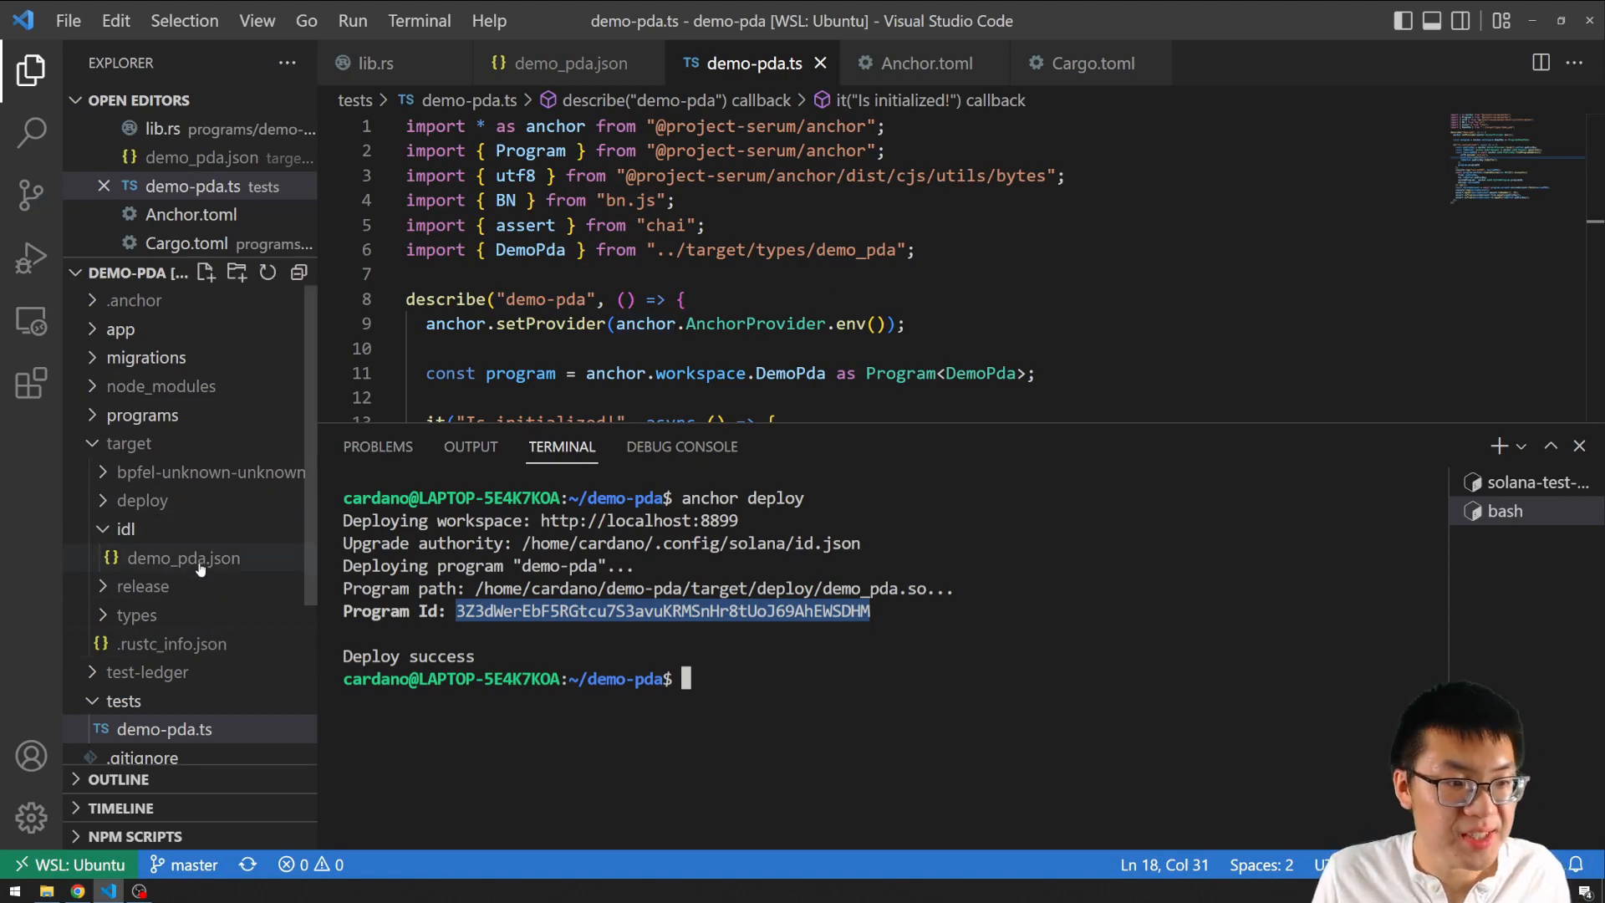
Open programs/demo-pda/src/lib.rs and select the program id in declare_id.
{"action": "left_click", "coordinate": [121, 329]}
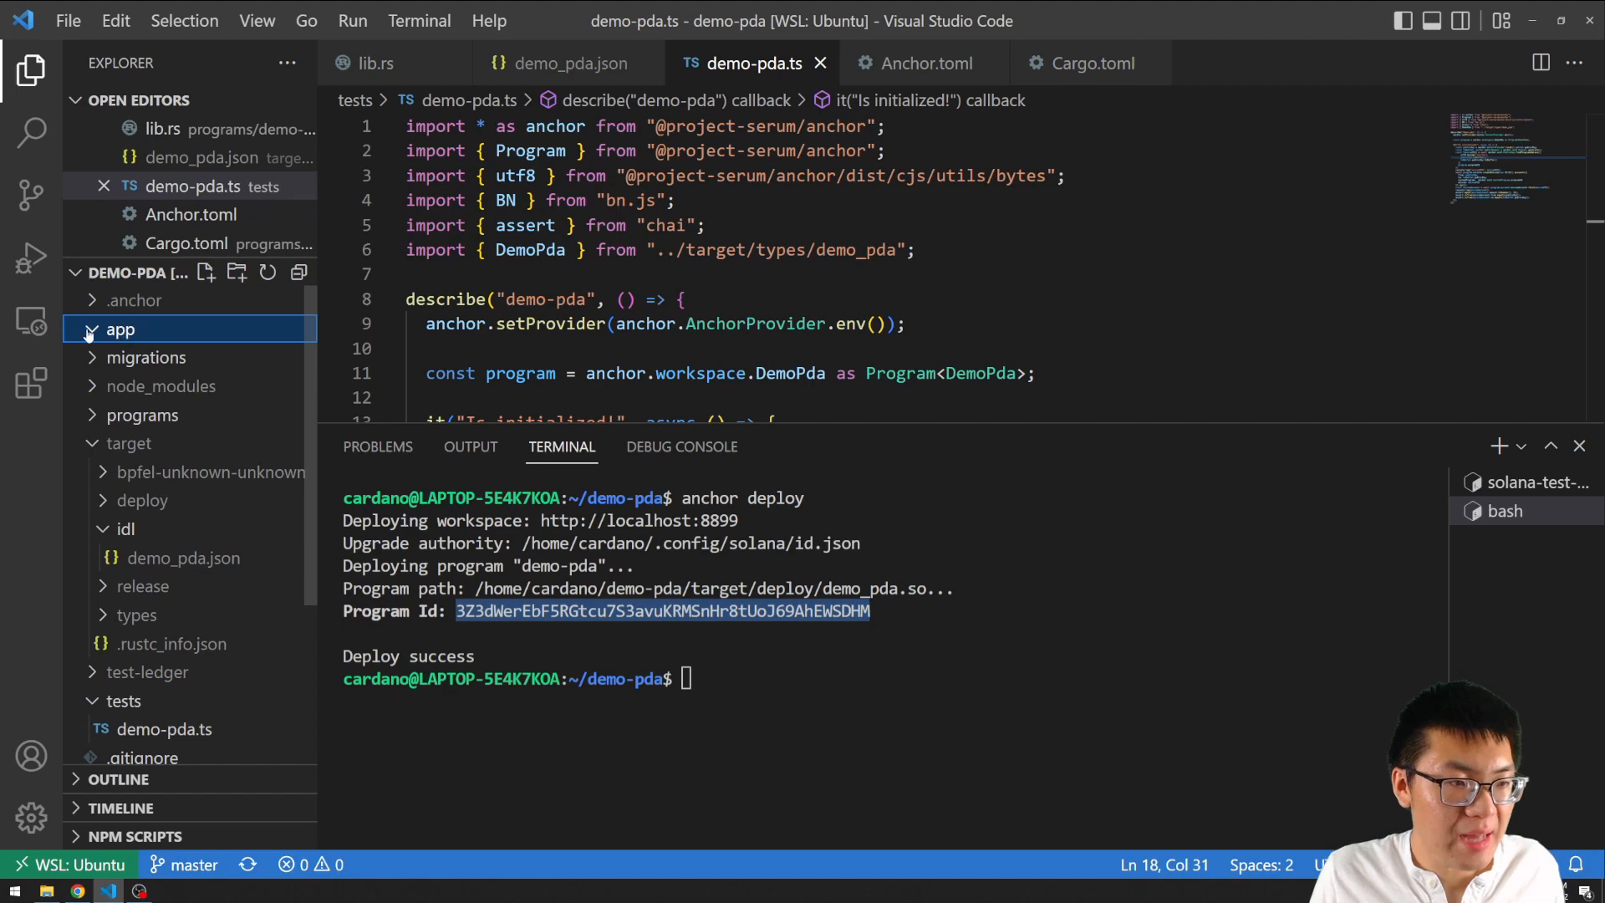
{"action": "left_click", "coordinate": [142, 414]}
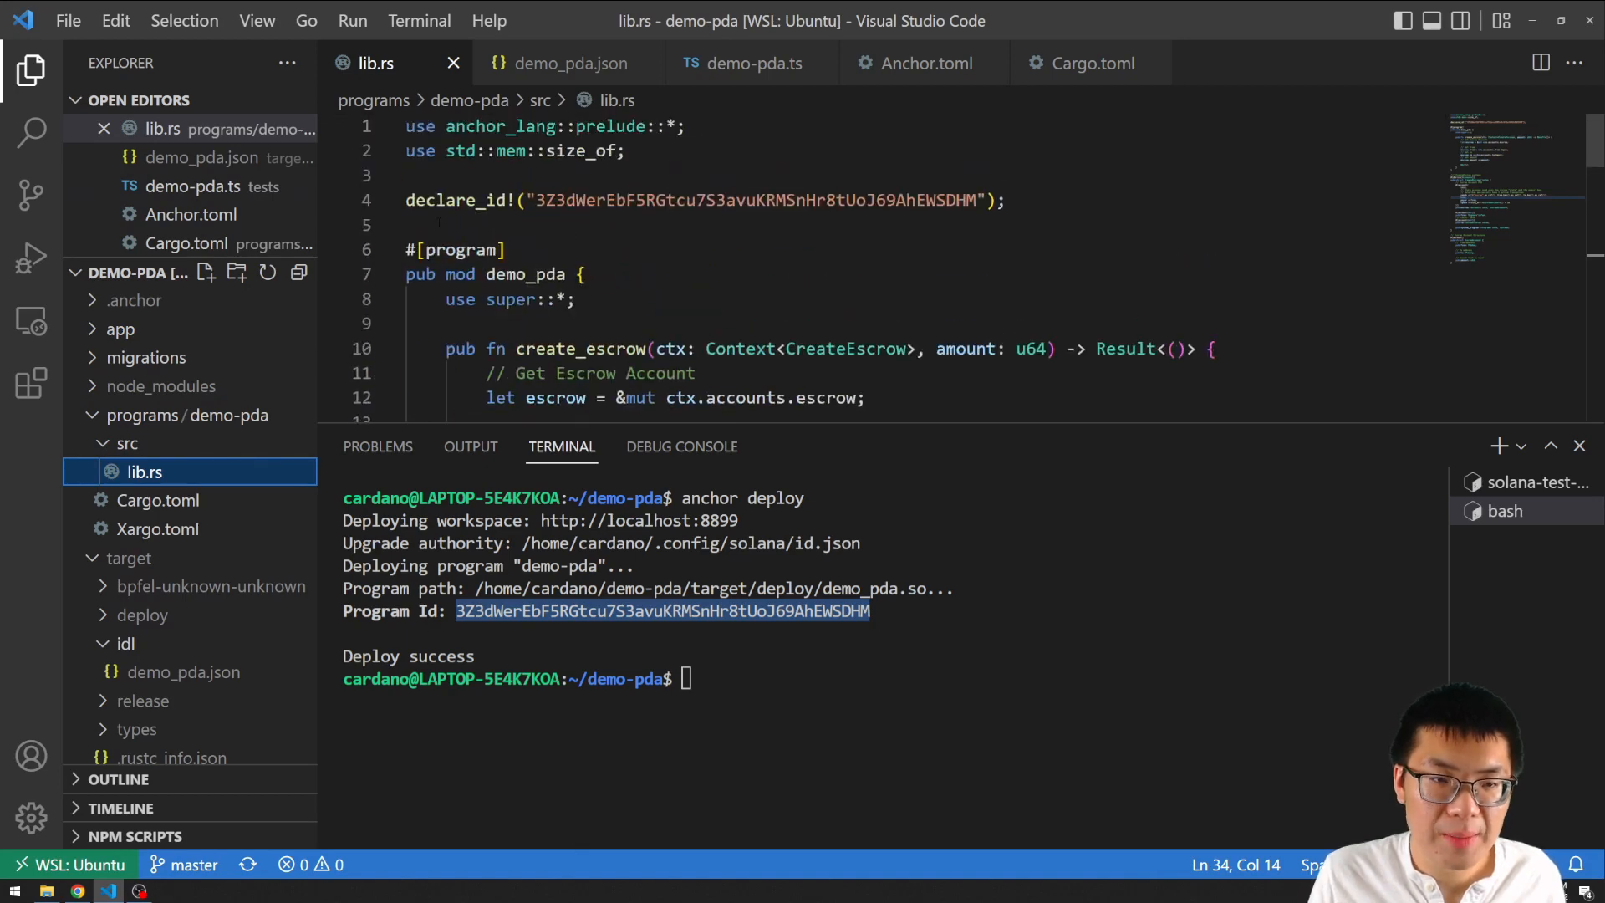
{"action": "left_click_drag", "start_coordinate": [536, 200], "coordinate": [975, 200]}
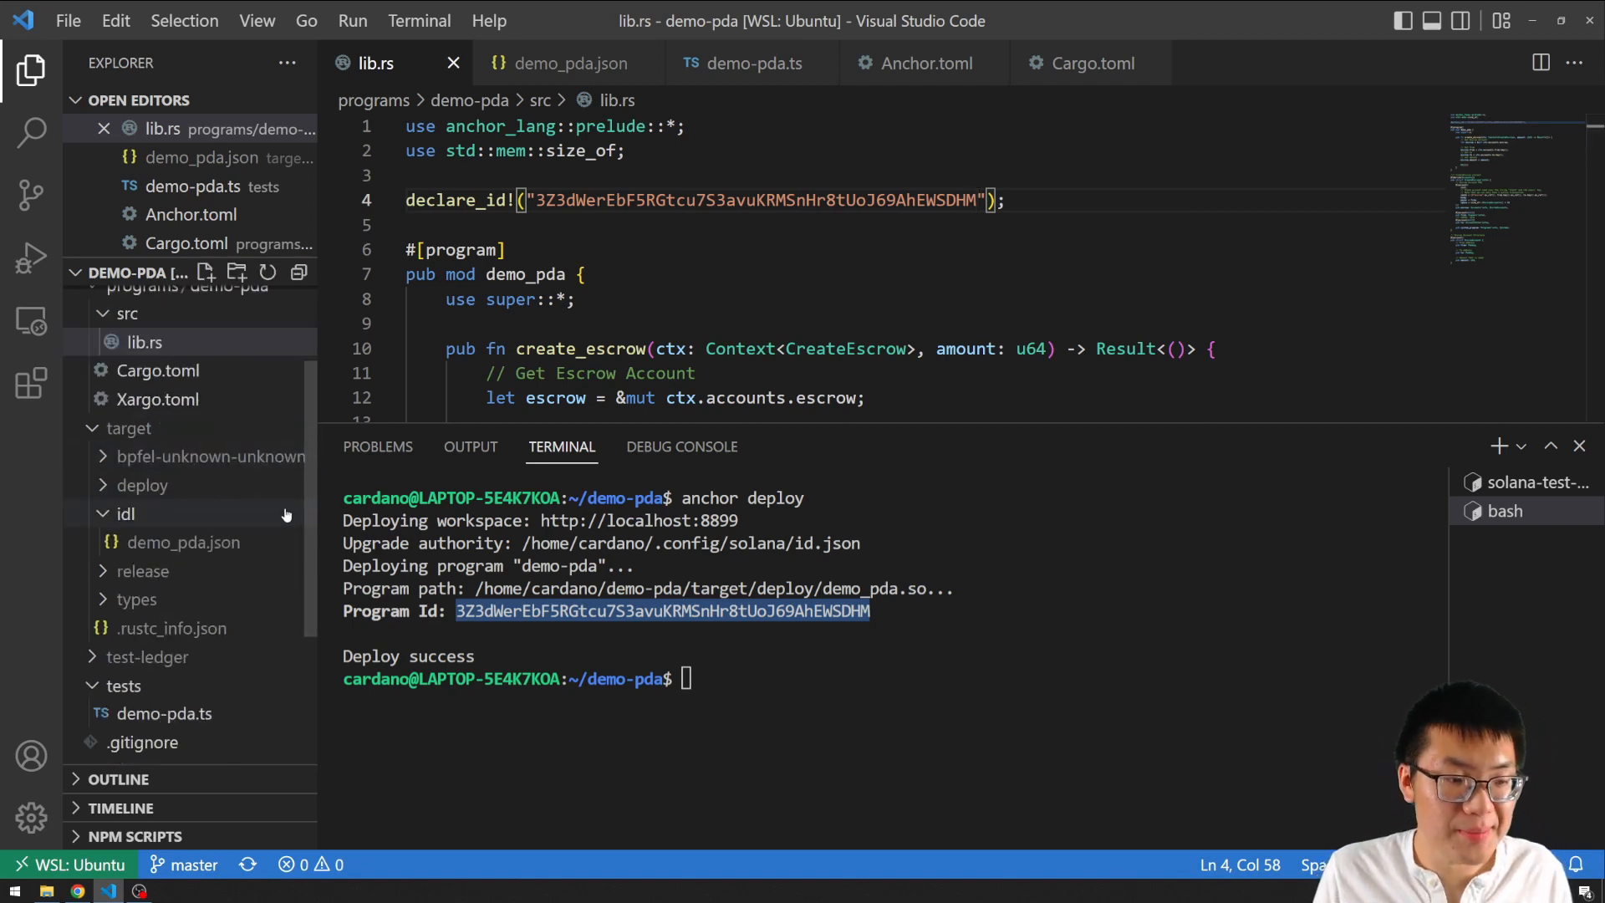
Set the program id as Anchor.toml's localnet demo_pda entry and save the file.
{"action": "scroll", "scroll_direction": "down", "scroll_amount": 3}
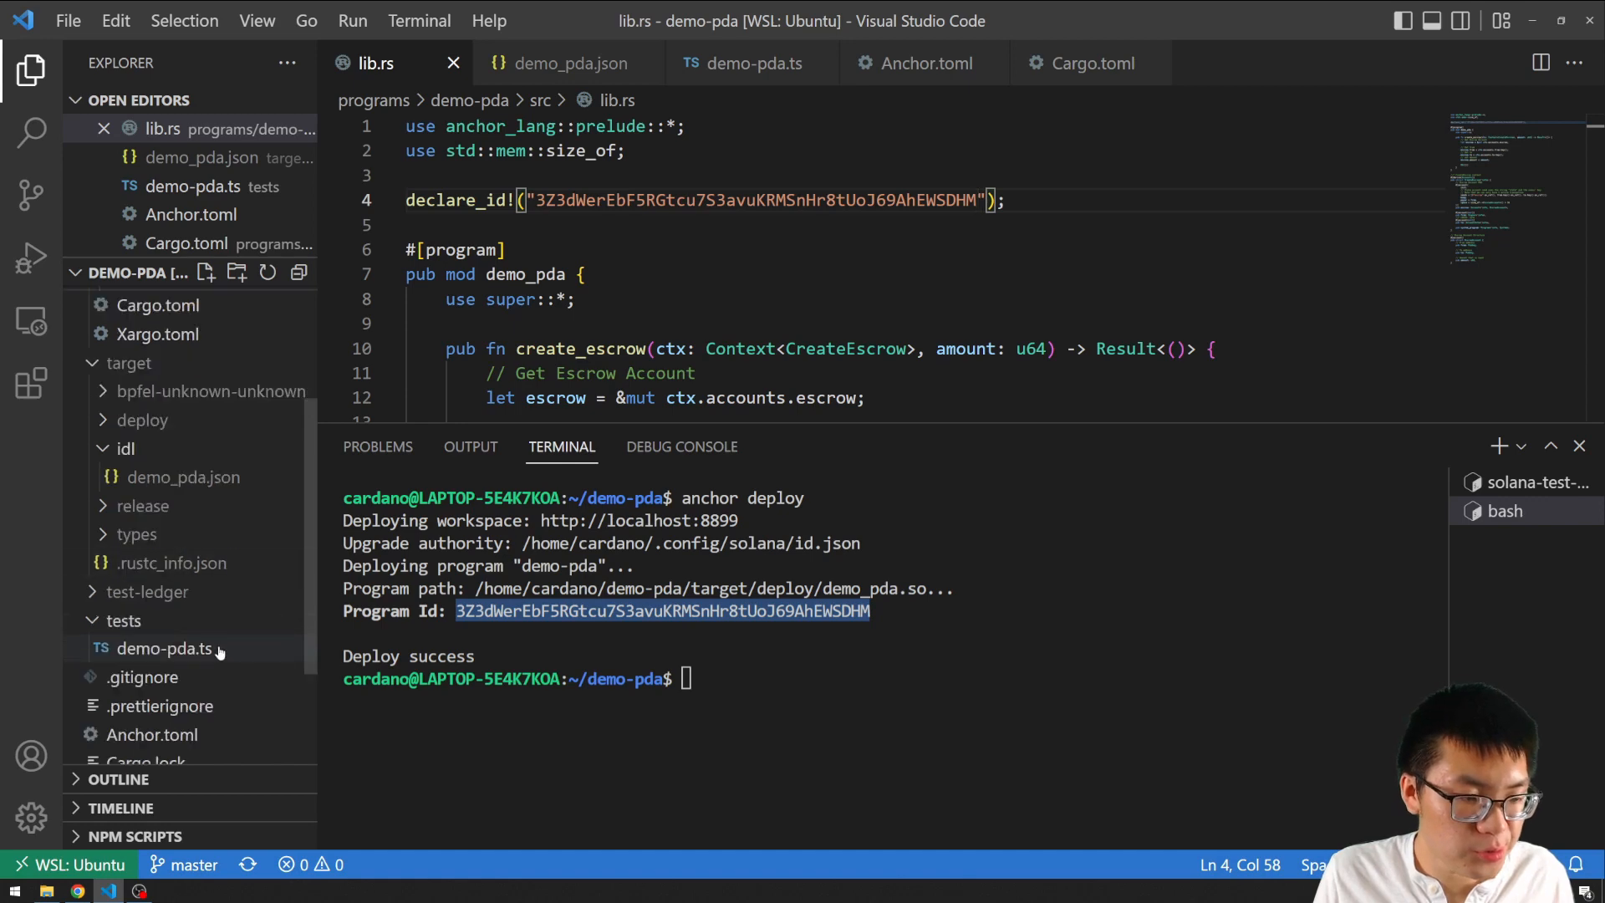
{"action": "scroll", "scroll_direction": "down", "scroll_amount": 3}
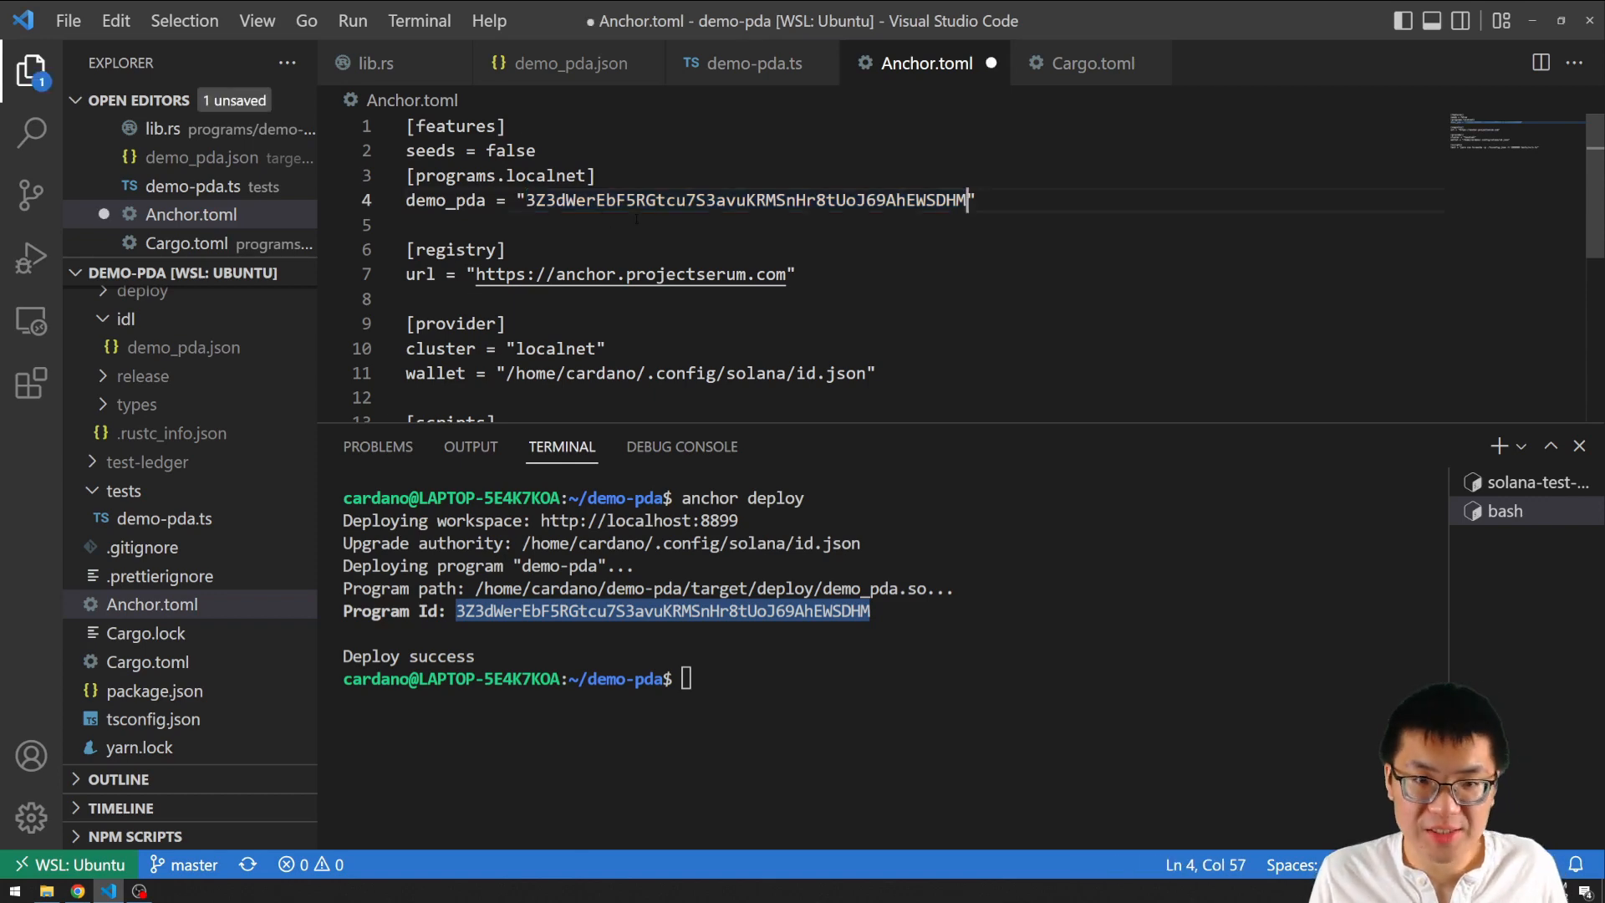
{"action": "key", "text": "ctrl+s"}
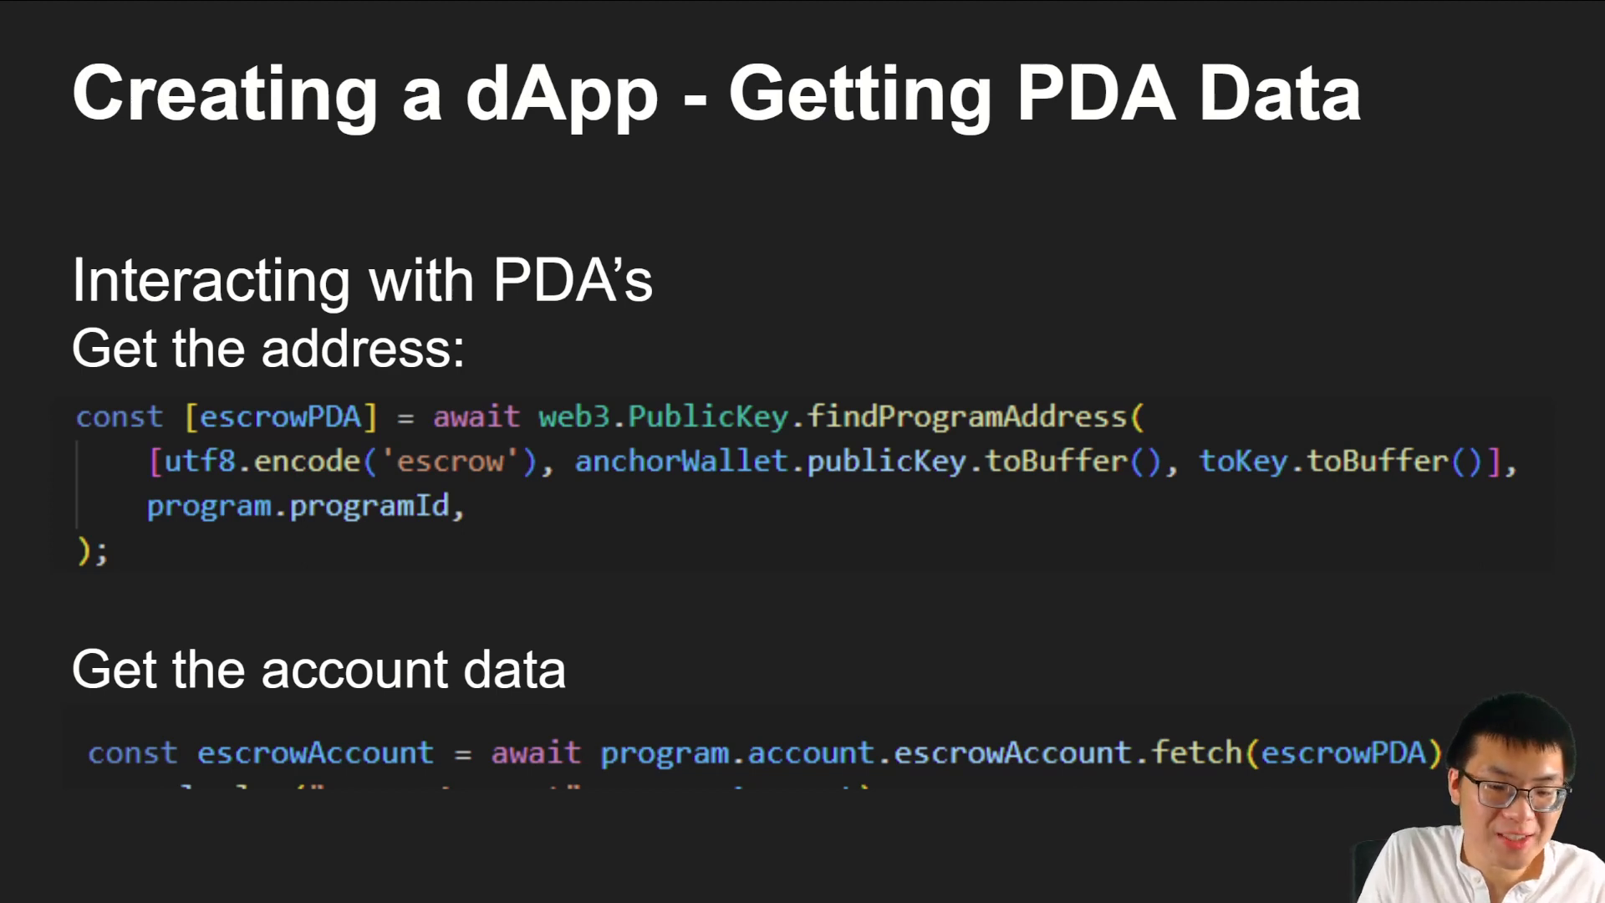
{"action": "mouse_move", "coordinate": [309, 533]}
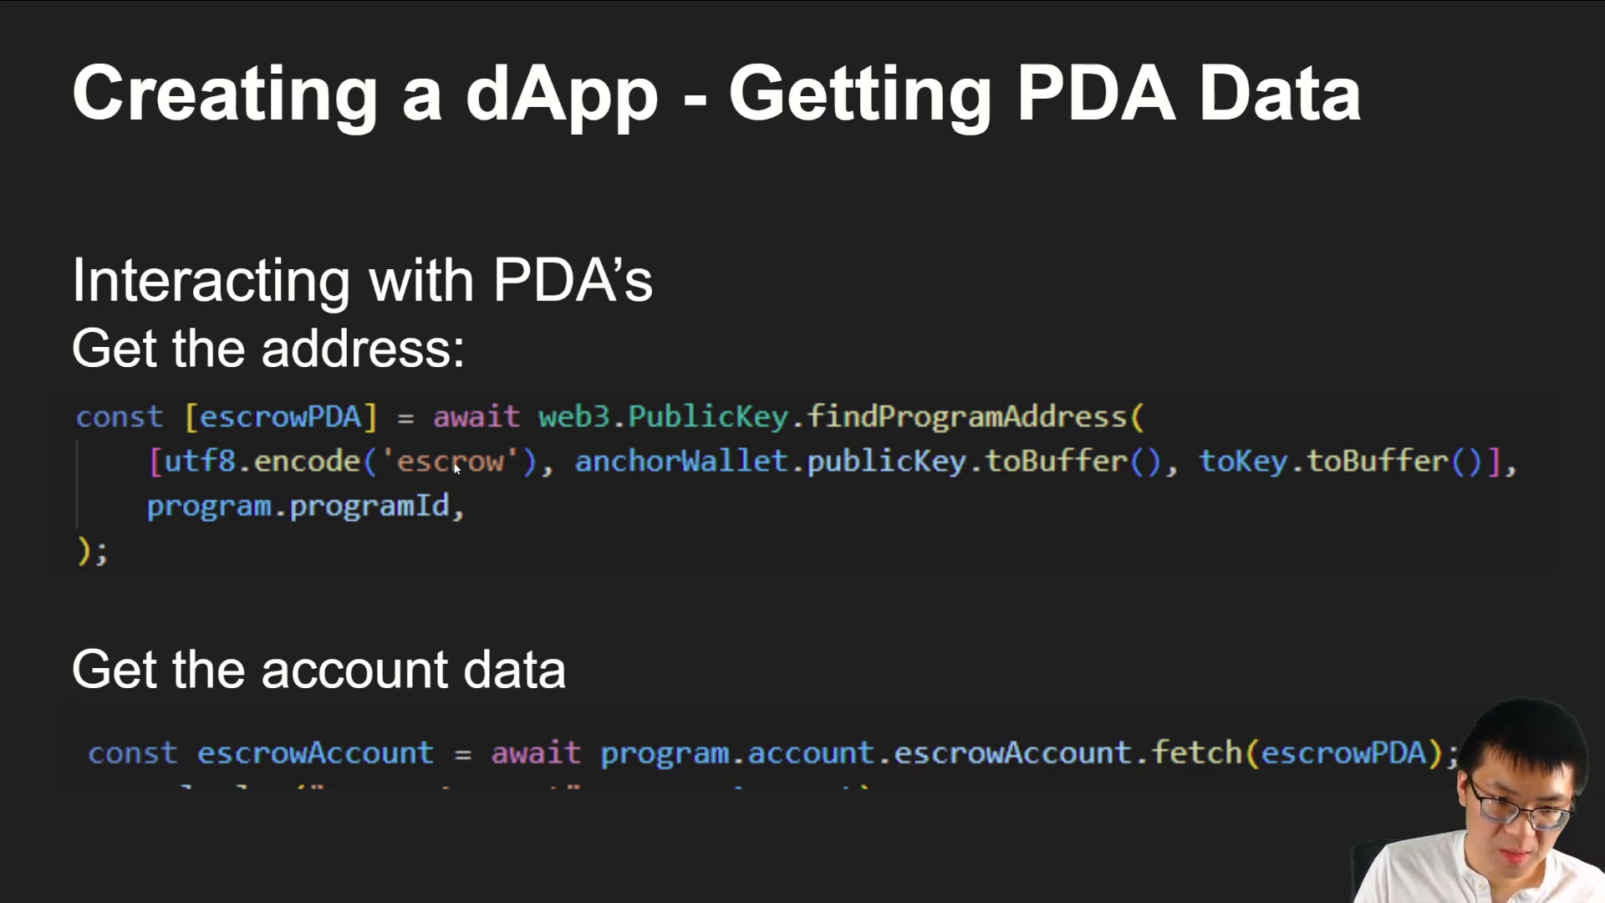
{"action": "mouse_move", "coordinate": [785, 454]}
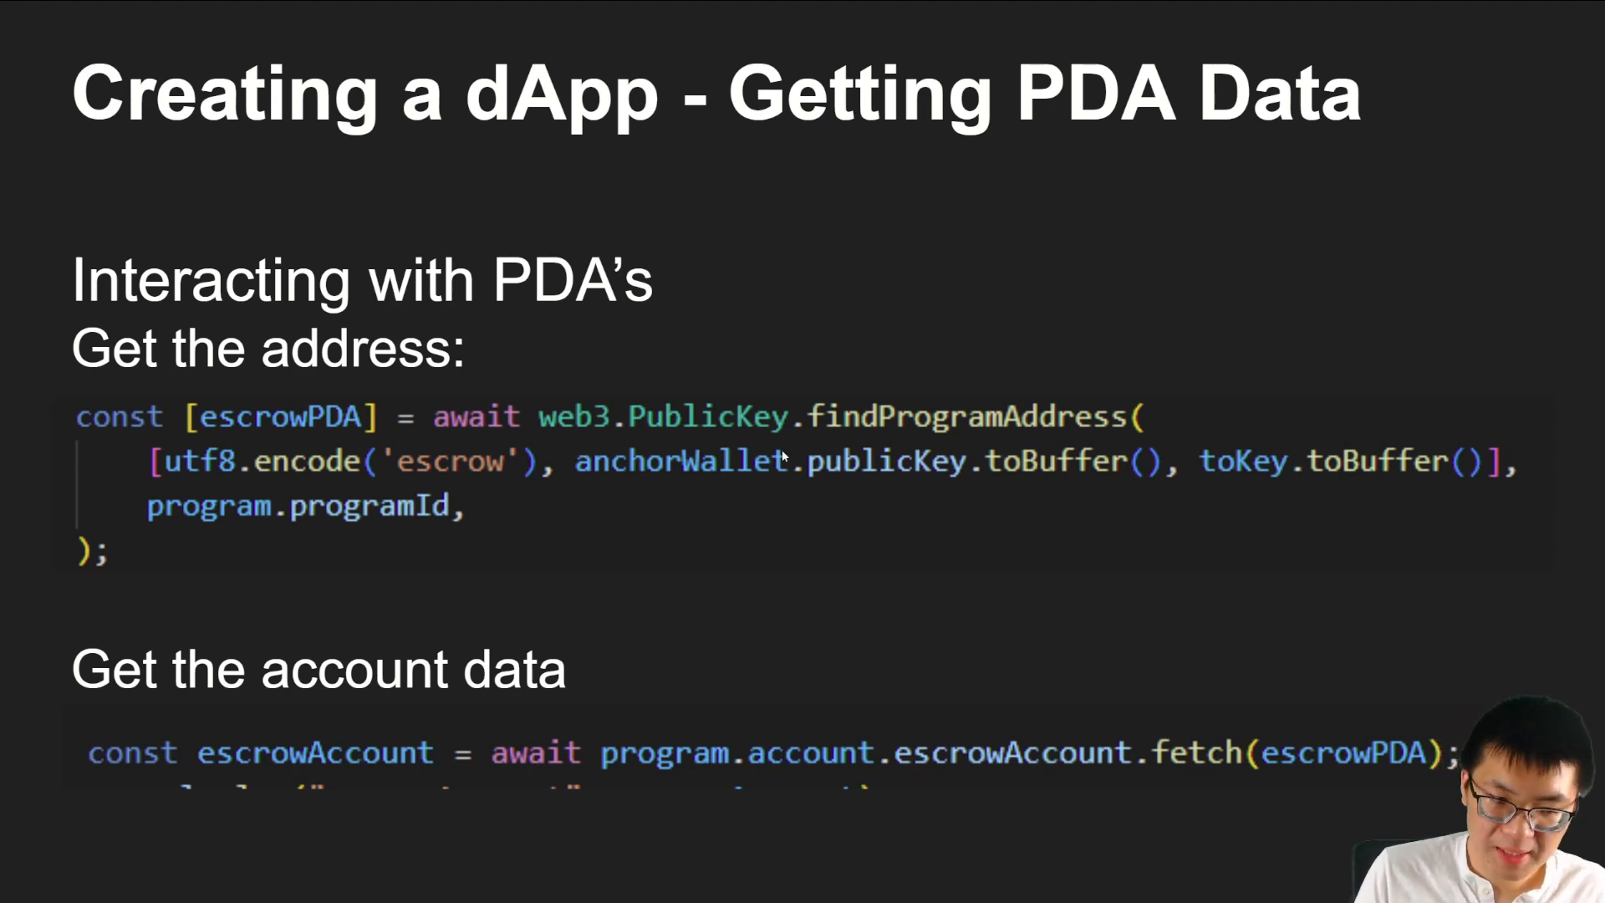
{"action": "mouse_move", "coordinate": [1269, 441]}
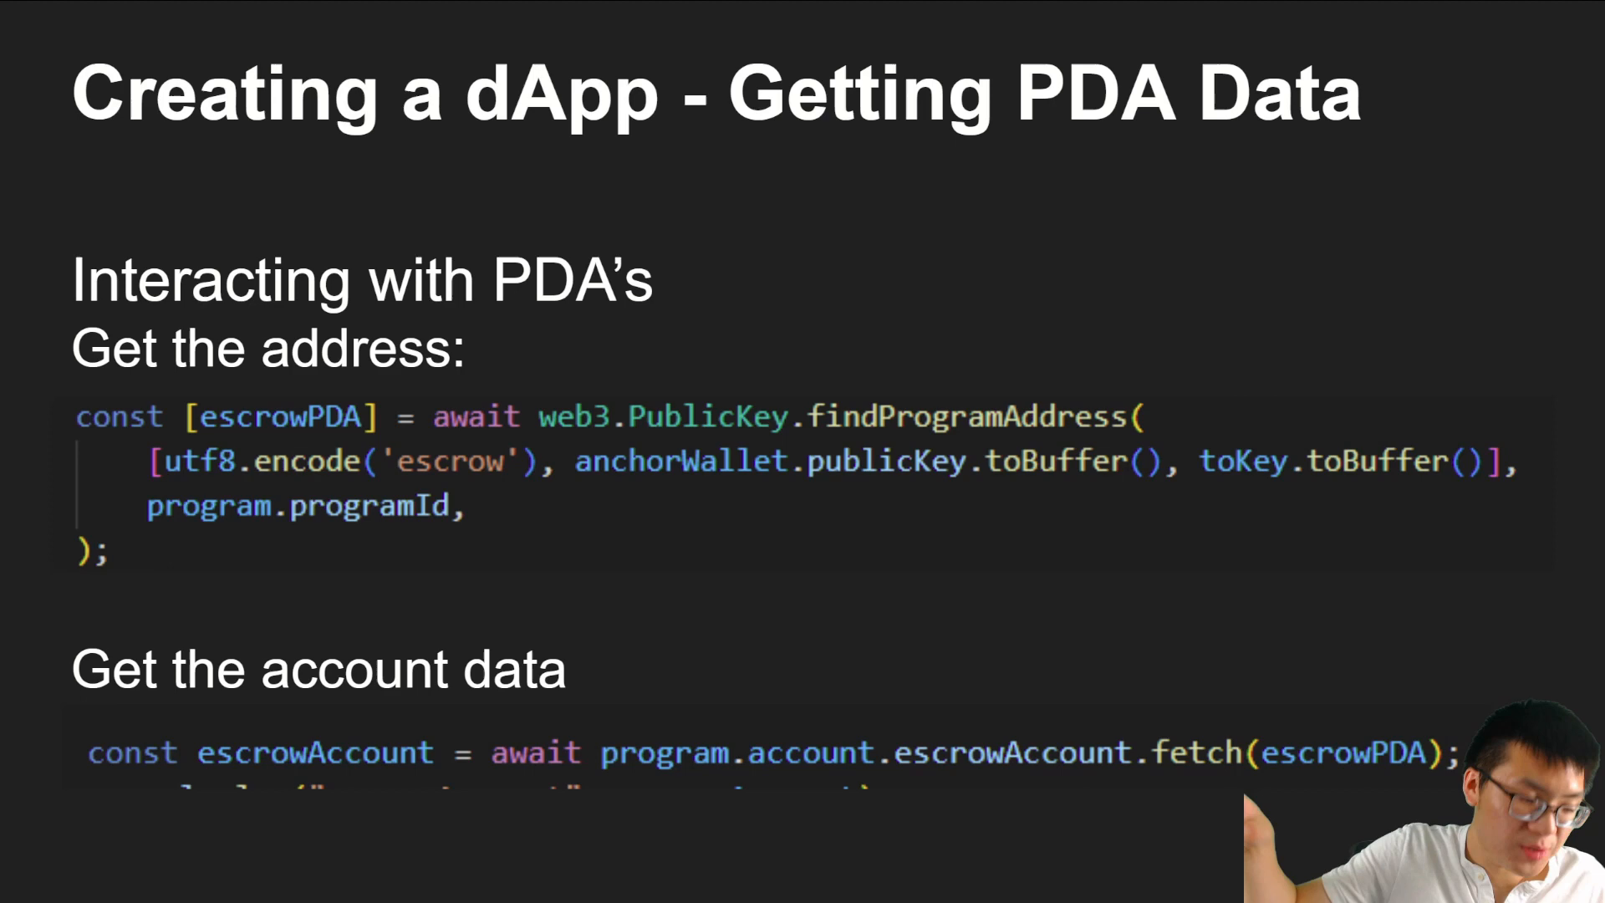
{"action": "mouse_move", "coordinate": [1203, 884]}
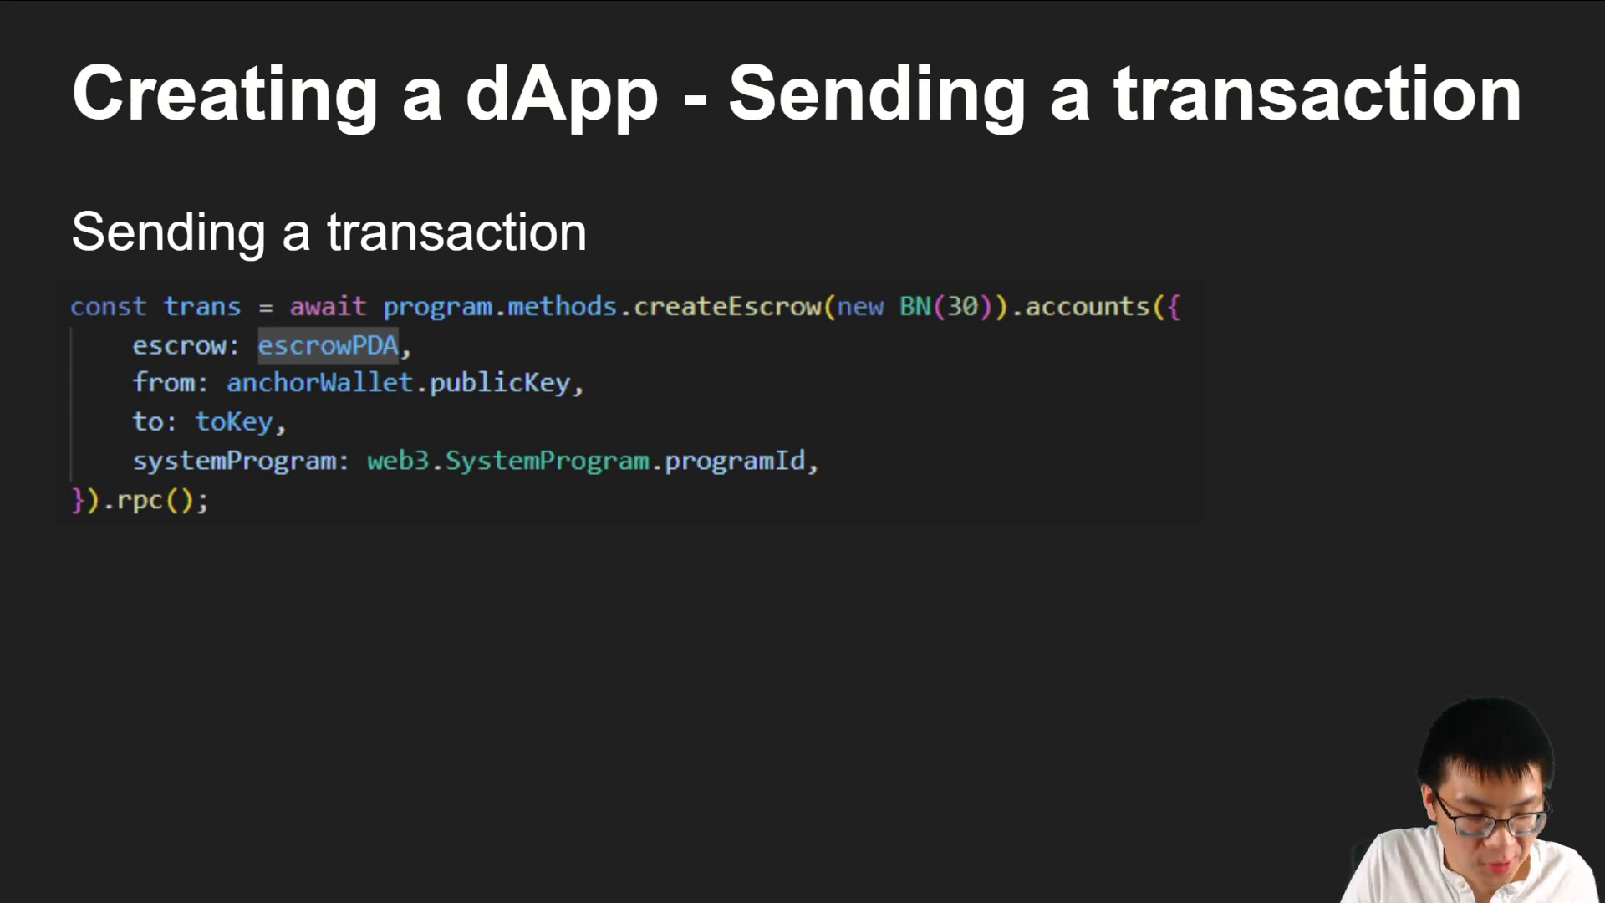
{"action": "mouse_move", "coordinate": [609, 319]}
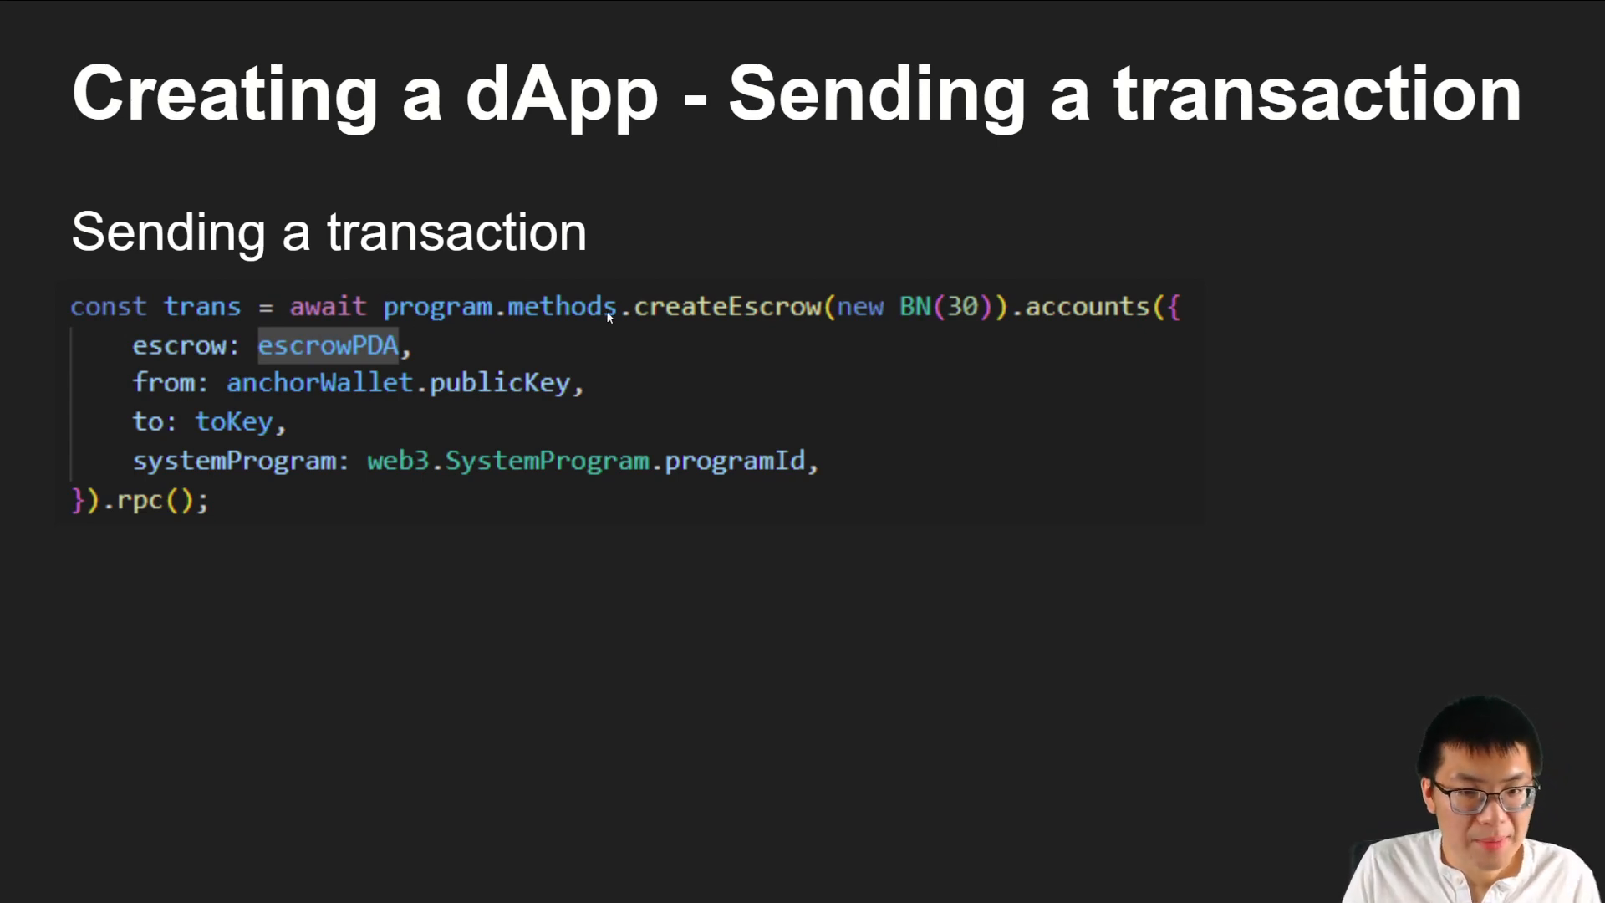
{"action": "mouse_move", "coordinate": [578, 309]}
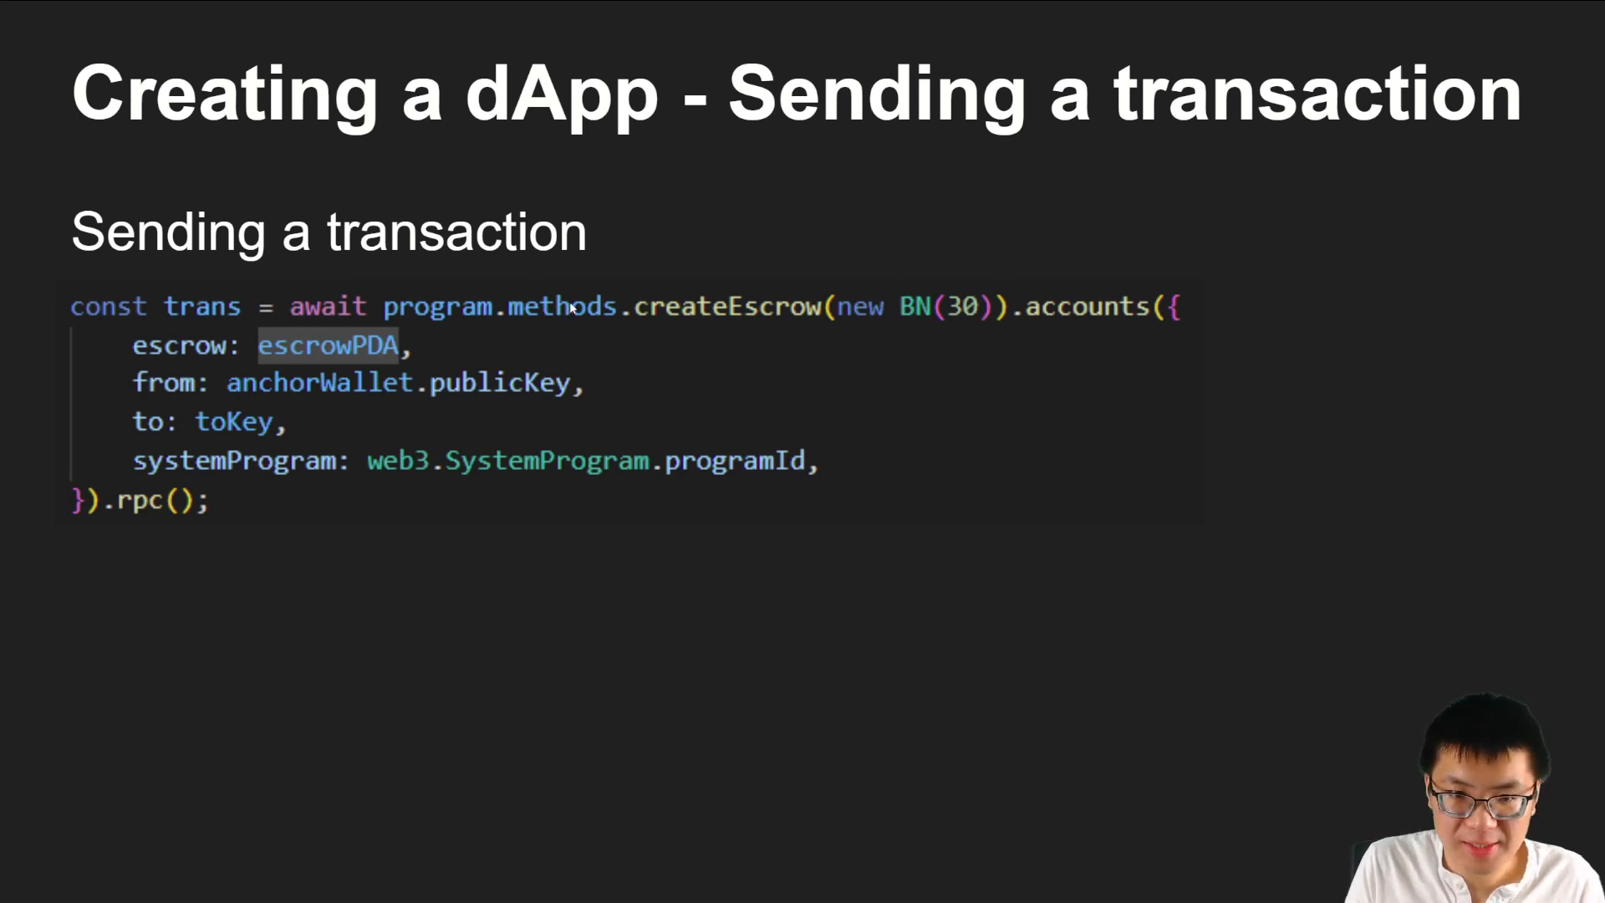
{"action": "mouse_move", "coordinate": [724, 327]}
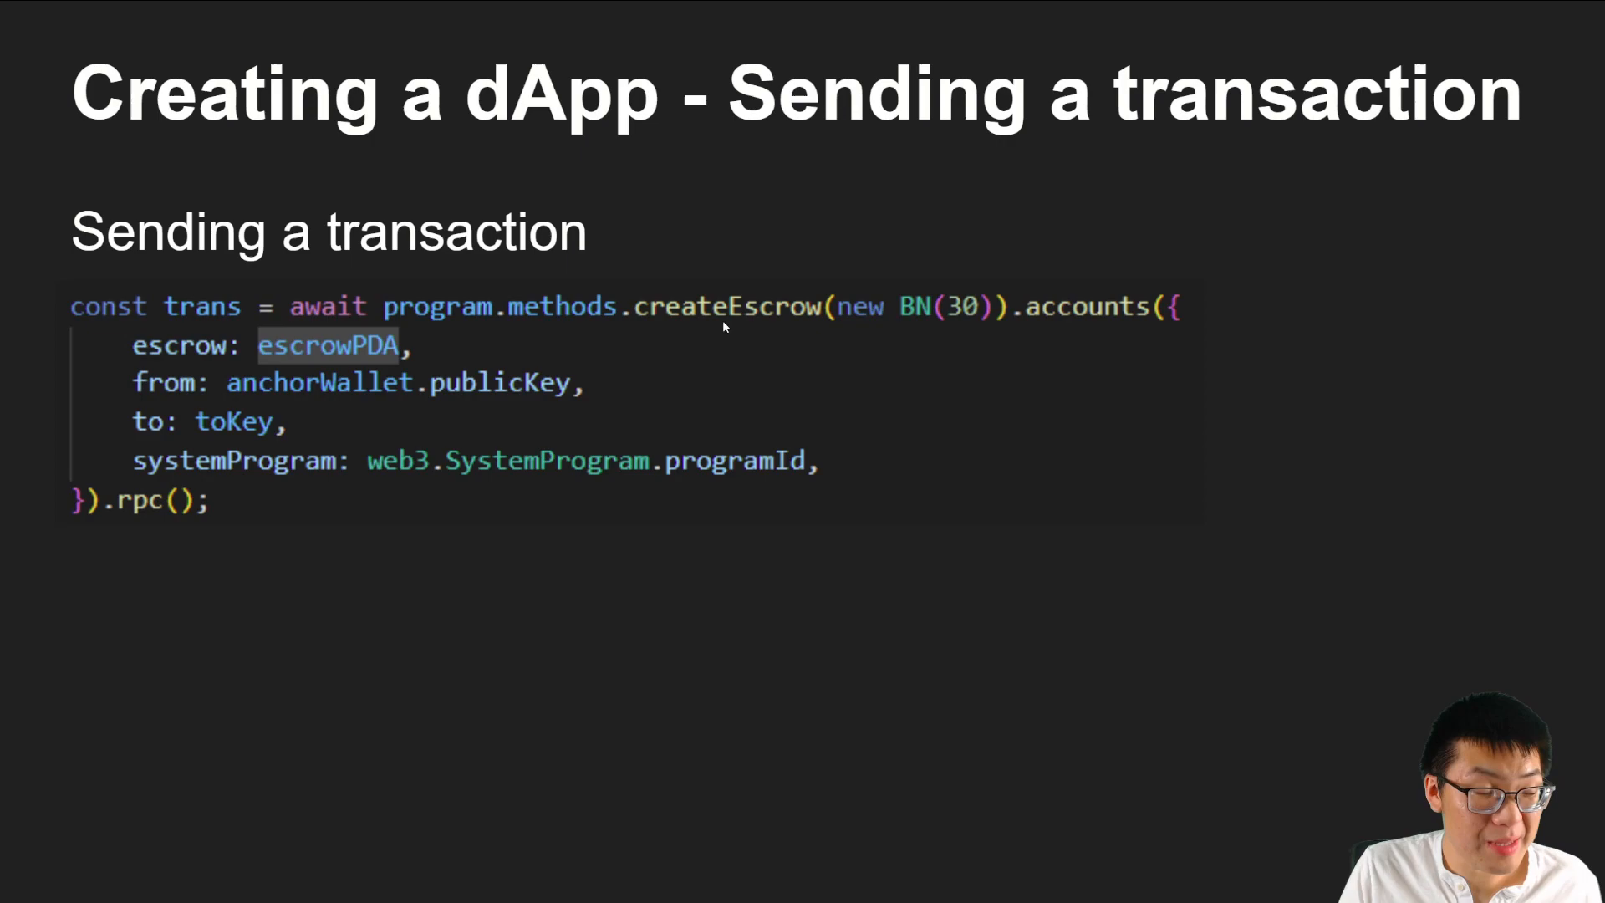
{"action": "mouse_move", "coordinate": [787, 417]}
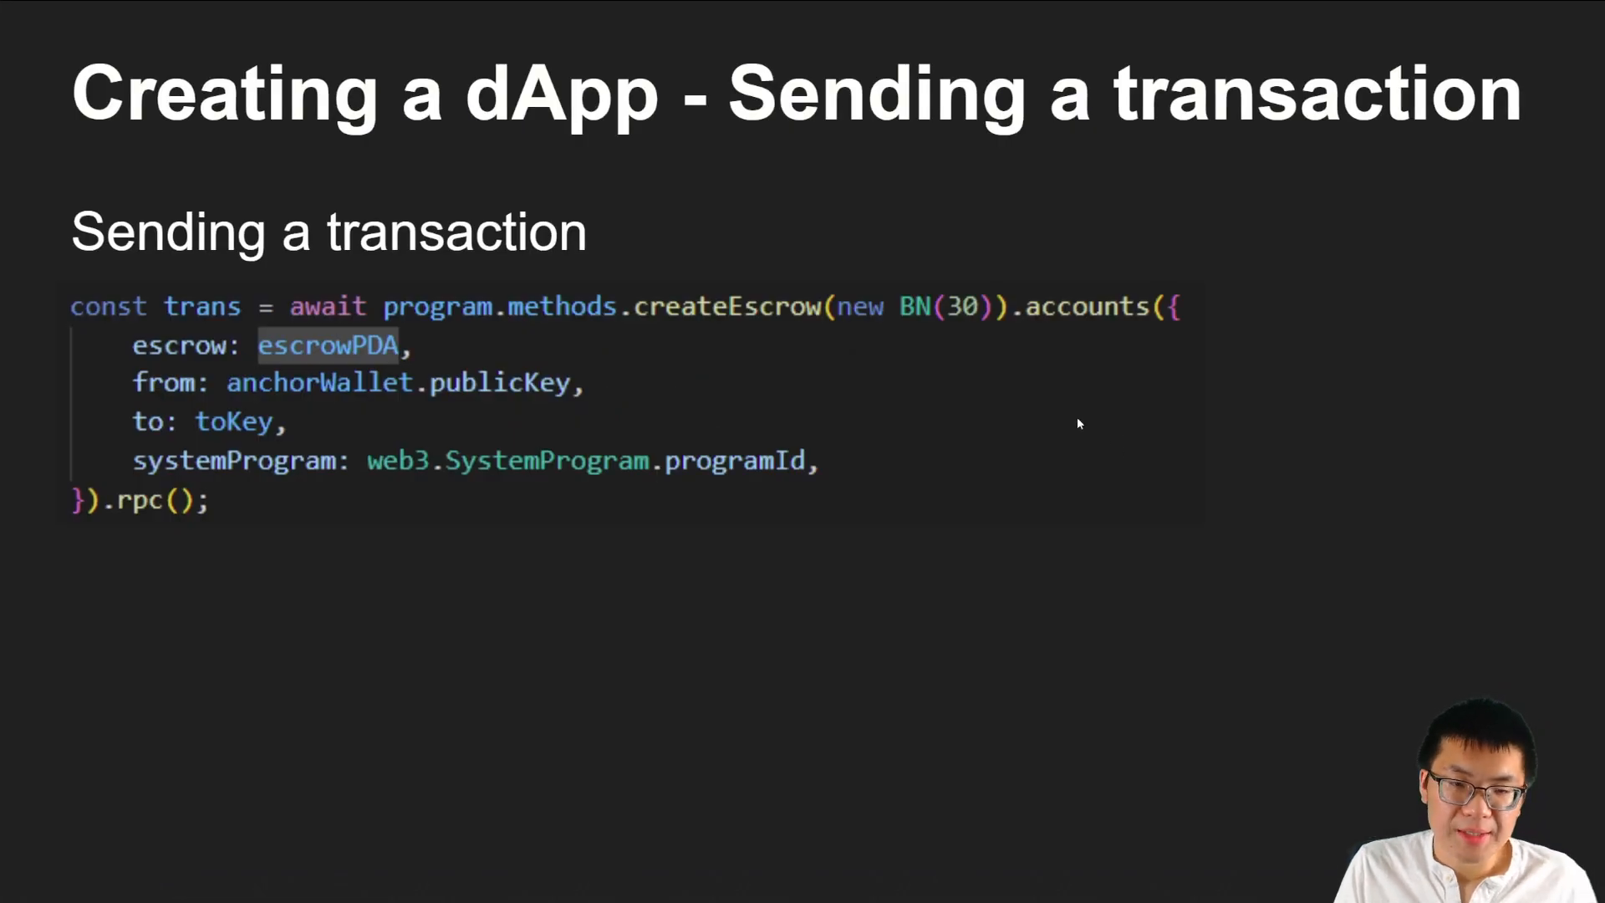
{"action": "mouse_move", "coordinate": [948, 345]}
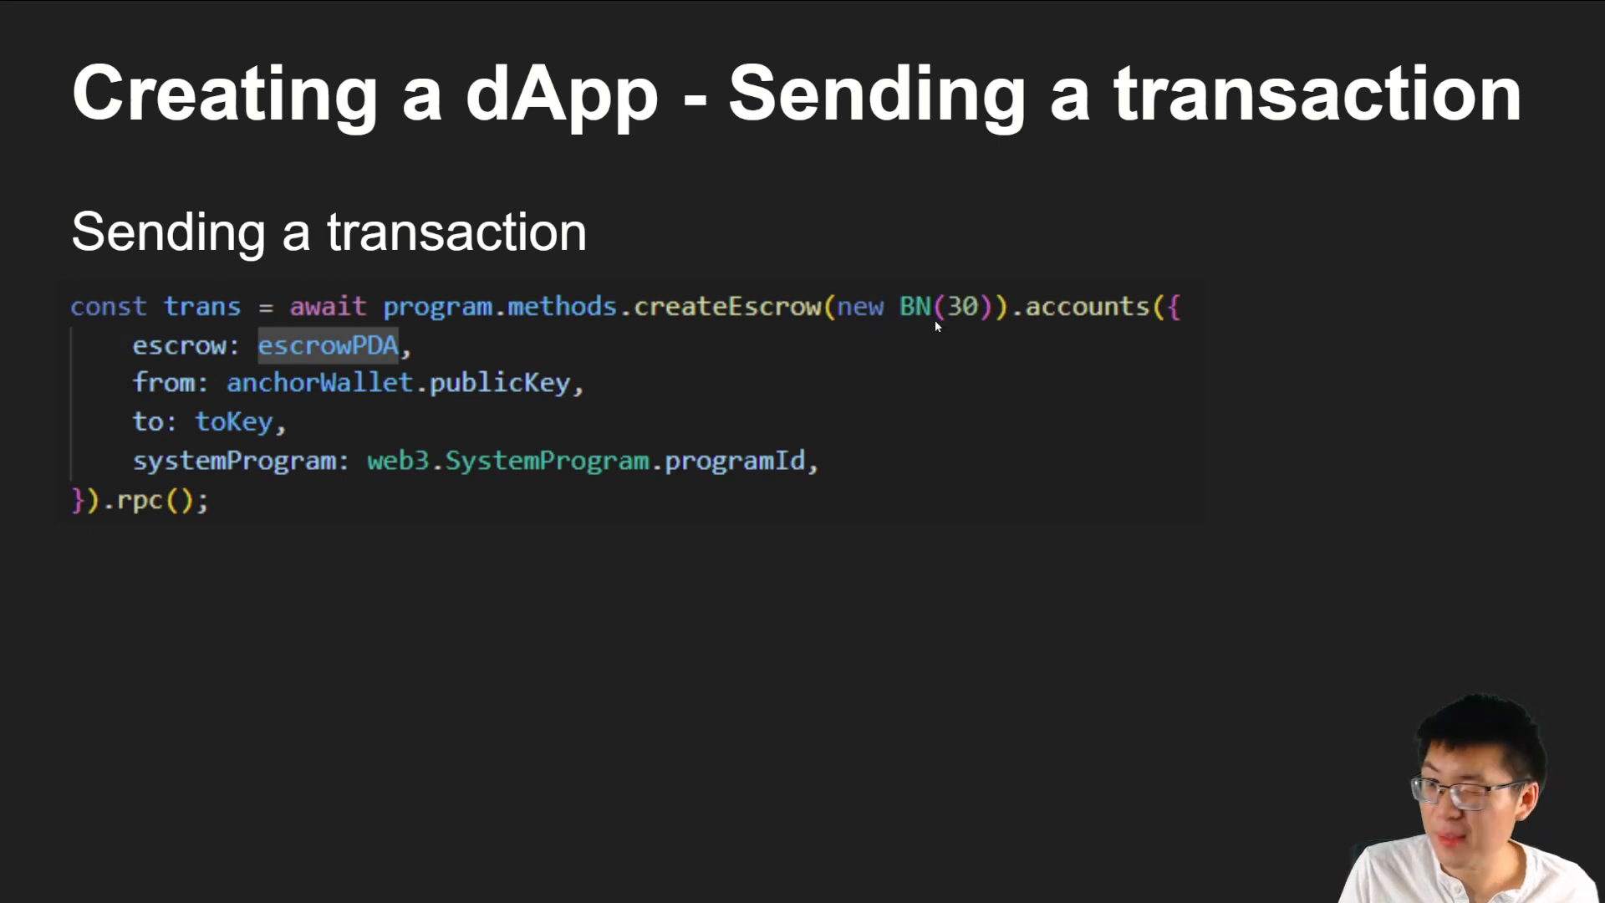
{"action": "mouse_move", "coordinate": [975, 306]}
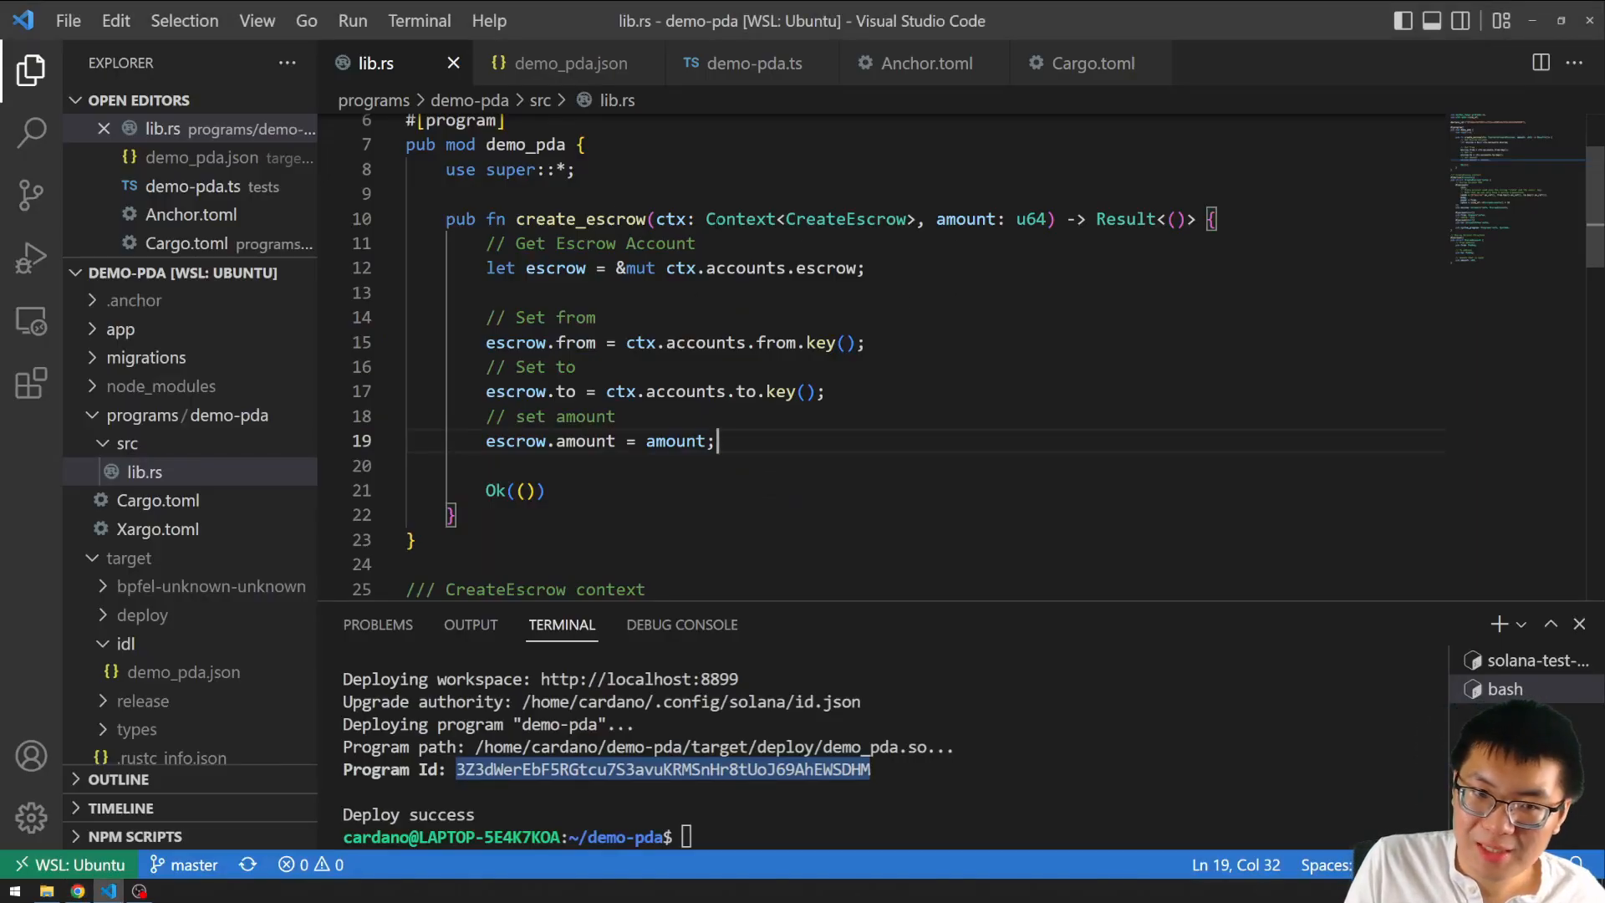
Highlight 'amount: u64' in the create_escrow signature in lib.rs.
{"action": "left_click_drag", "start_coordinate": [517, 218], "coordinate": [884, 218]}
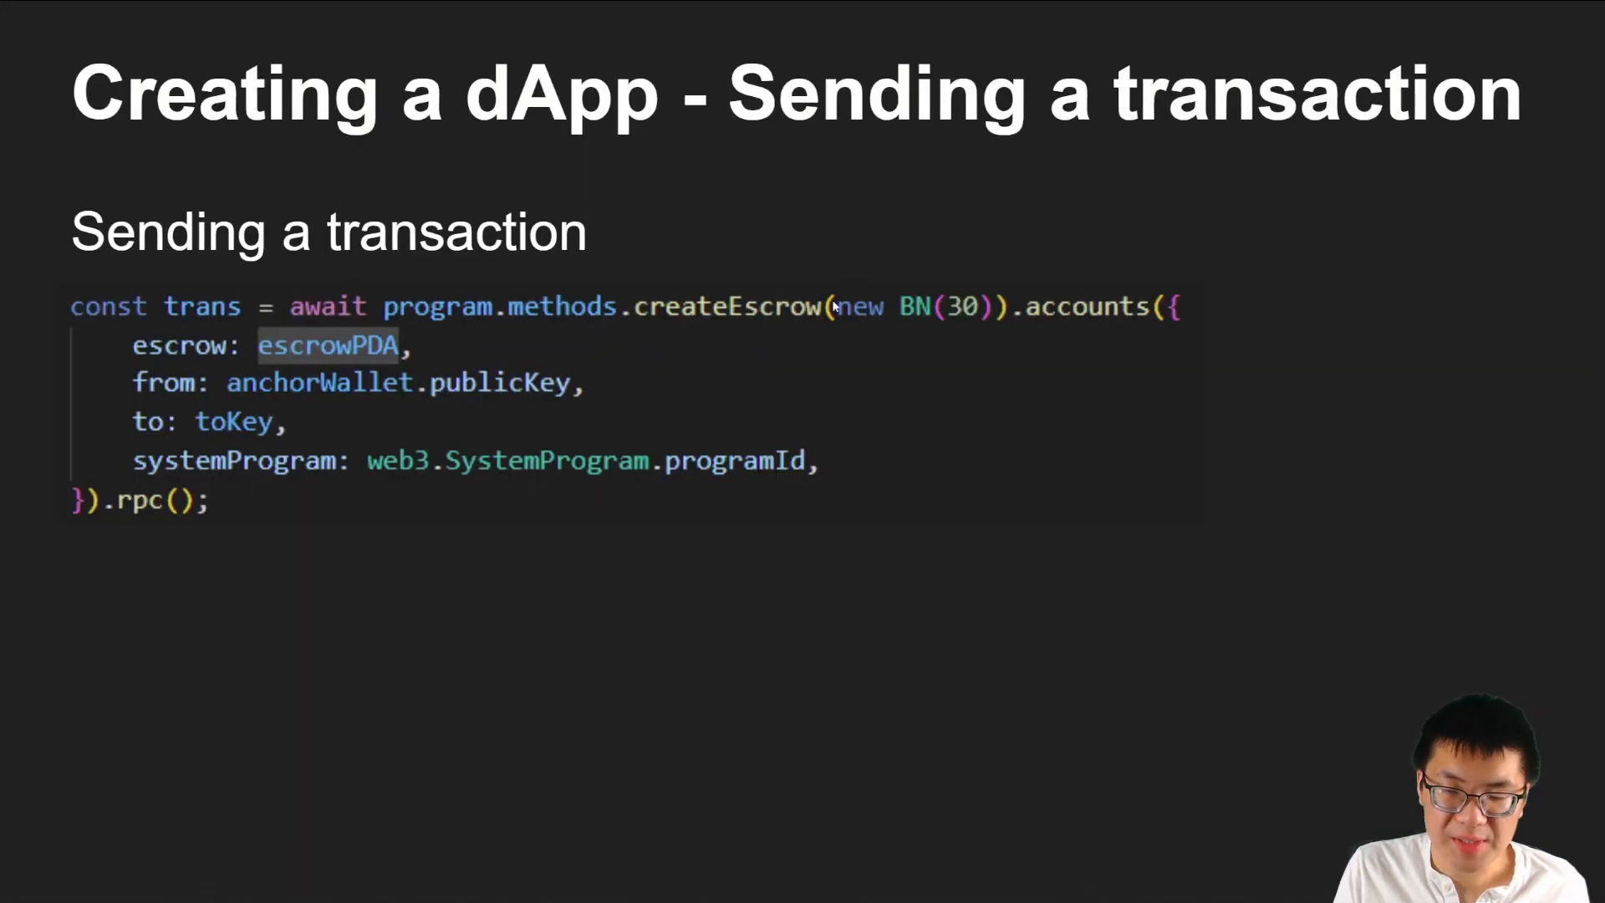
{"action": "mouse_move", "coordinate": [838, 262]}
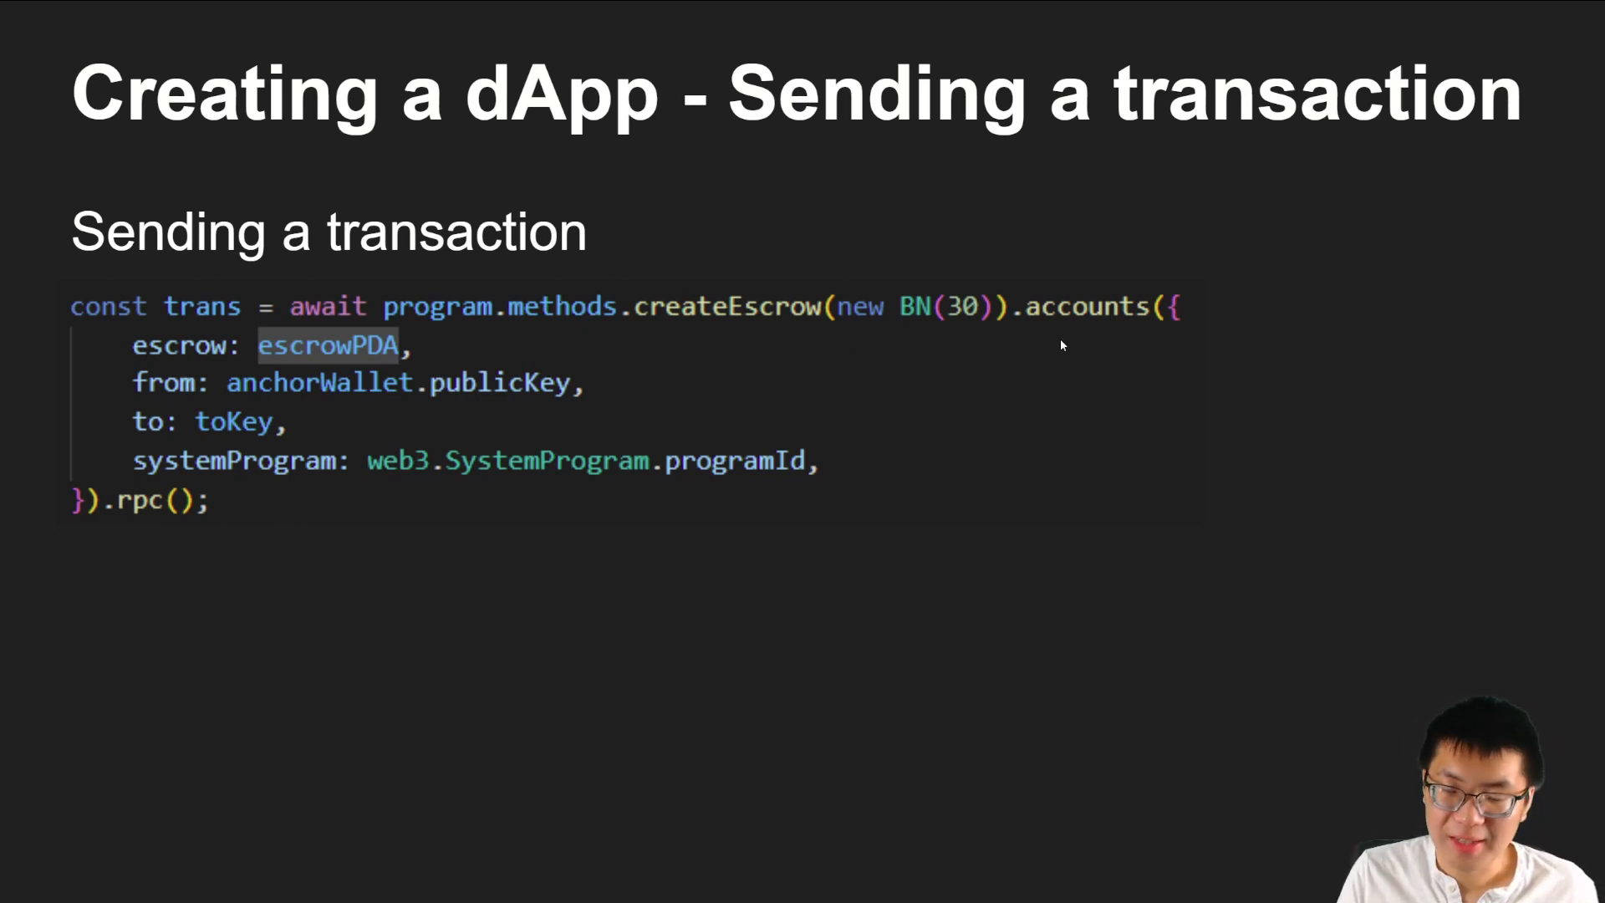
{"action": "mouse_move", "coordinate": [1084, 326]}
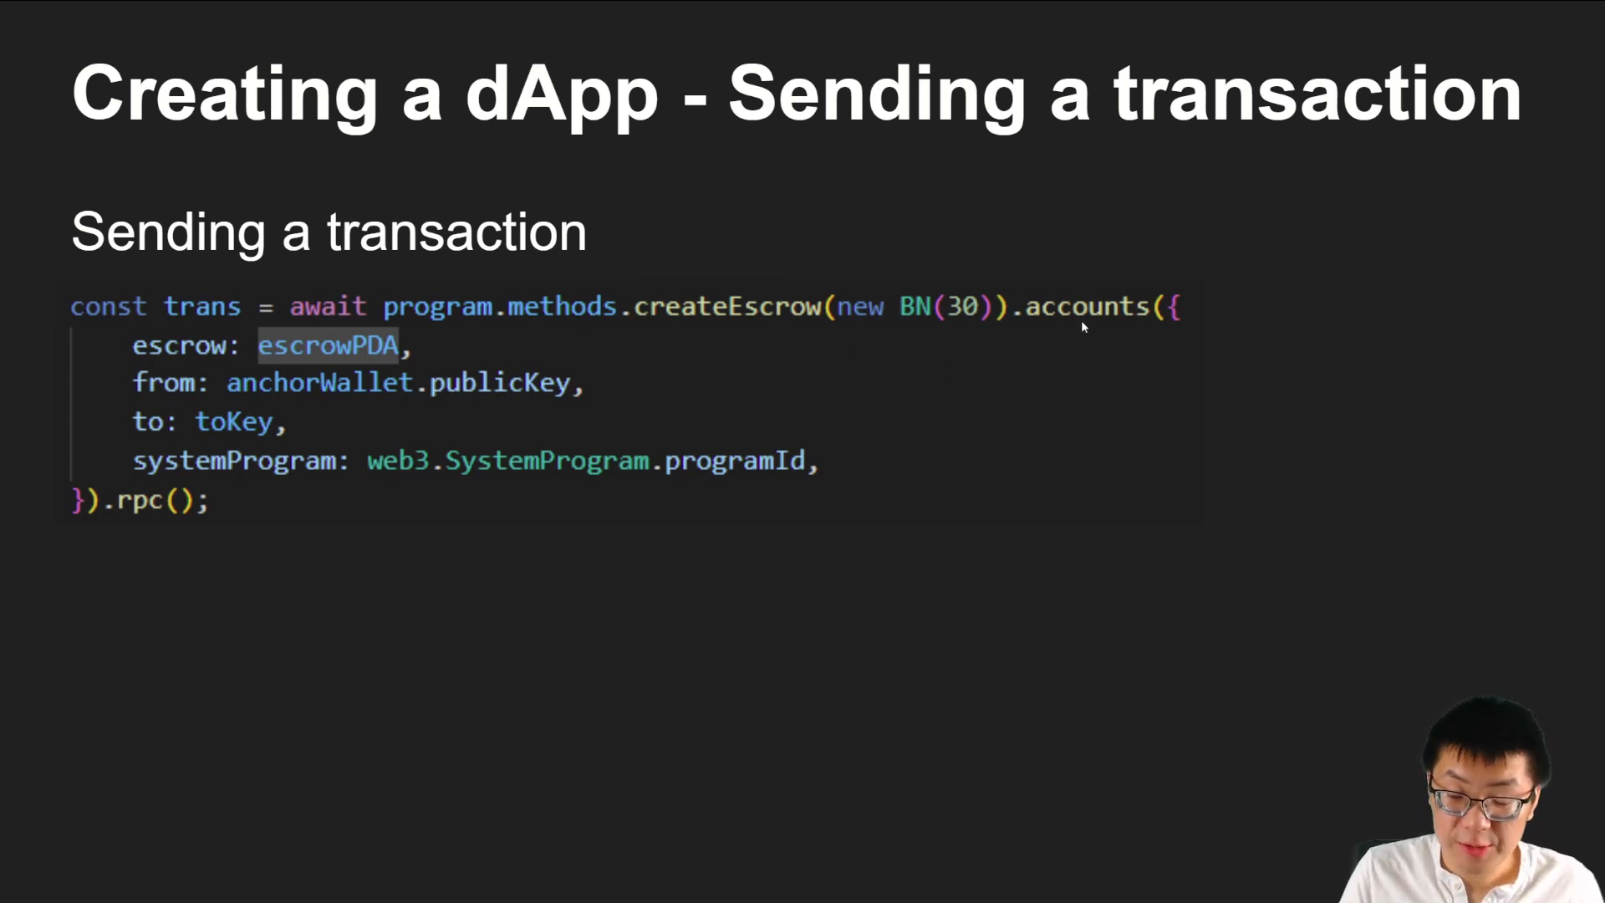
{"action": "key", "text": "Right"}
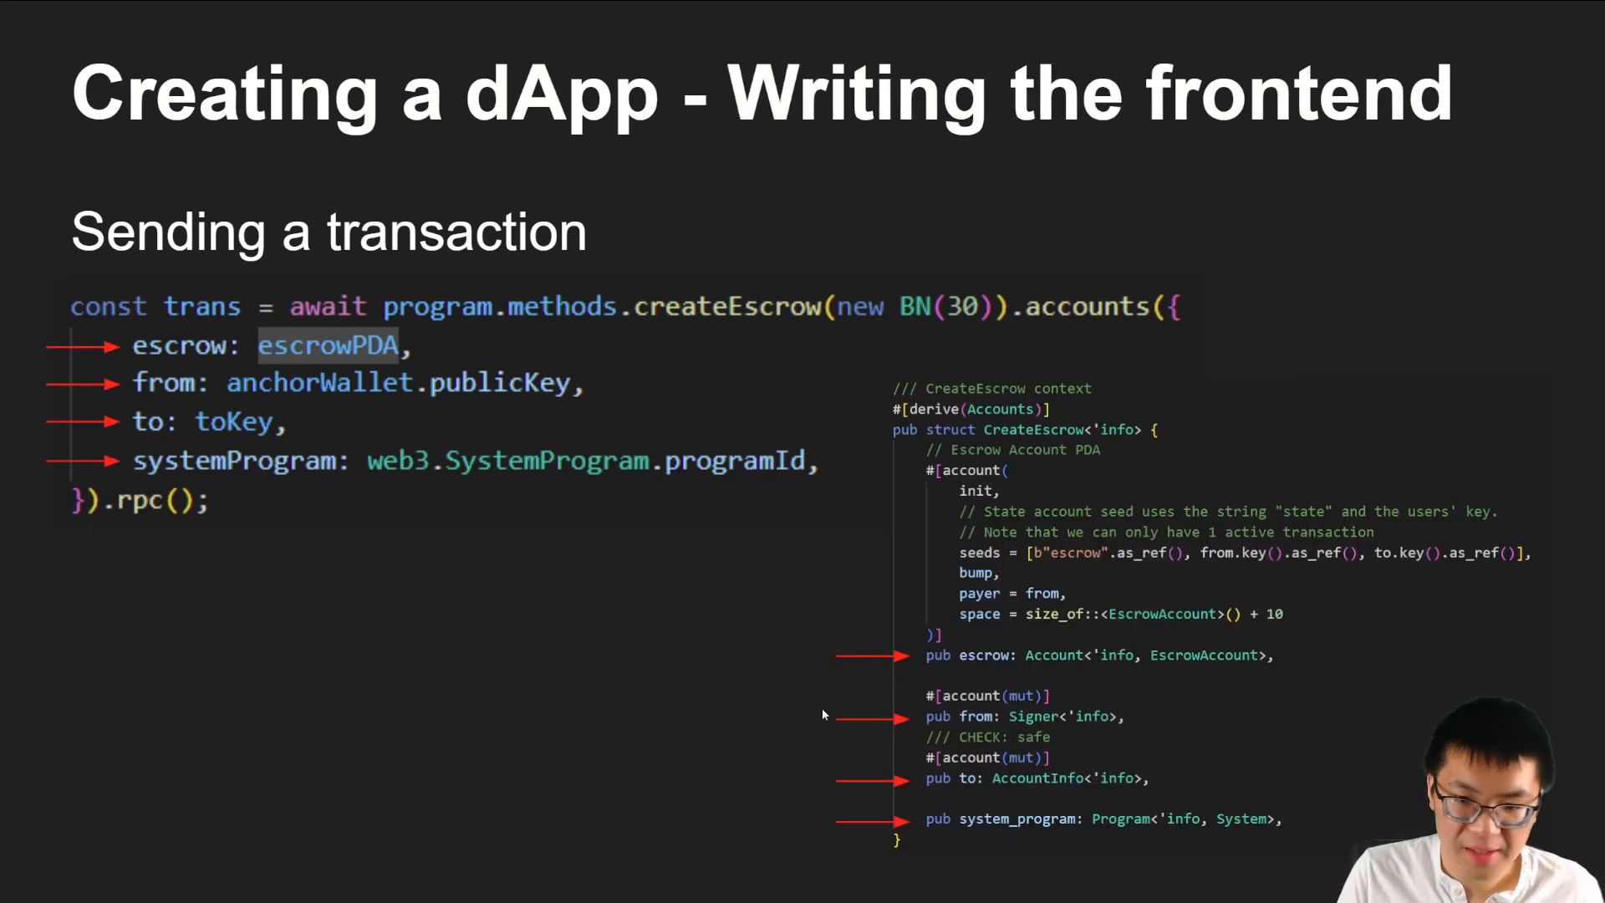
{"action": "mouse_move", "coordinate": [674, 518]}
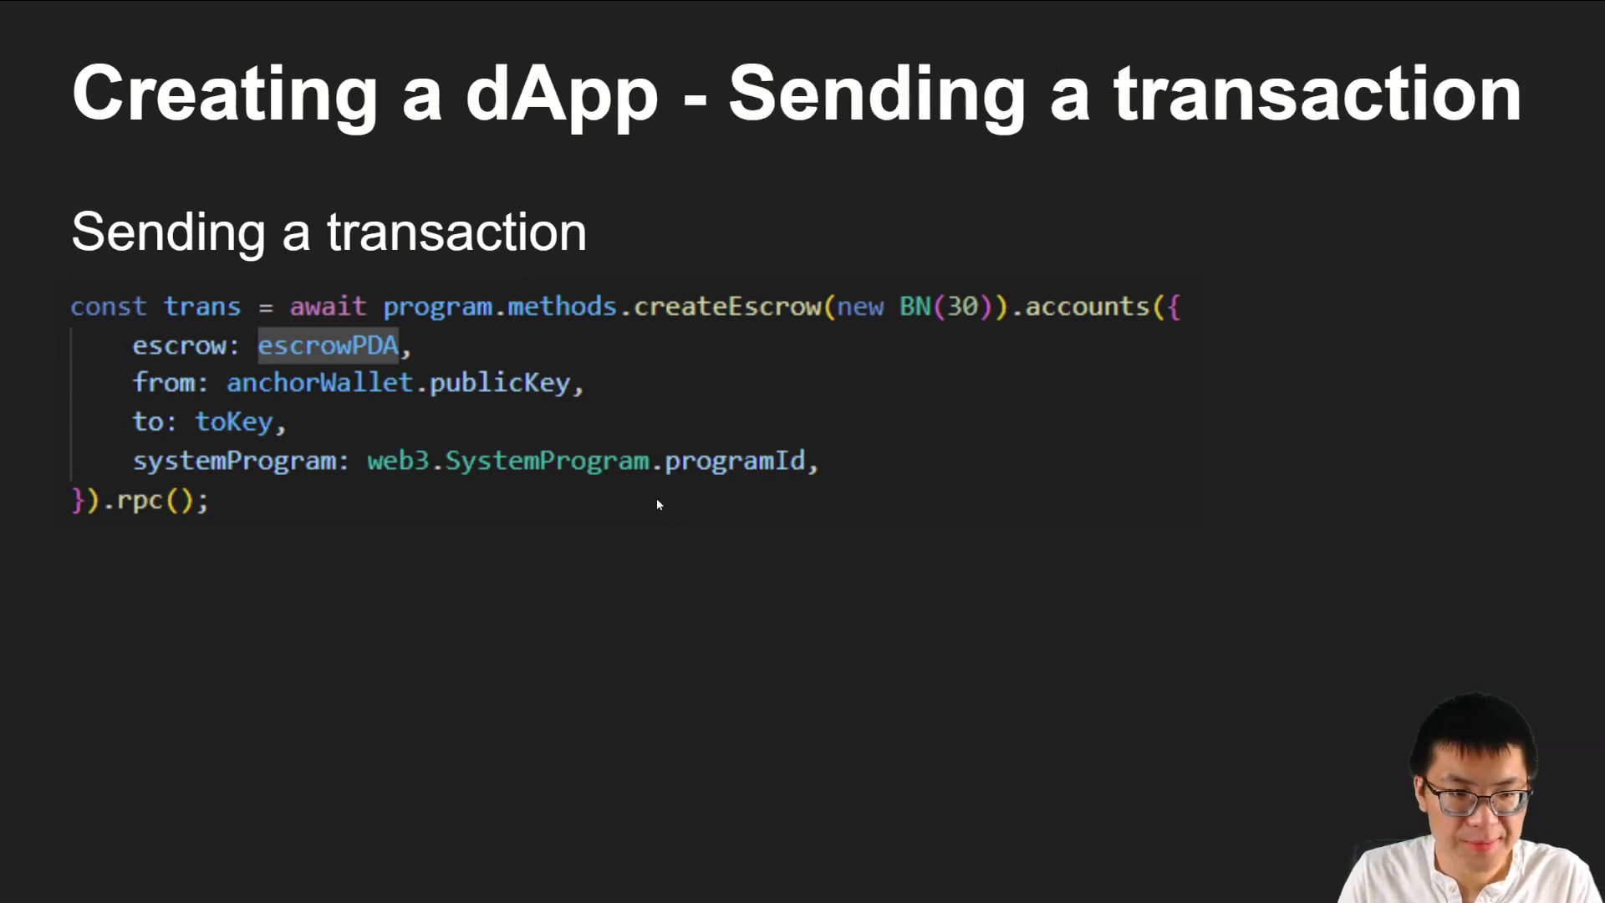
{"action": "key", "text": "Right"}
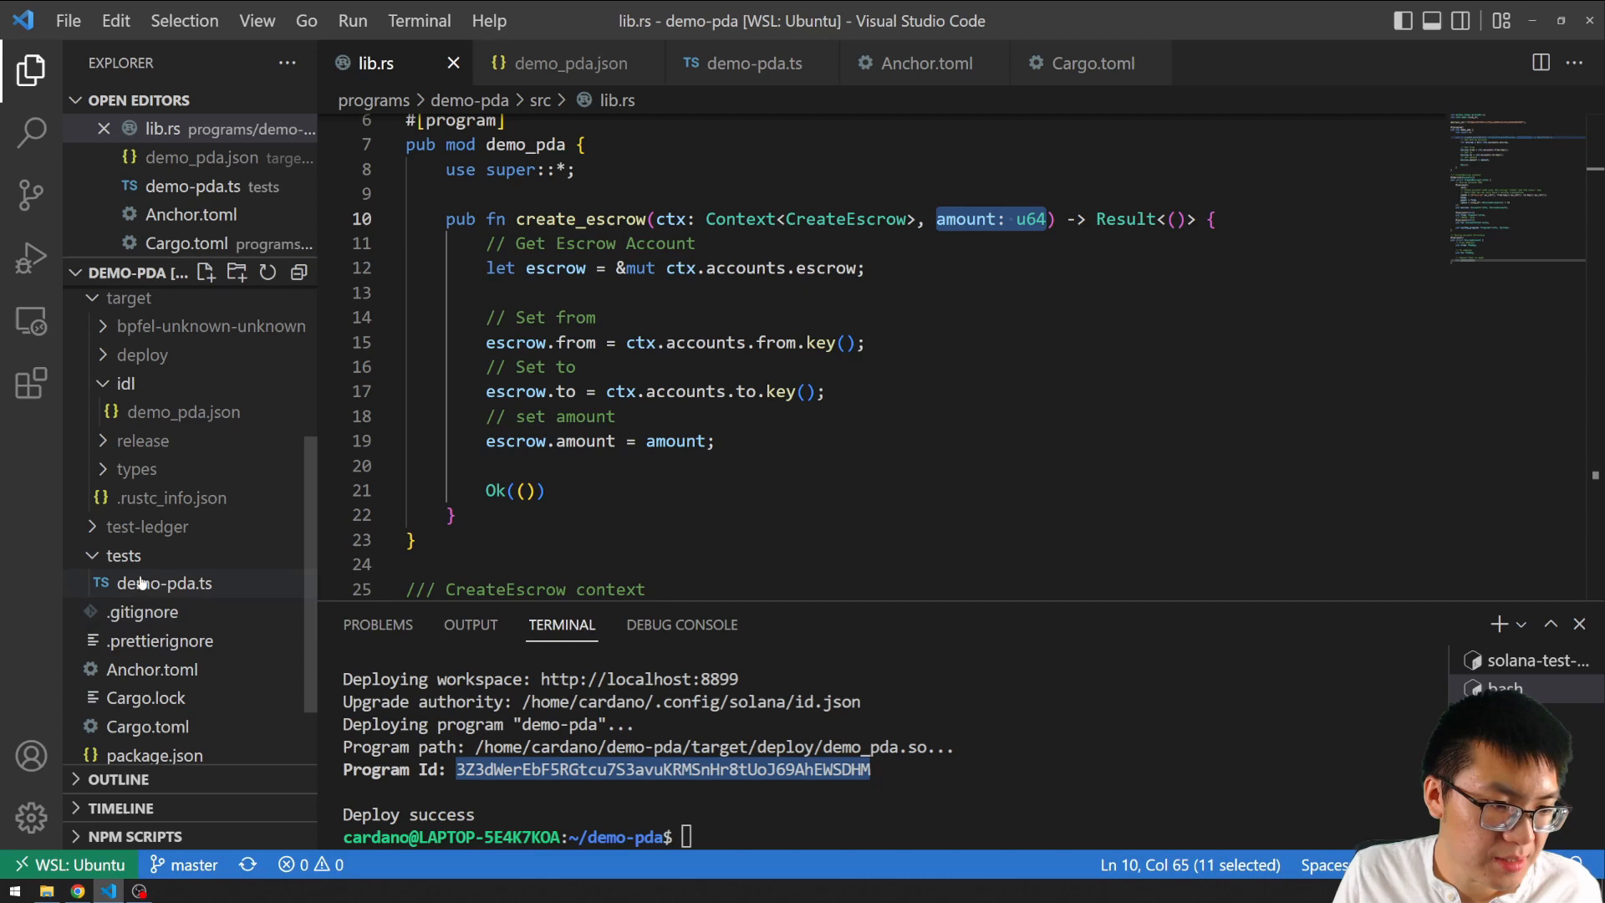
Open tests/demo-pda.ts, close the terminal panel, and highlight the describe call.
{"action": "left_click", "coordinate": [124, 555]}
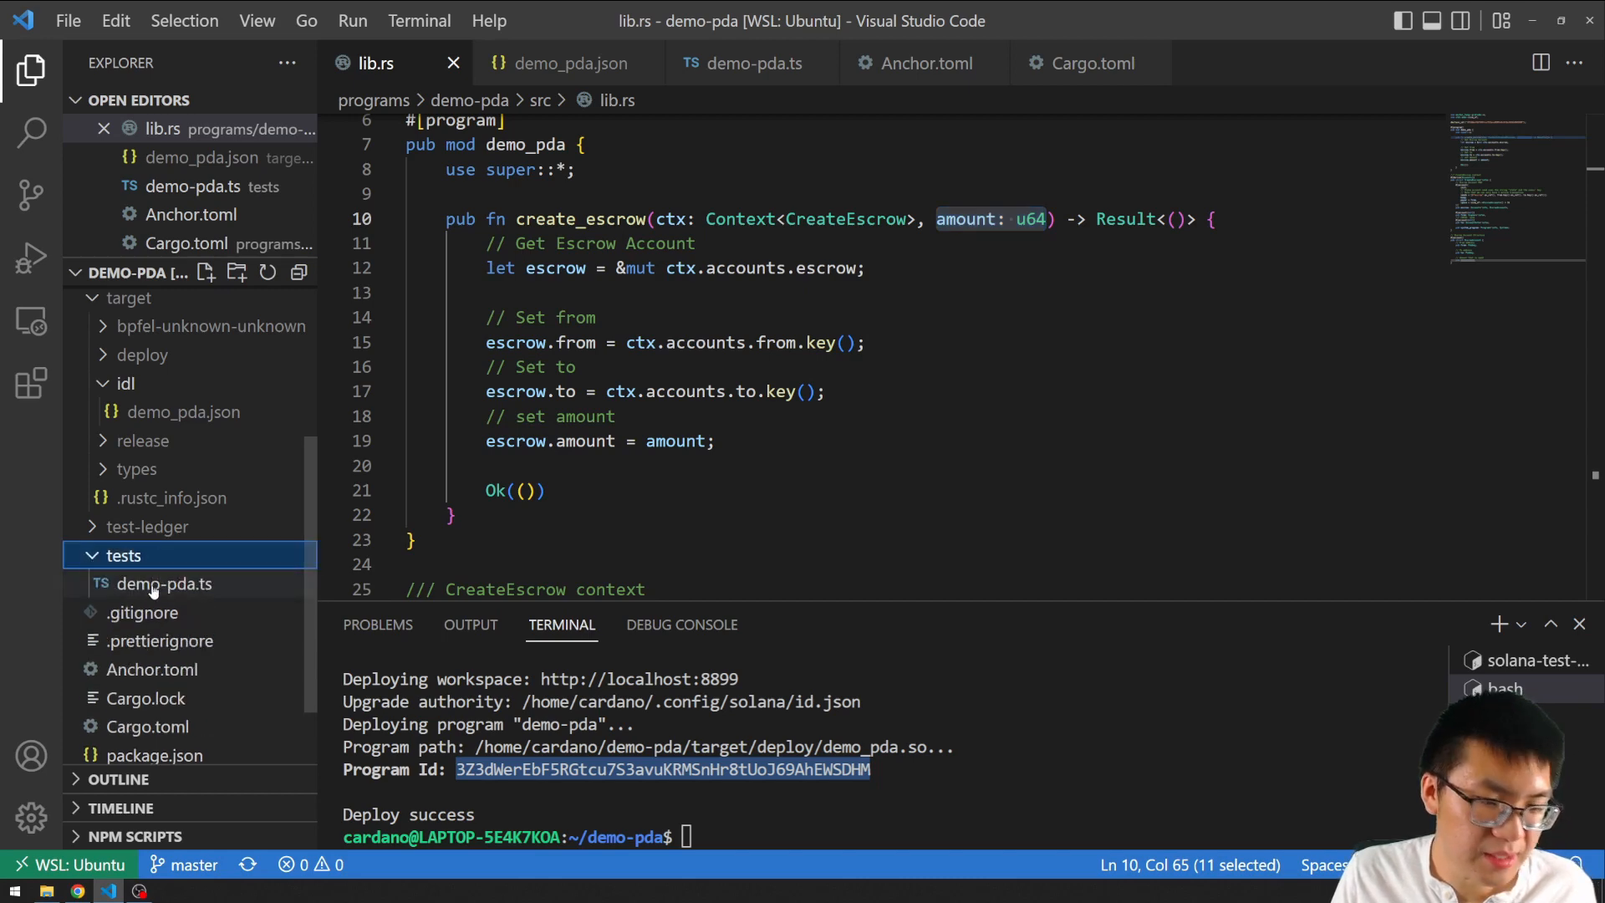
{"action": "left_click", "coordinate": [163, 583]}
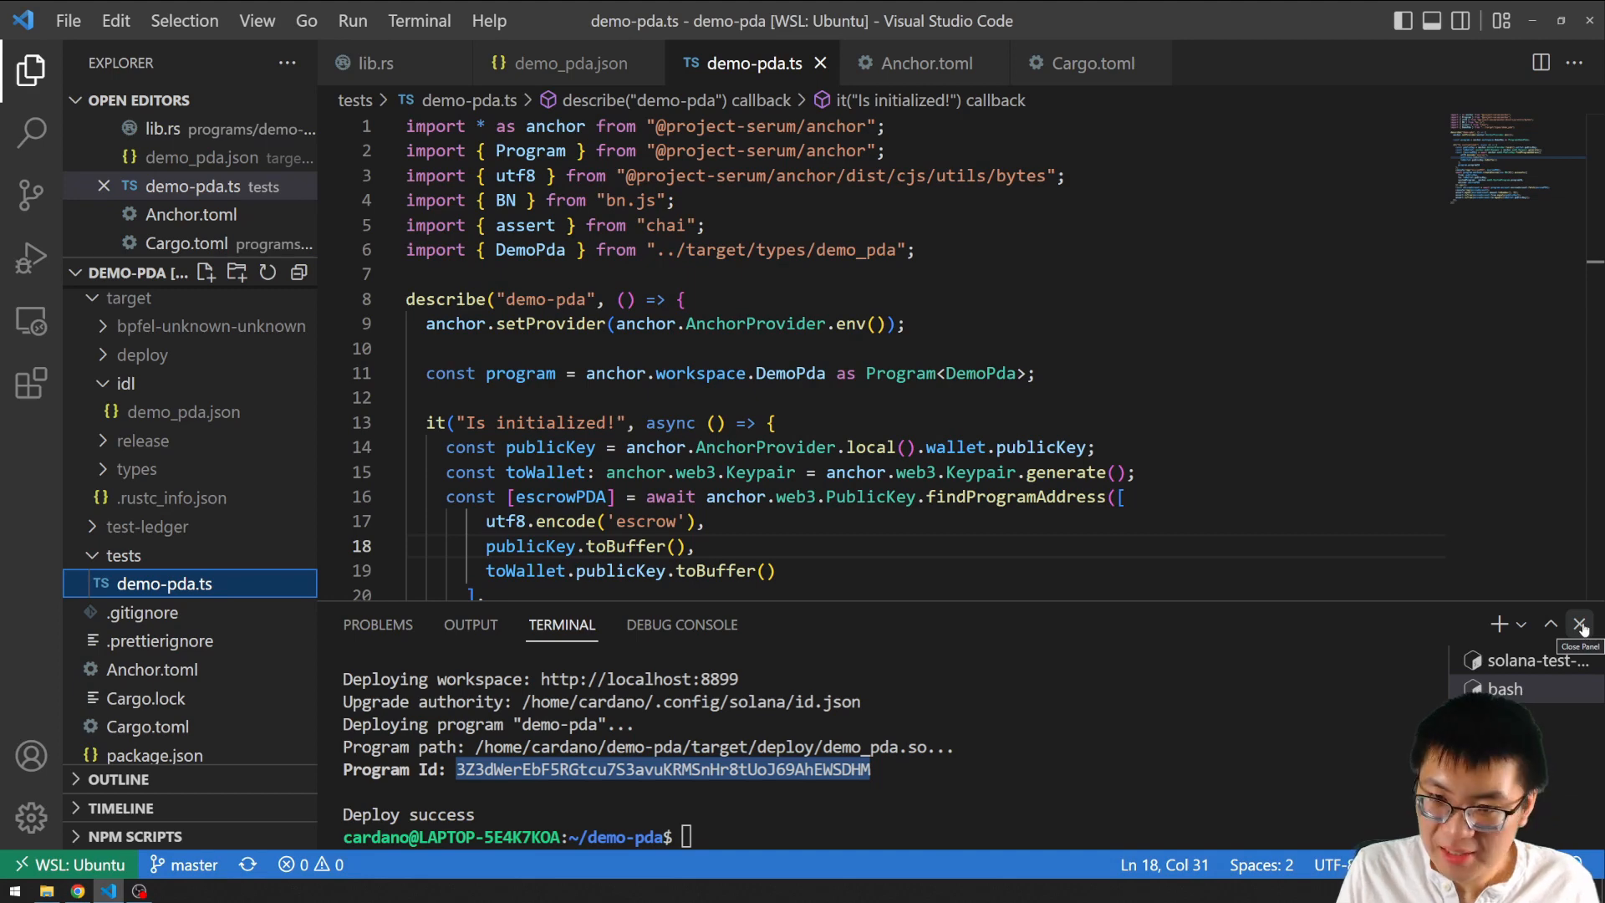
{"action": "left_click", "coordinate": [1580, 623]}
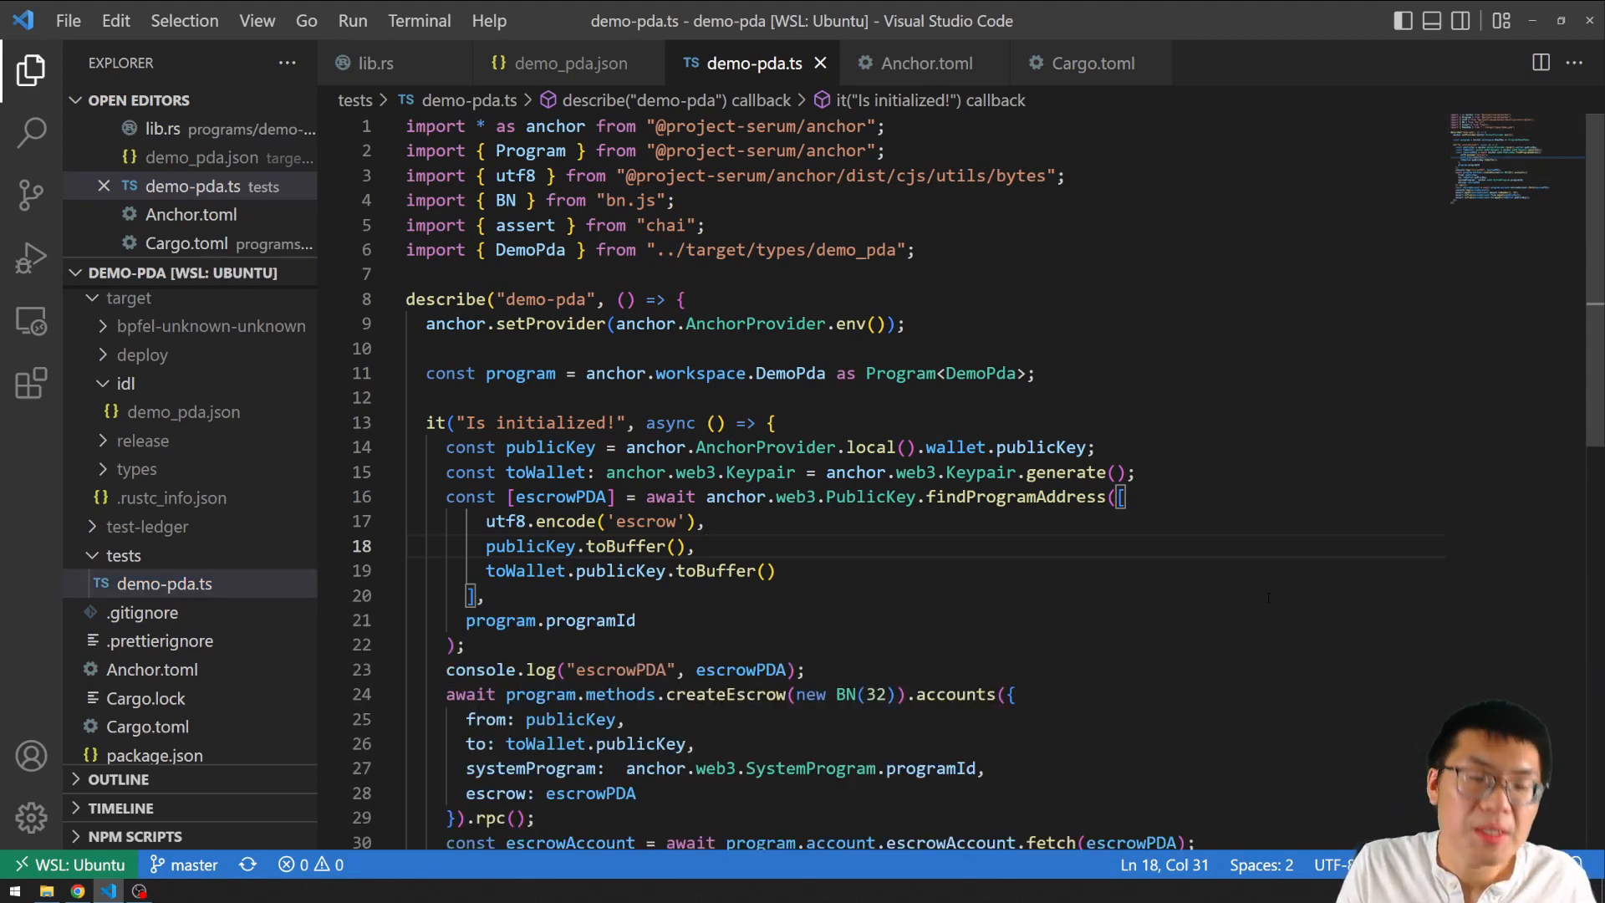
{"action": "mouse_move", "coordinate": [1136, 88]}
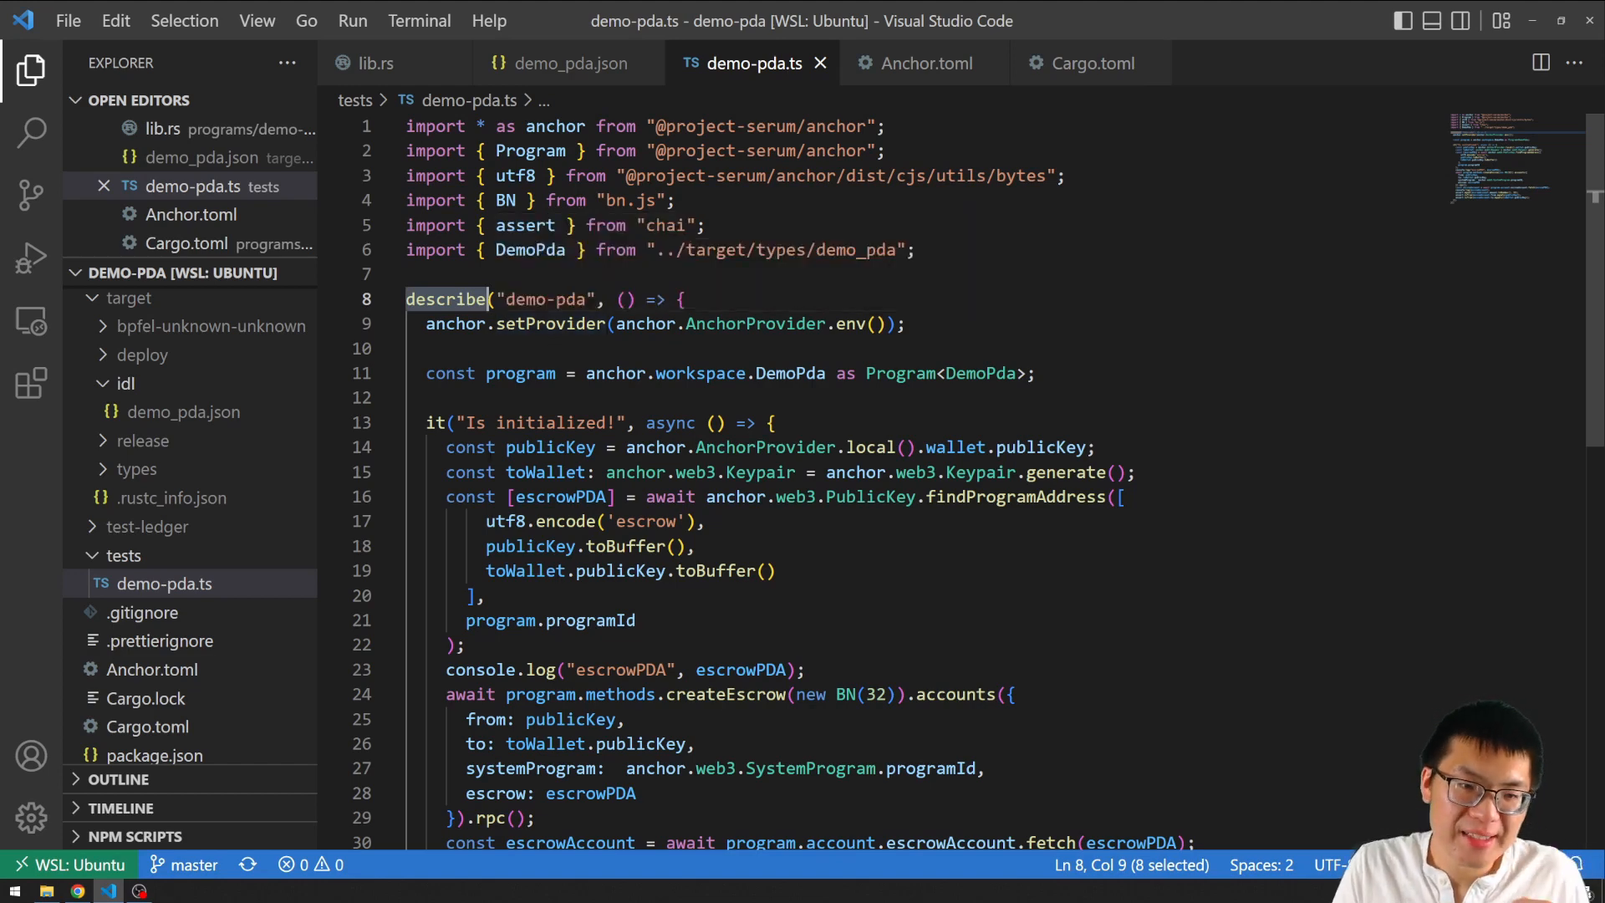
{"action": "double_click", "coordinate": [434, 422]}
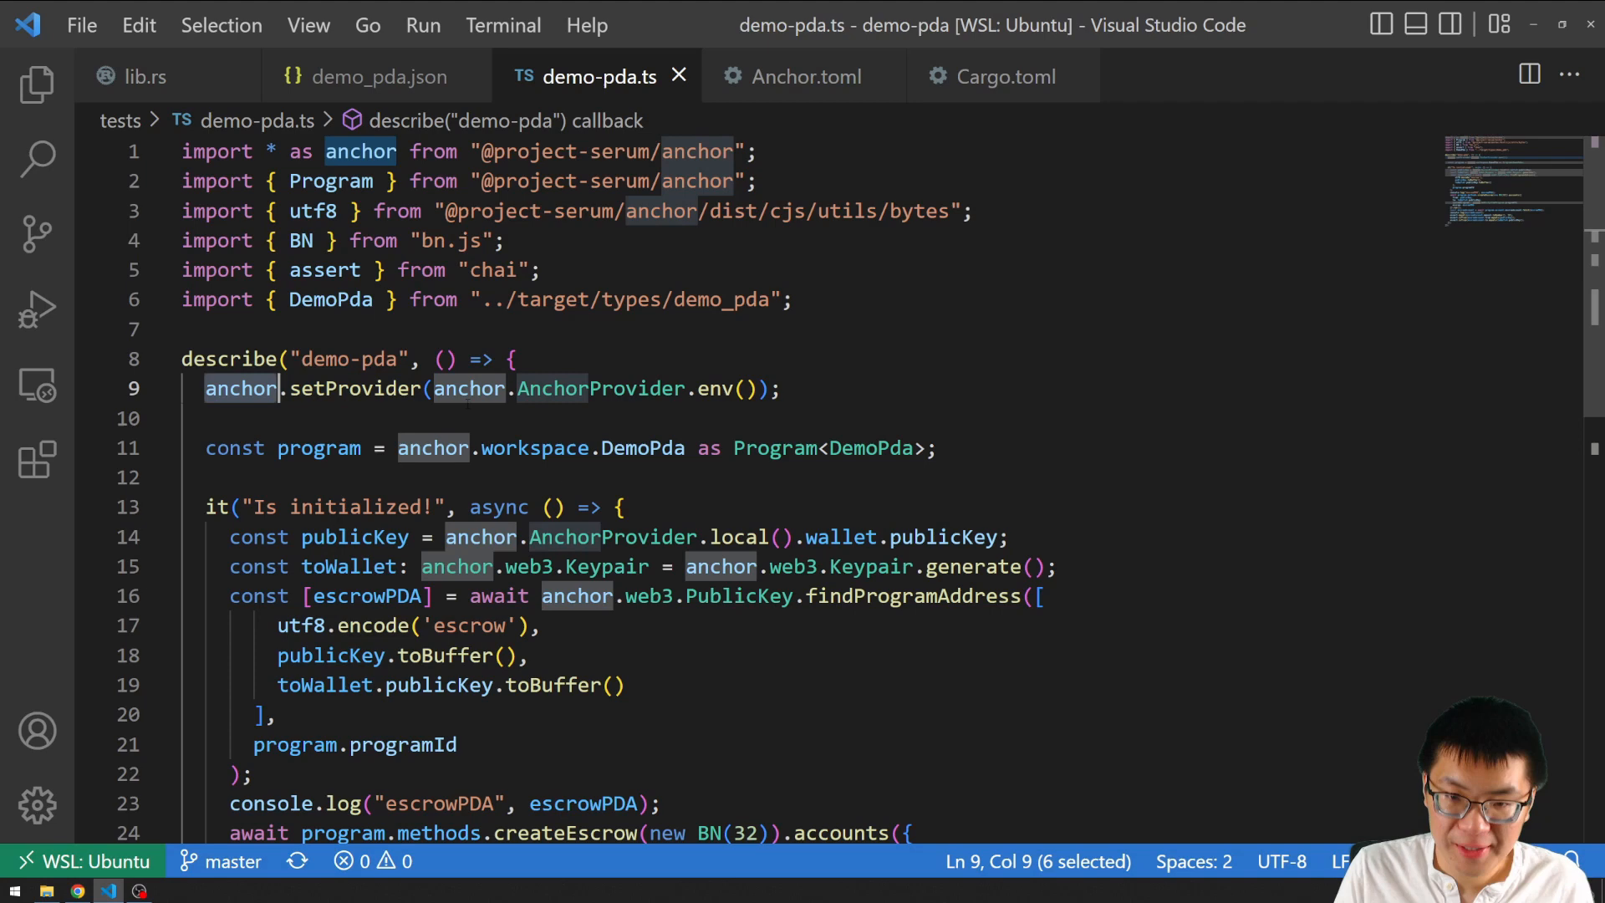
{"action": "double_click", "coordinate": [354, 388]}
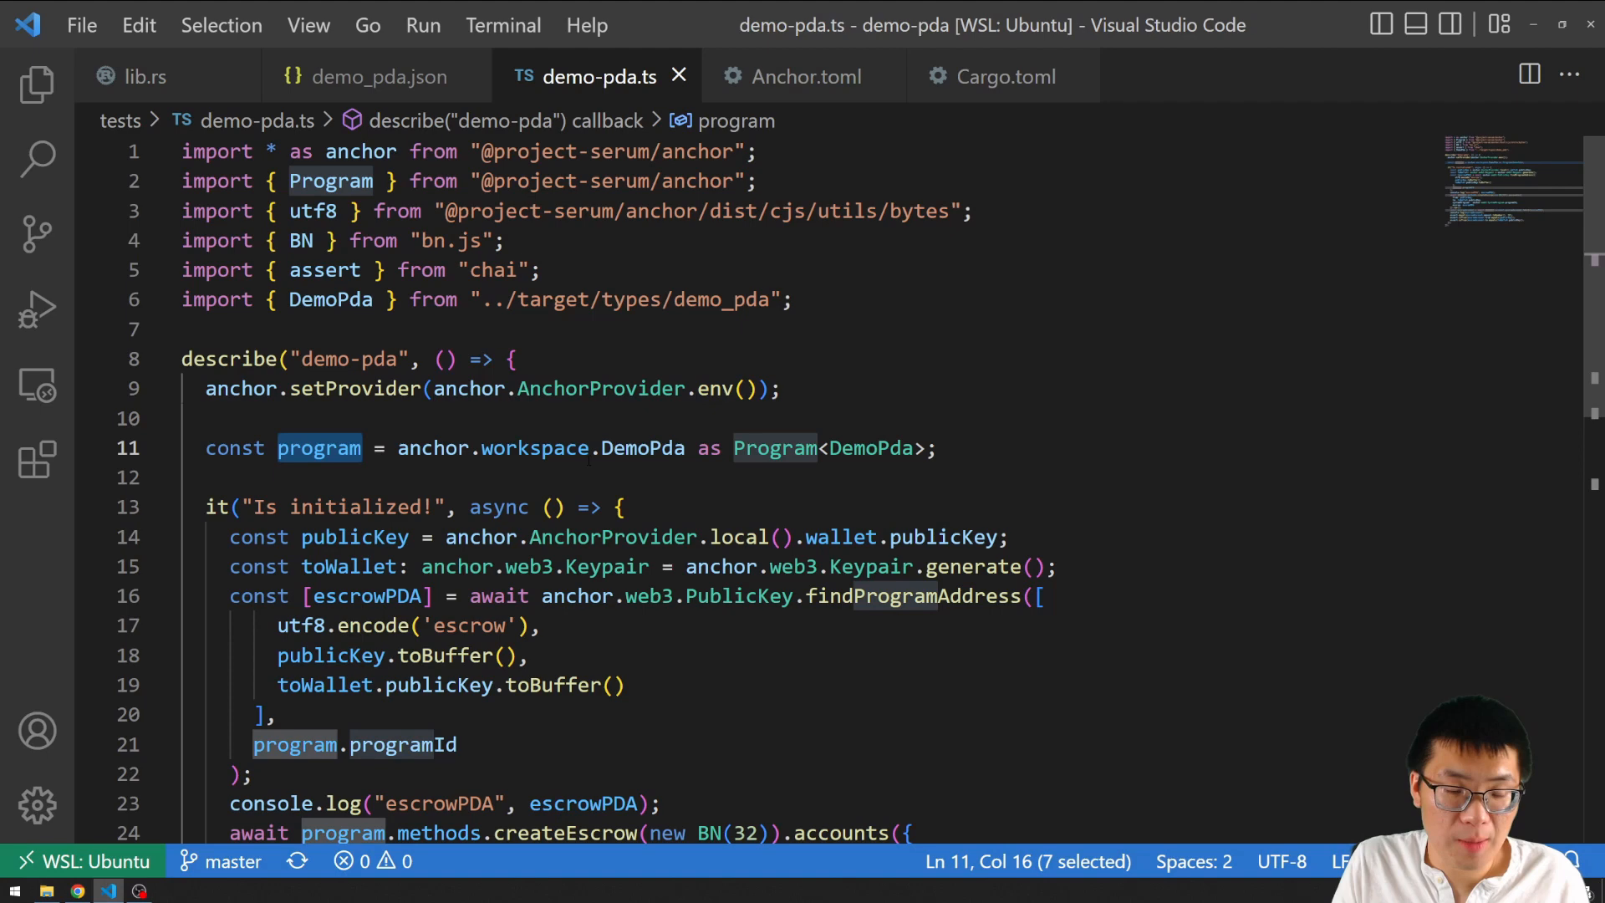
{"action": "mouse_move", "coordinate": [630, 437]}
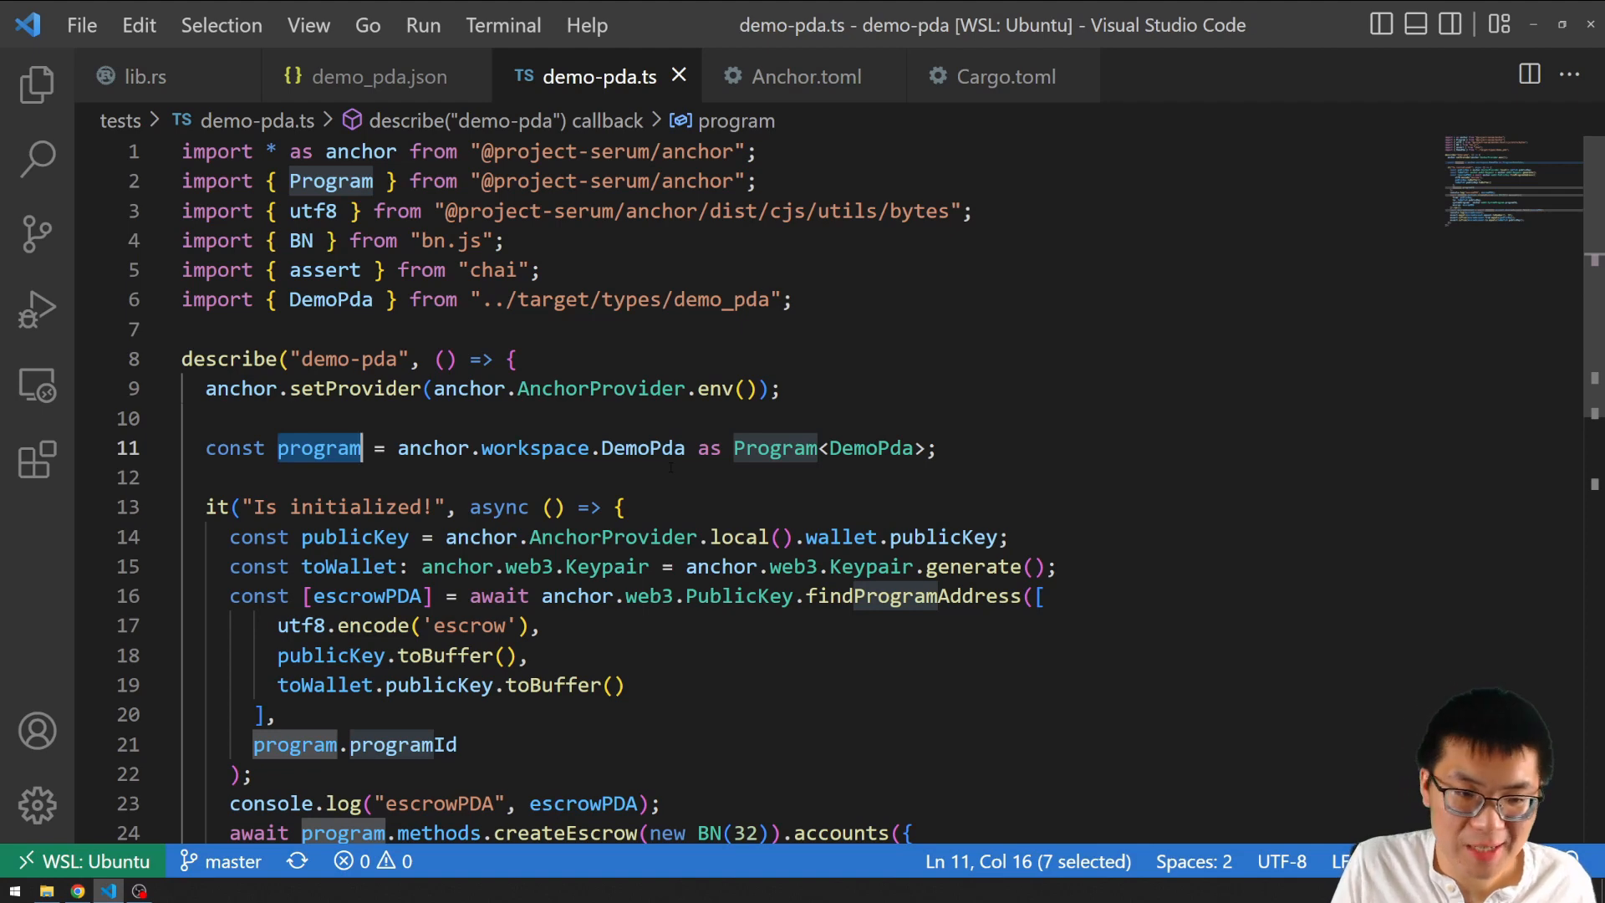
{"action": "double_click", "coordinate": [533, 448]}
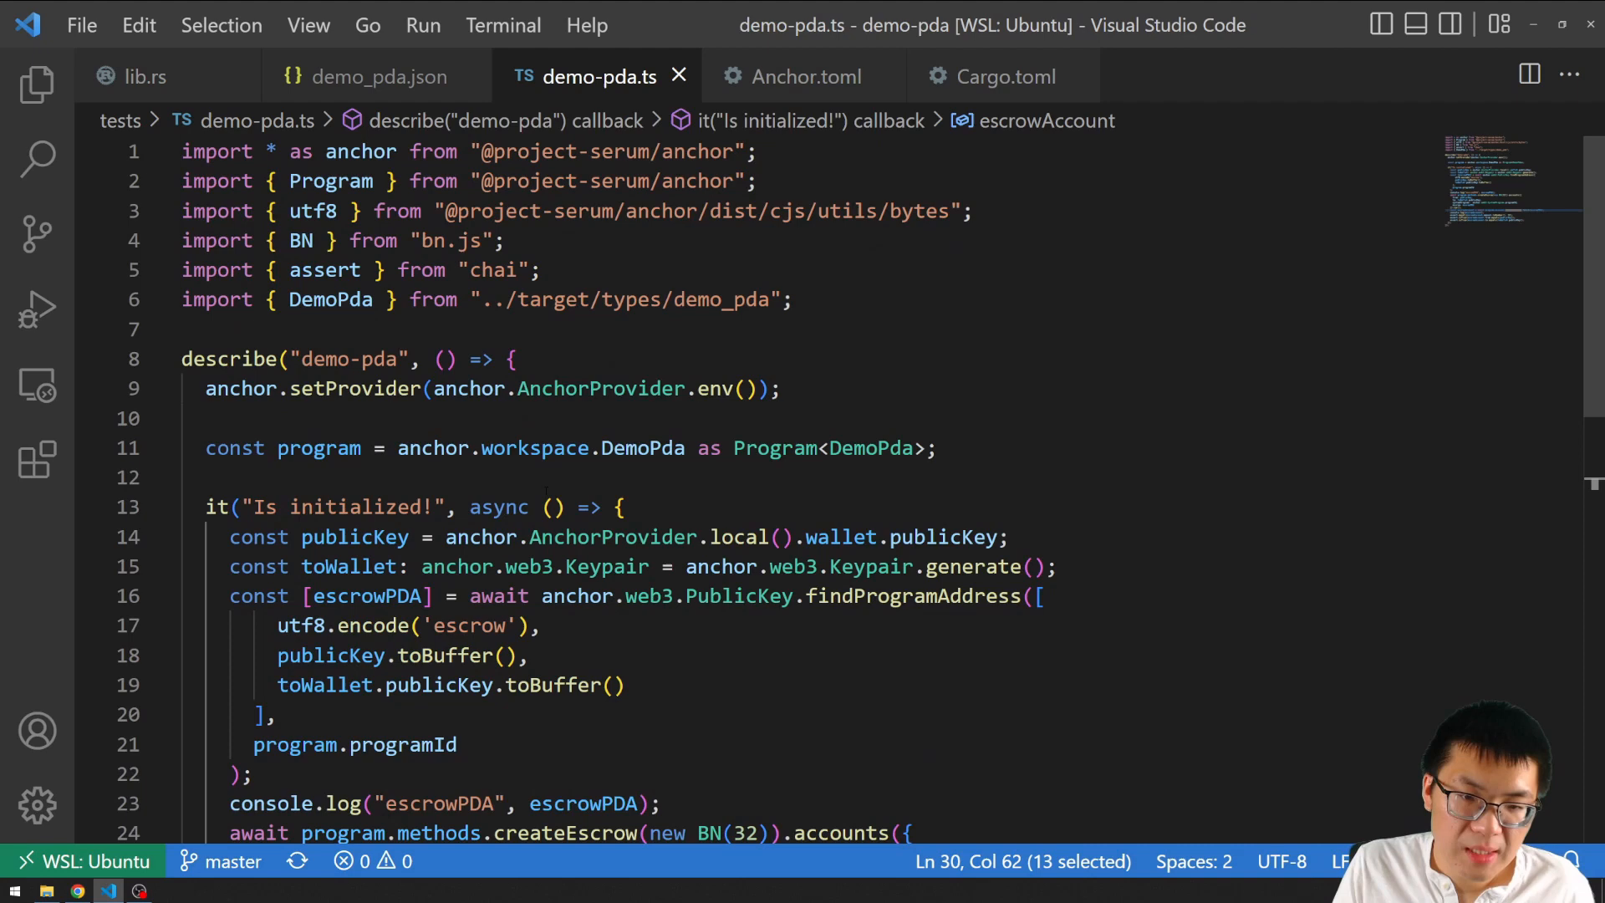
{"action": "scroll", "scroll_direction": "down", "scroll_amount": 3}
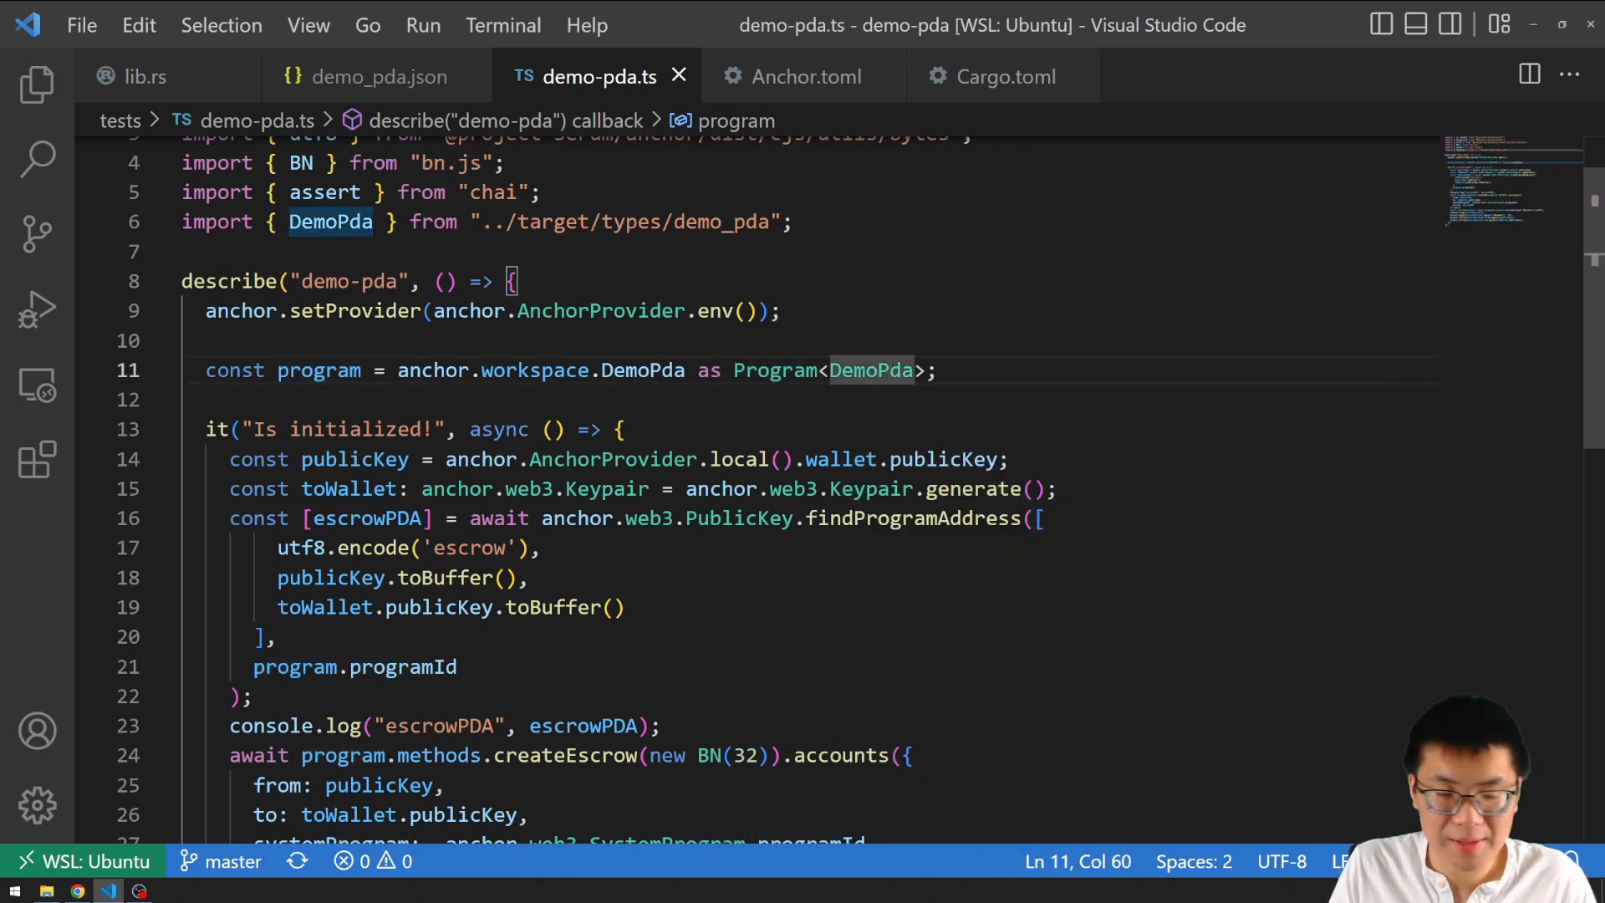
{"action": "mouse_move", "coordinate": [775, 370]}
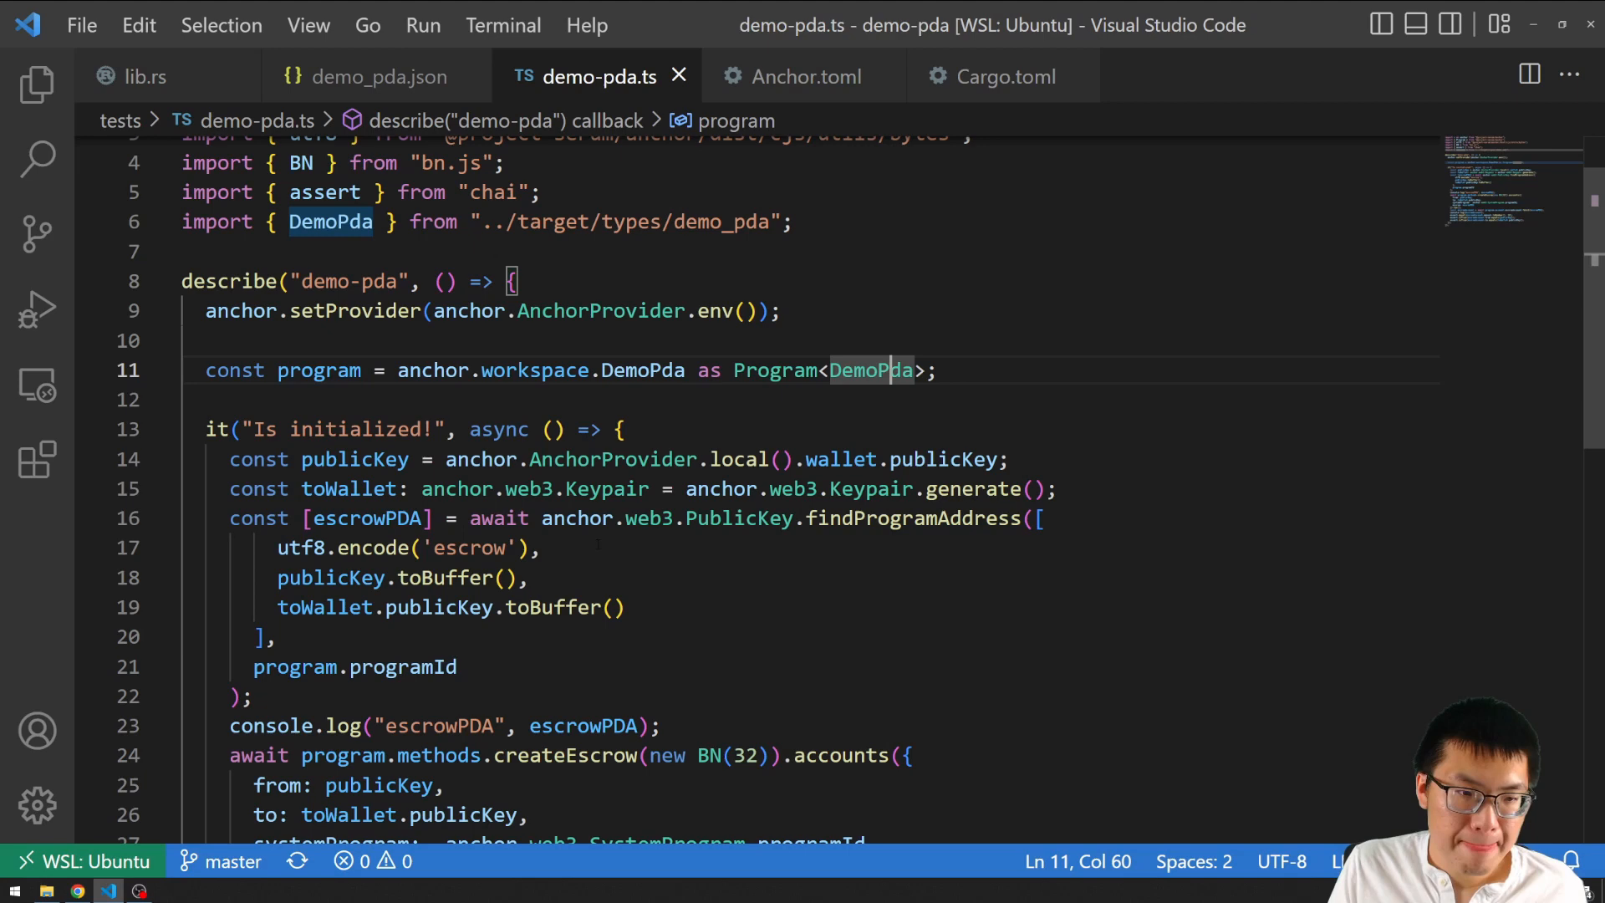
{"action": "scroll", "scroll_direction": "down", "scroll_amount": 3}
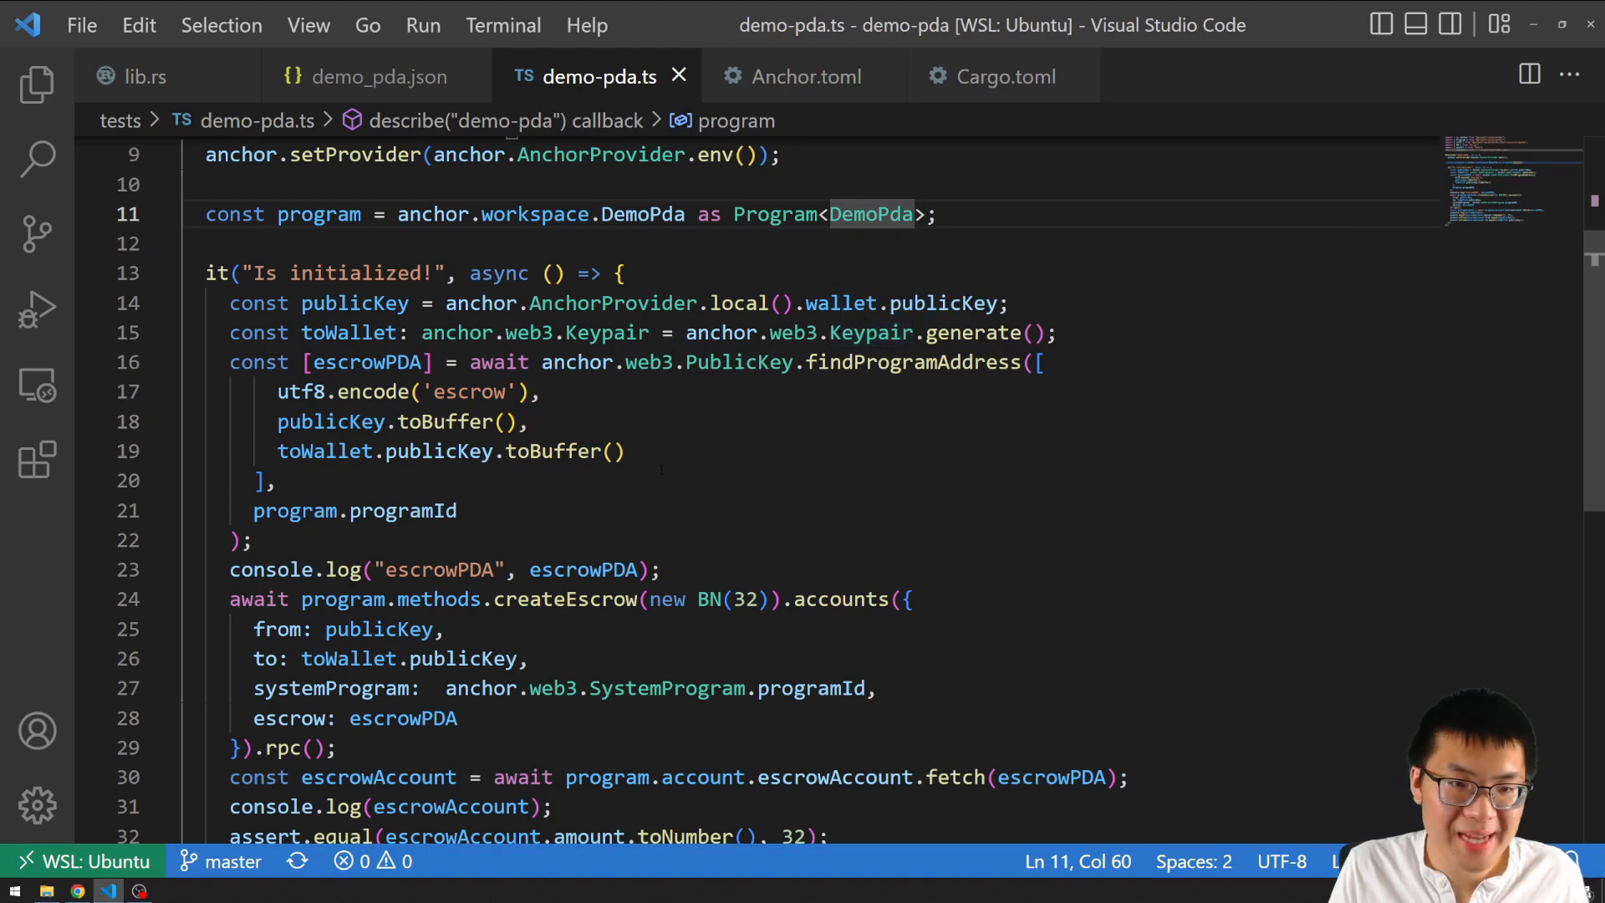
{"action": "double_click", "coordinate": [611, 304]}
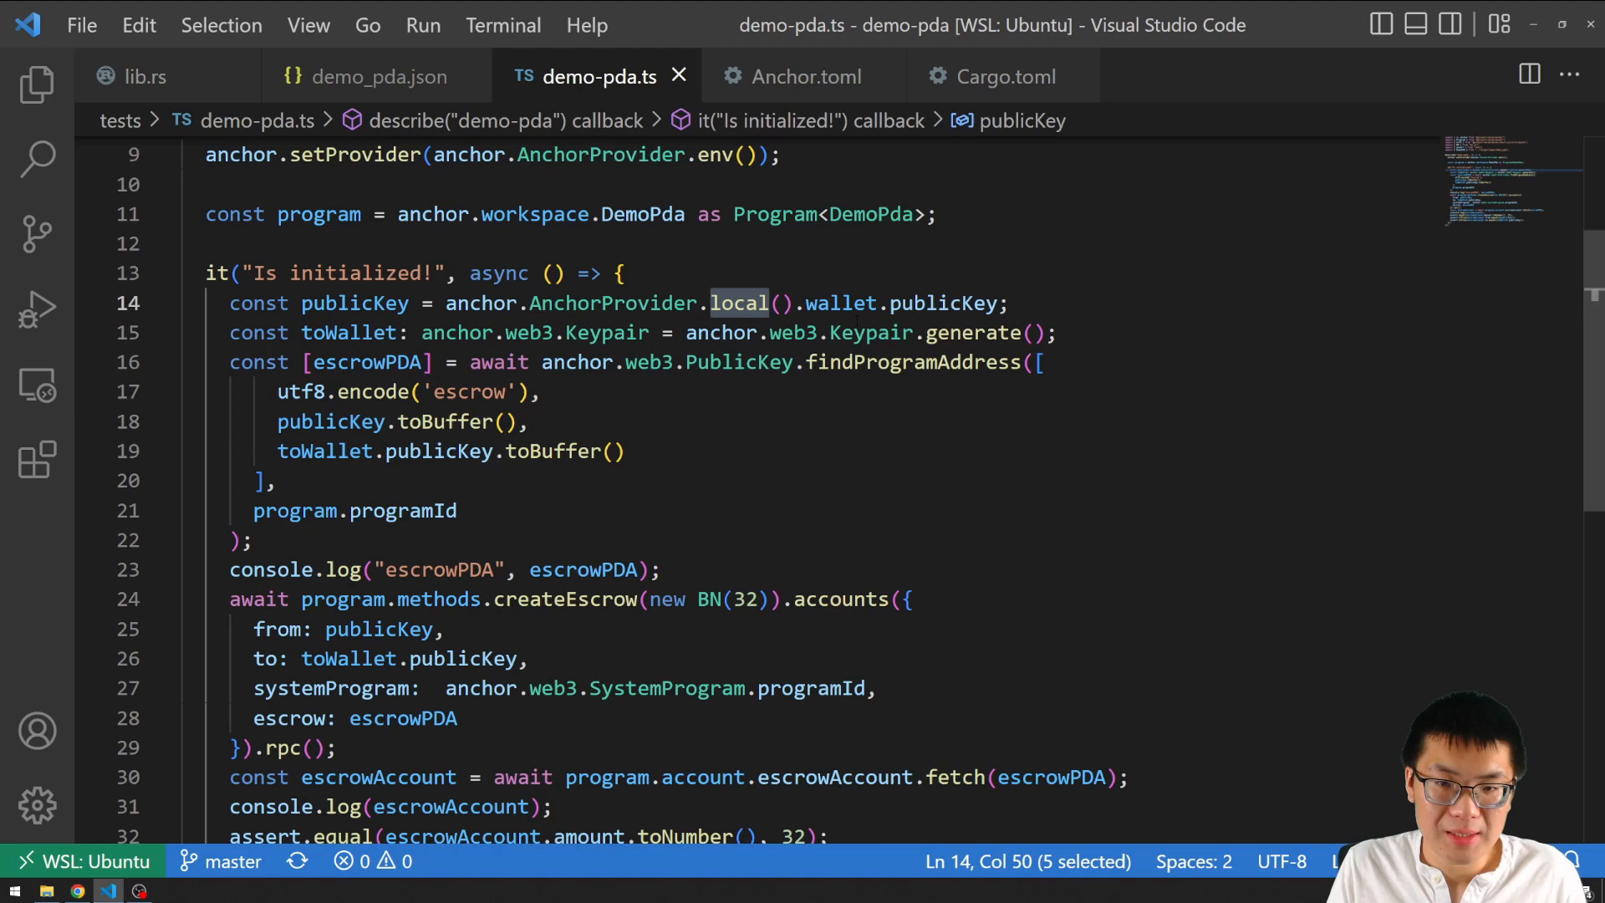
{"action": "double_click", "coordinate": [840, 303]}
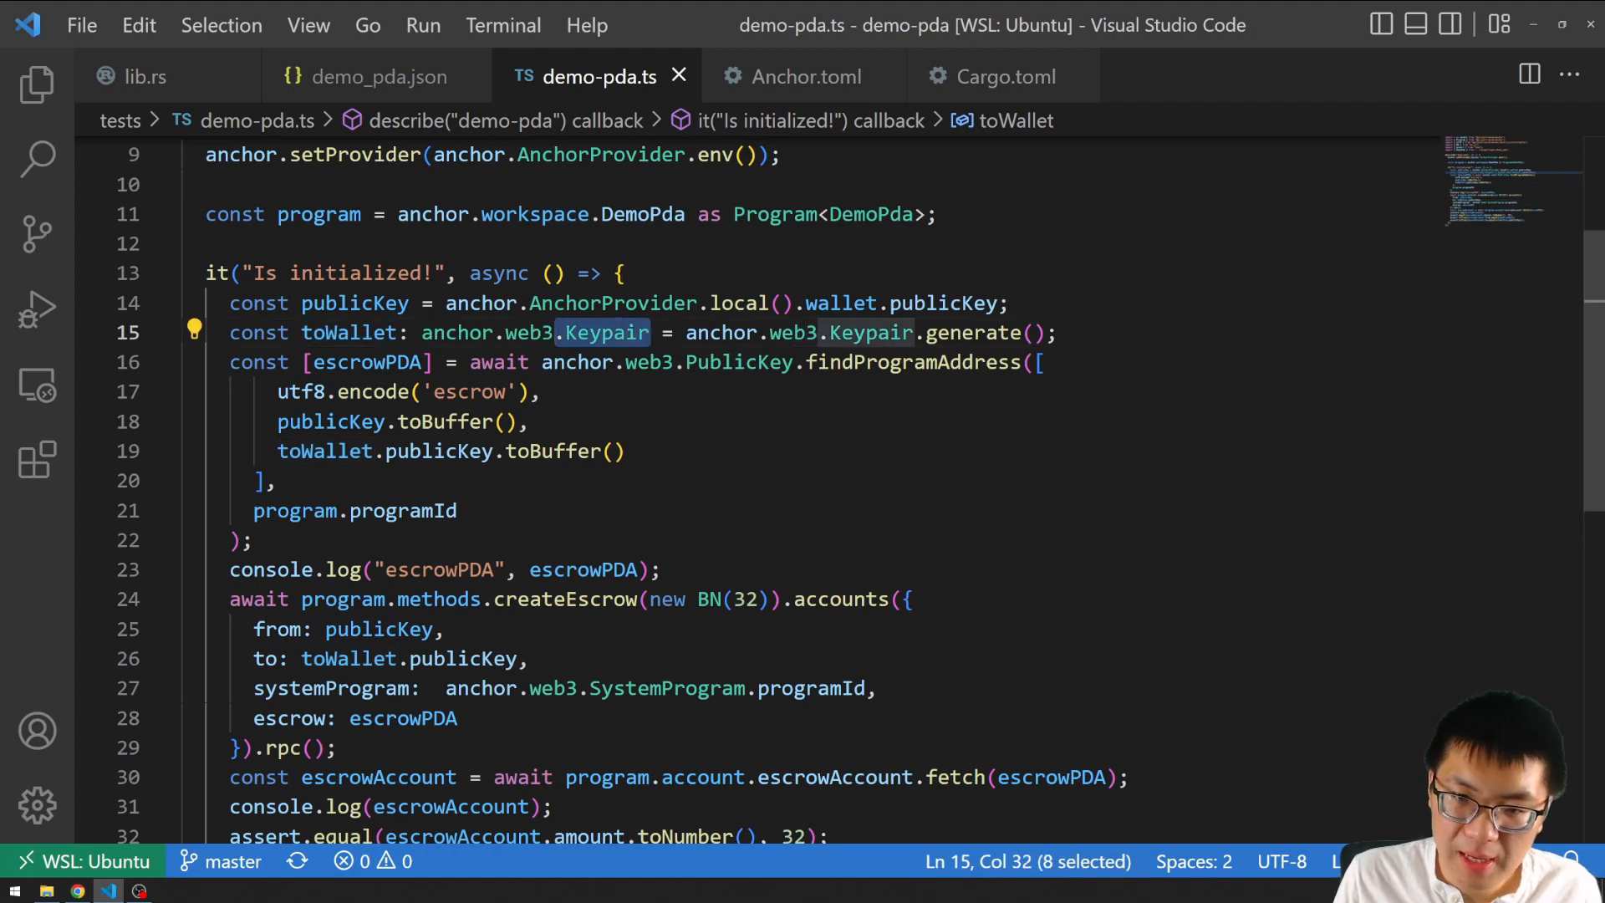
{"action": "mouse_move", "coordinate": [604, 332]}
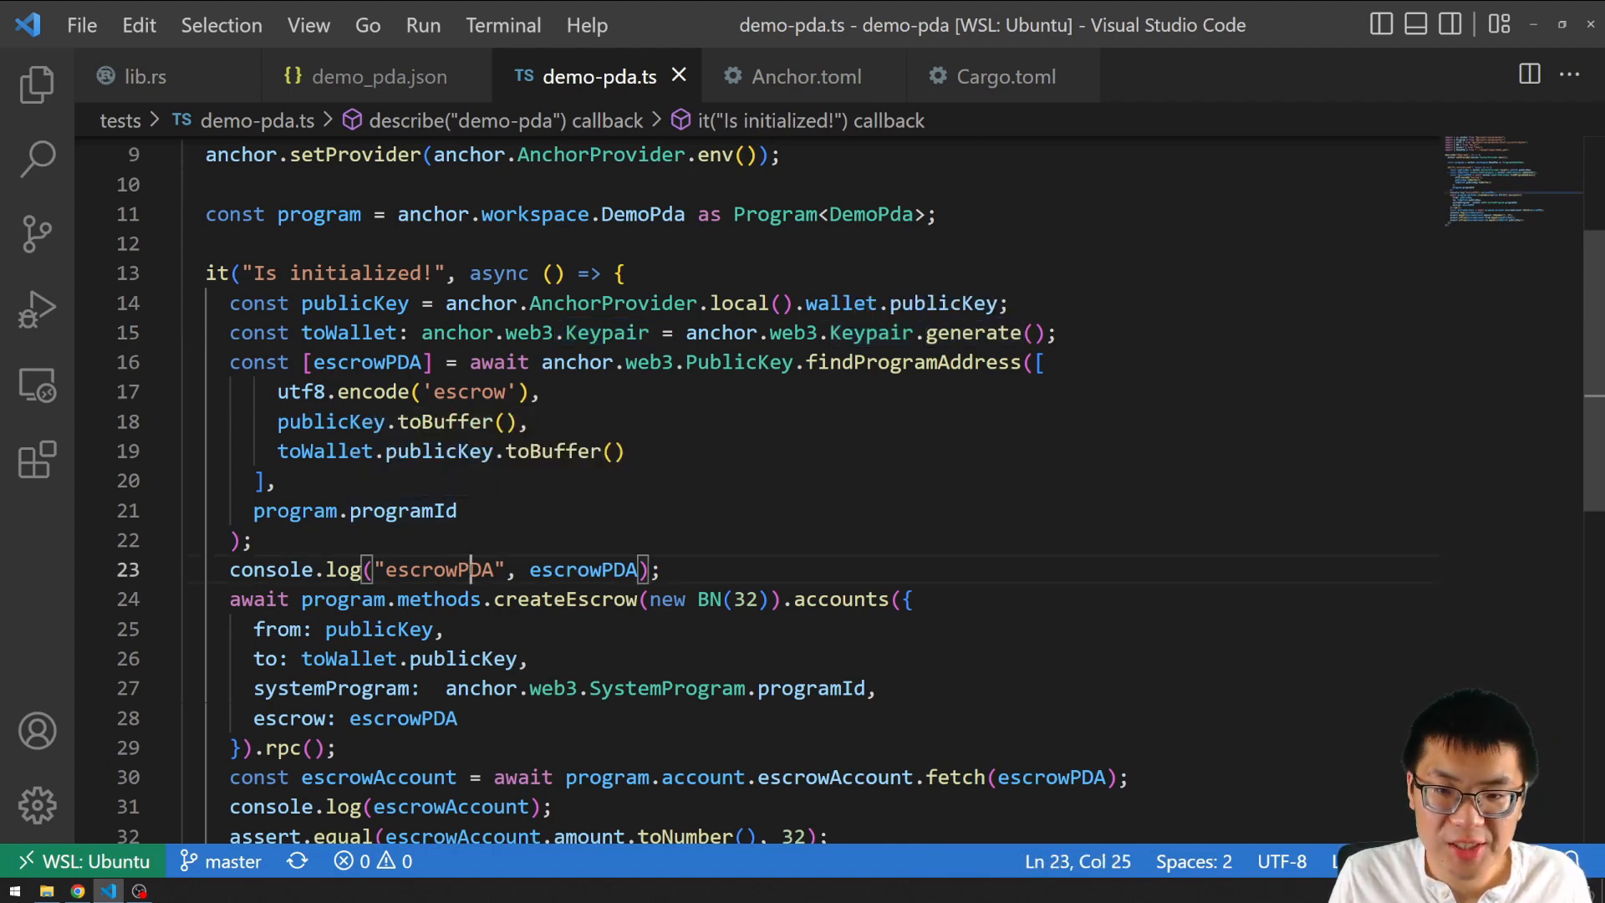
{"action": "left_click", "coordinate": [370, 362]}
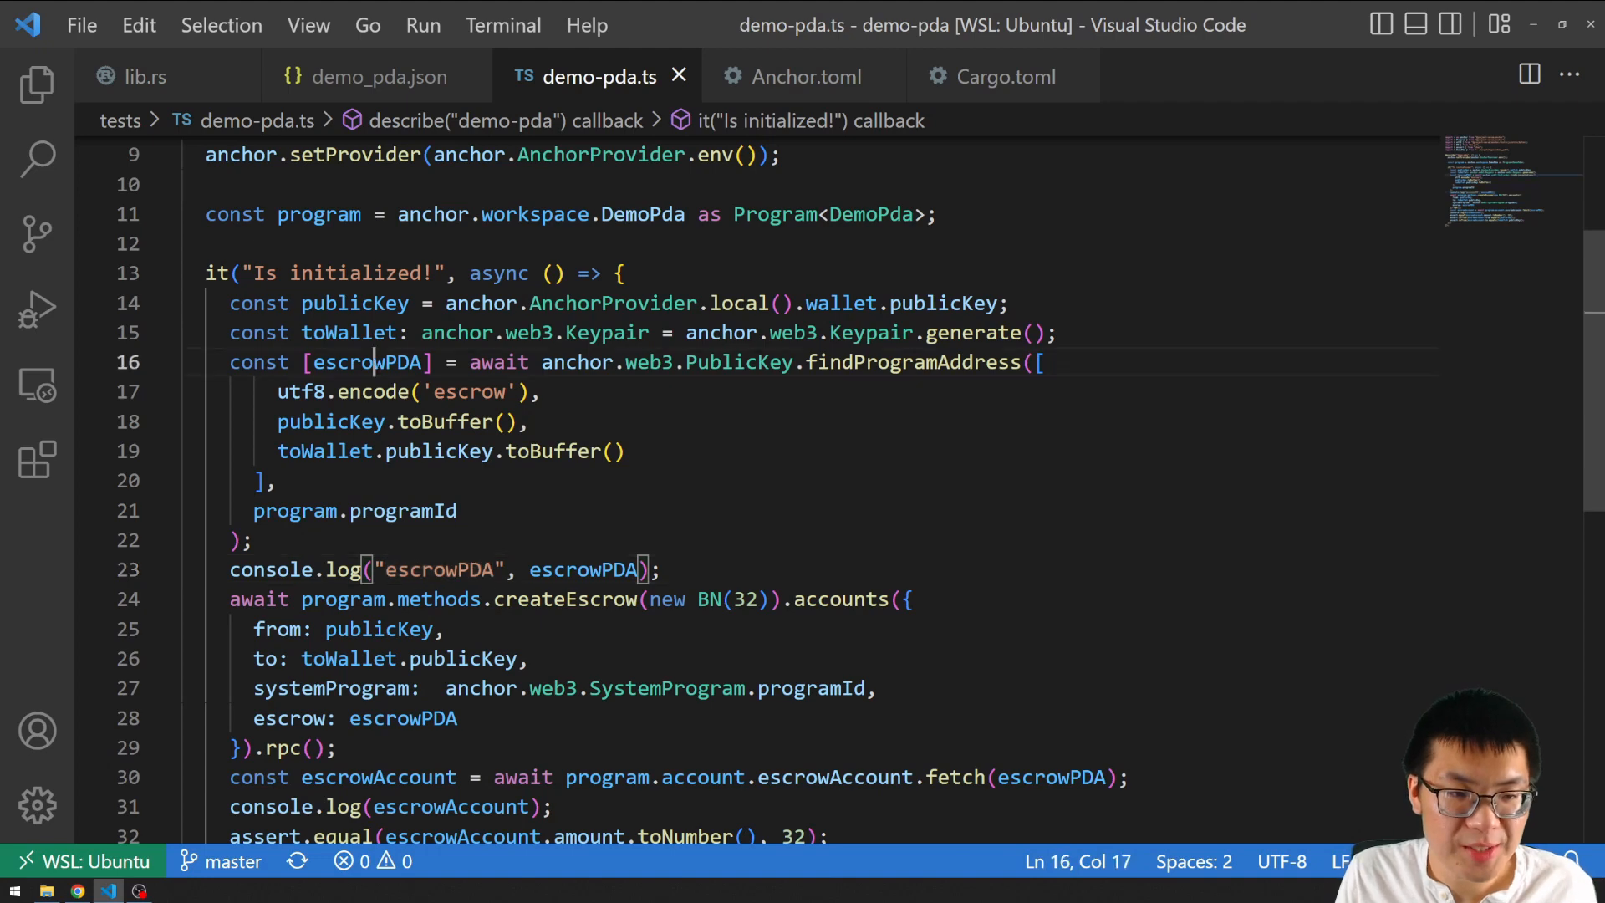
{"action": "double_click", "coordinate": [367, 362]}
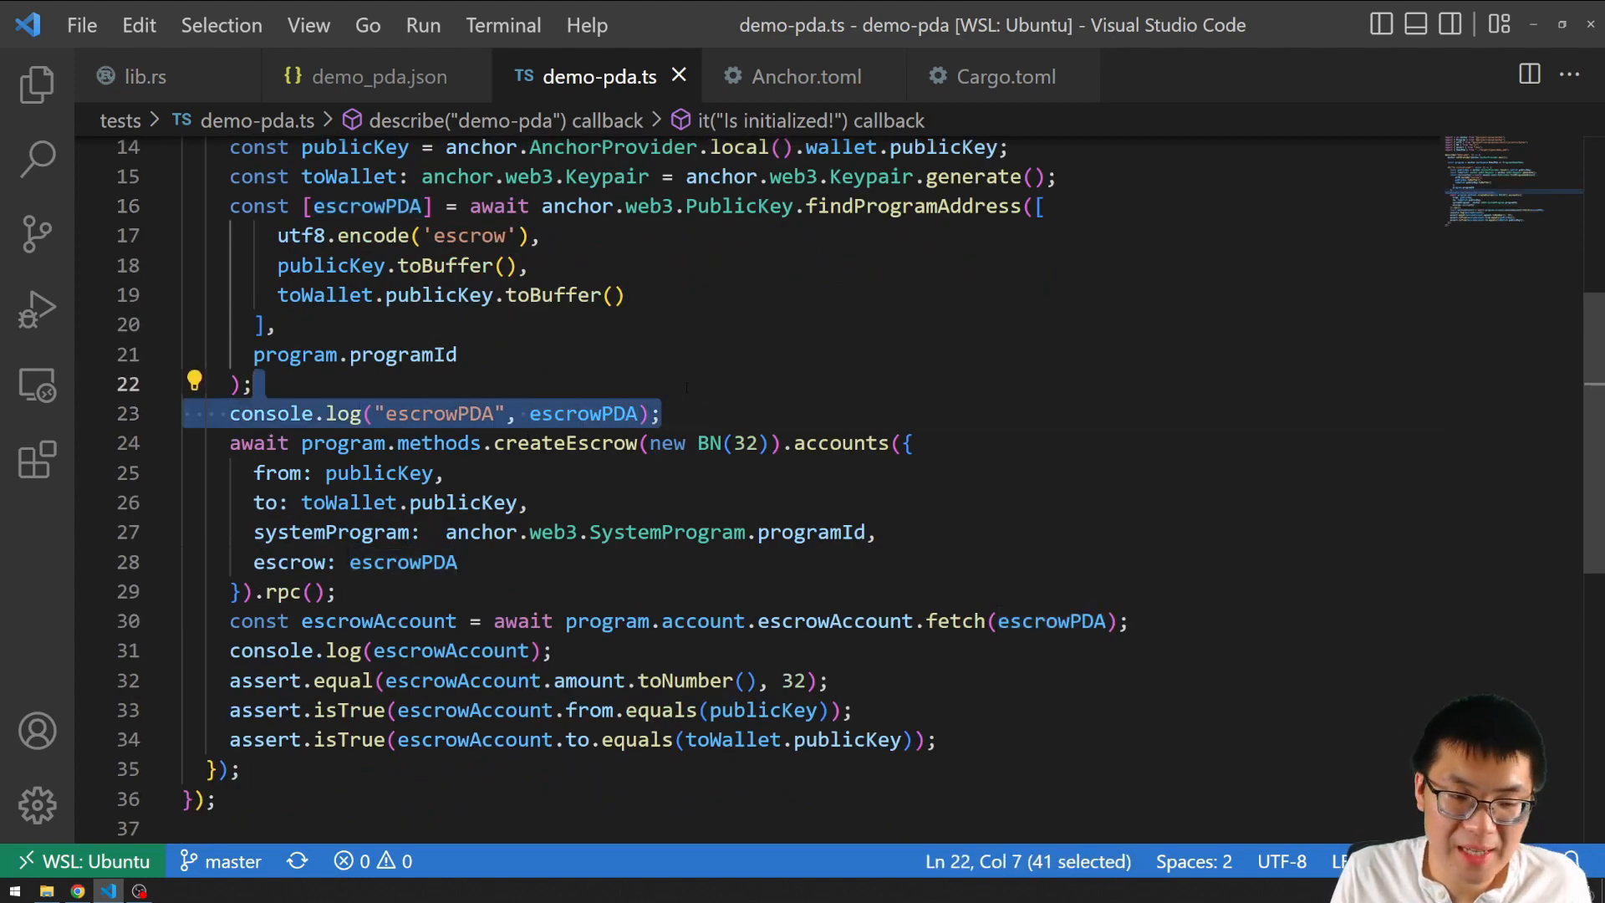
{"action": "scroll", "scroll_direction": "down", "scroll_amount": 3}
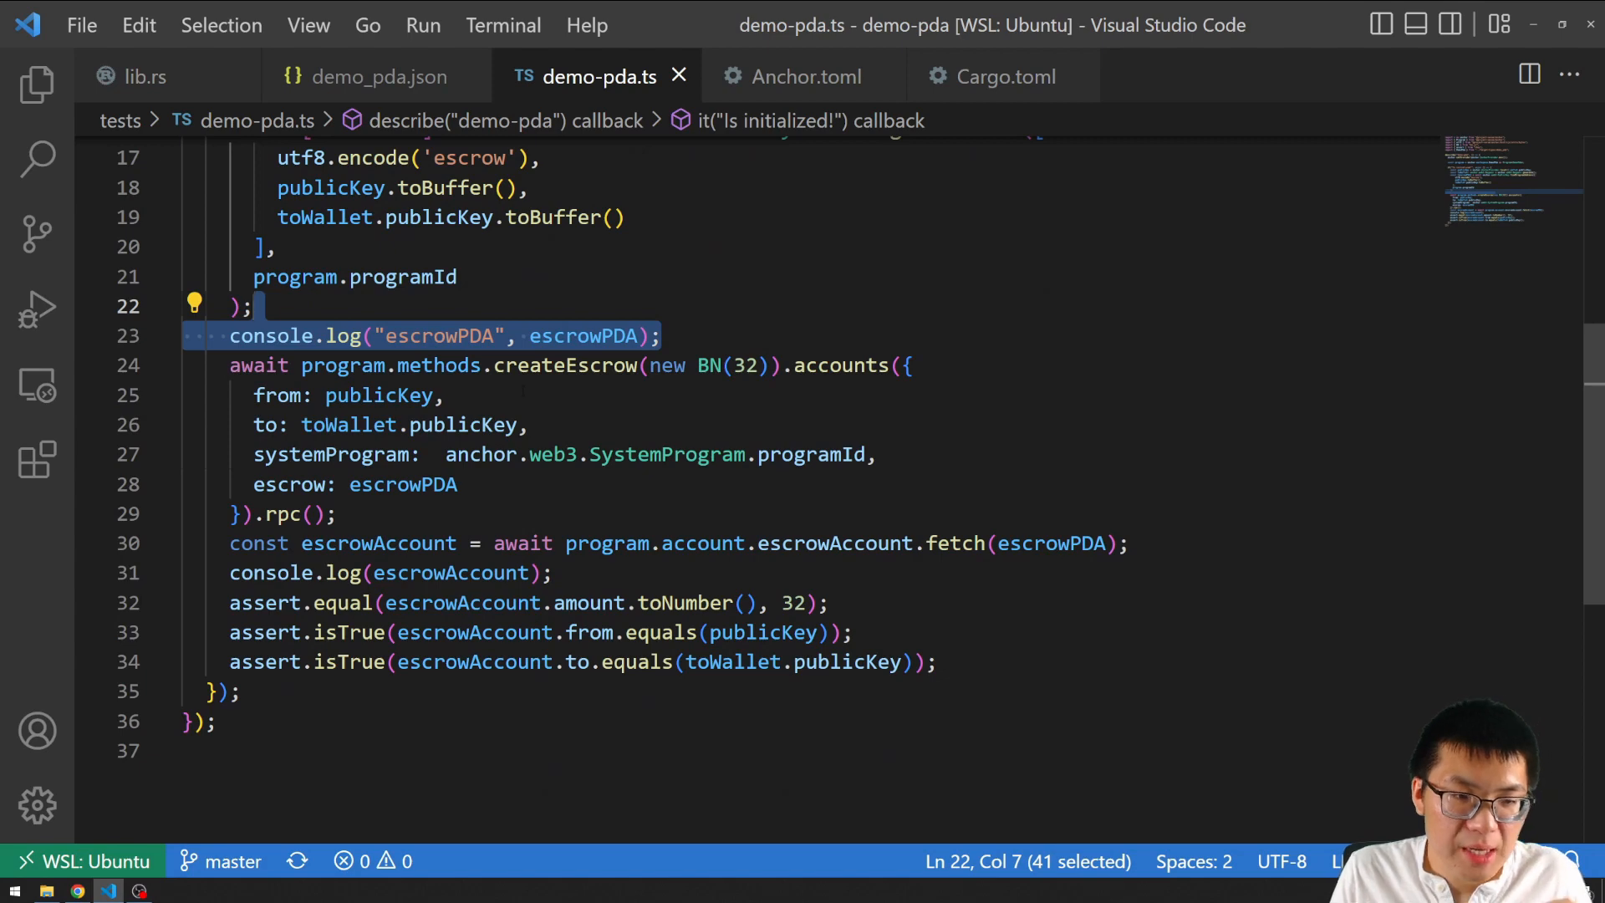
{"action": "scroll", "scroll_direction": "down", "scroll_amount": 3}
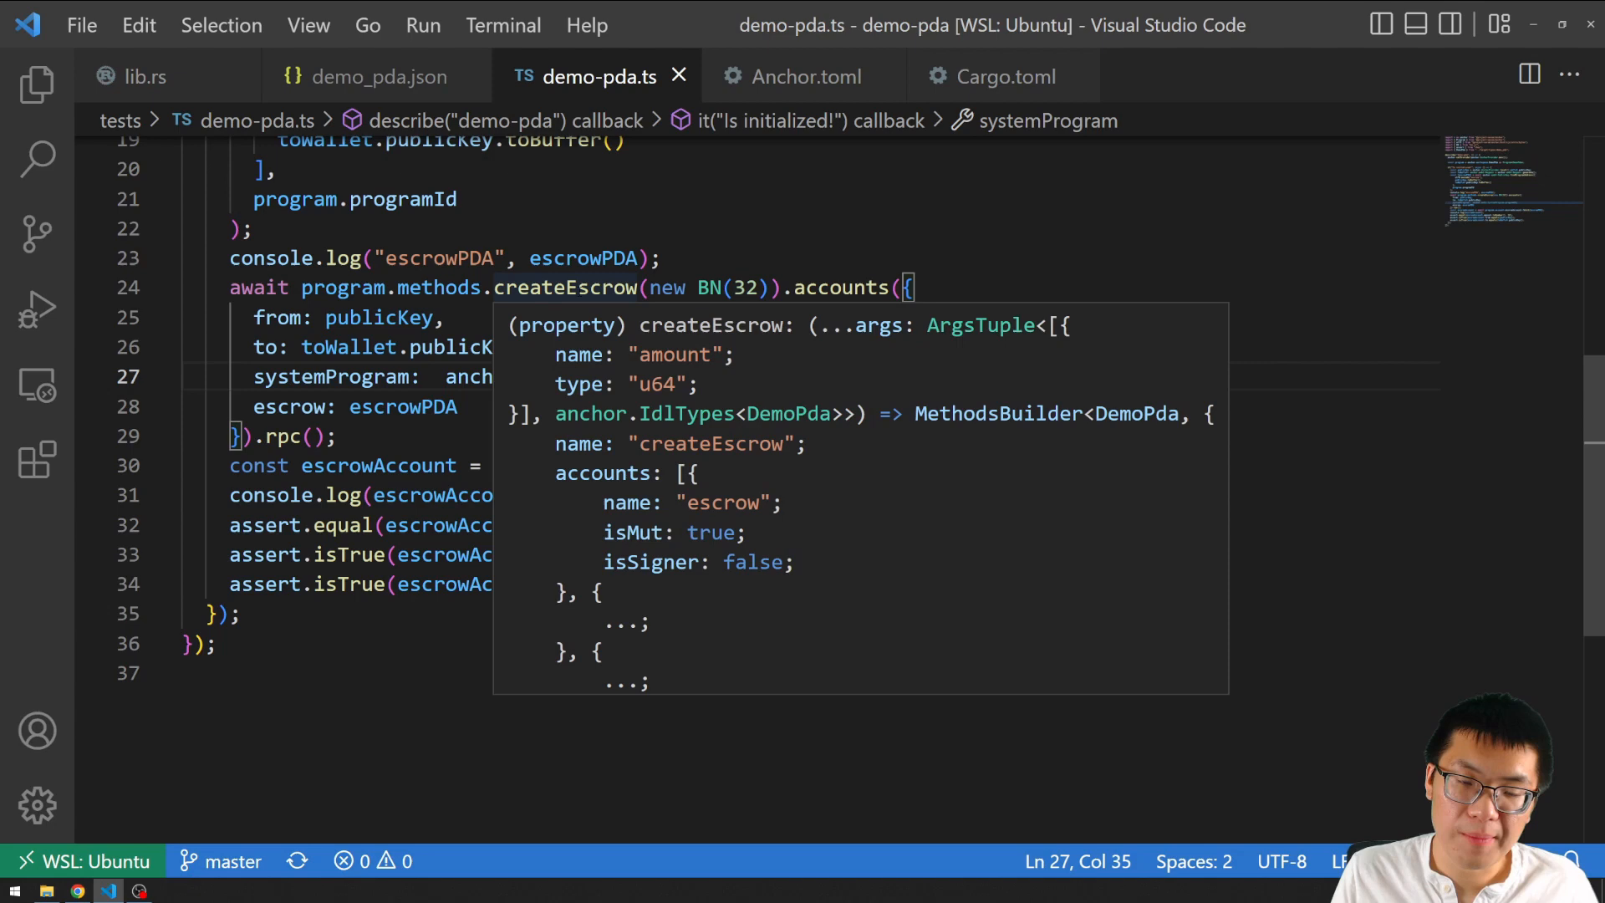
{"action": "left_click_drag", "start_coordinate": [648, 288], "coordinate": [757, 287]}
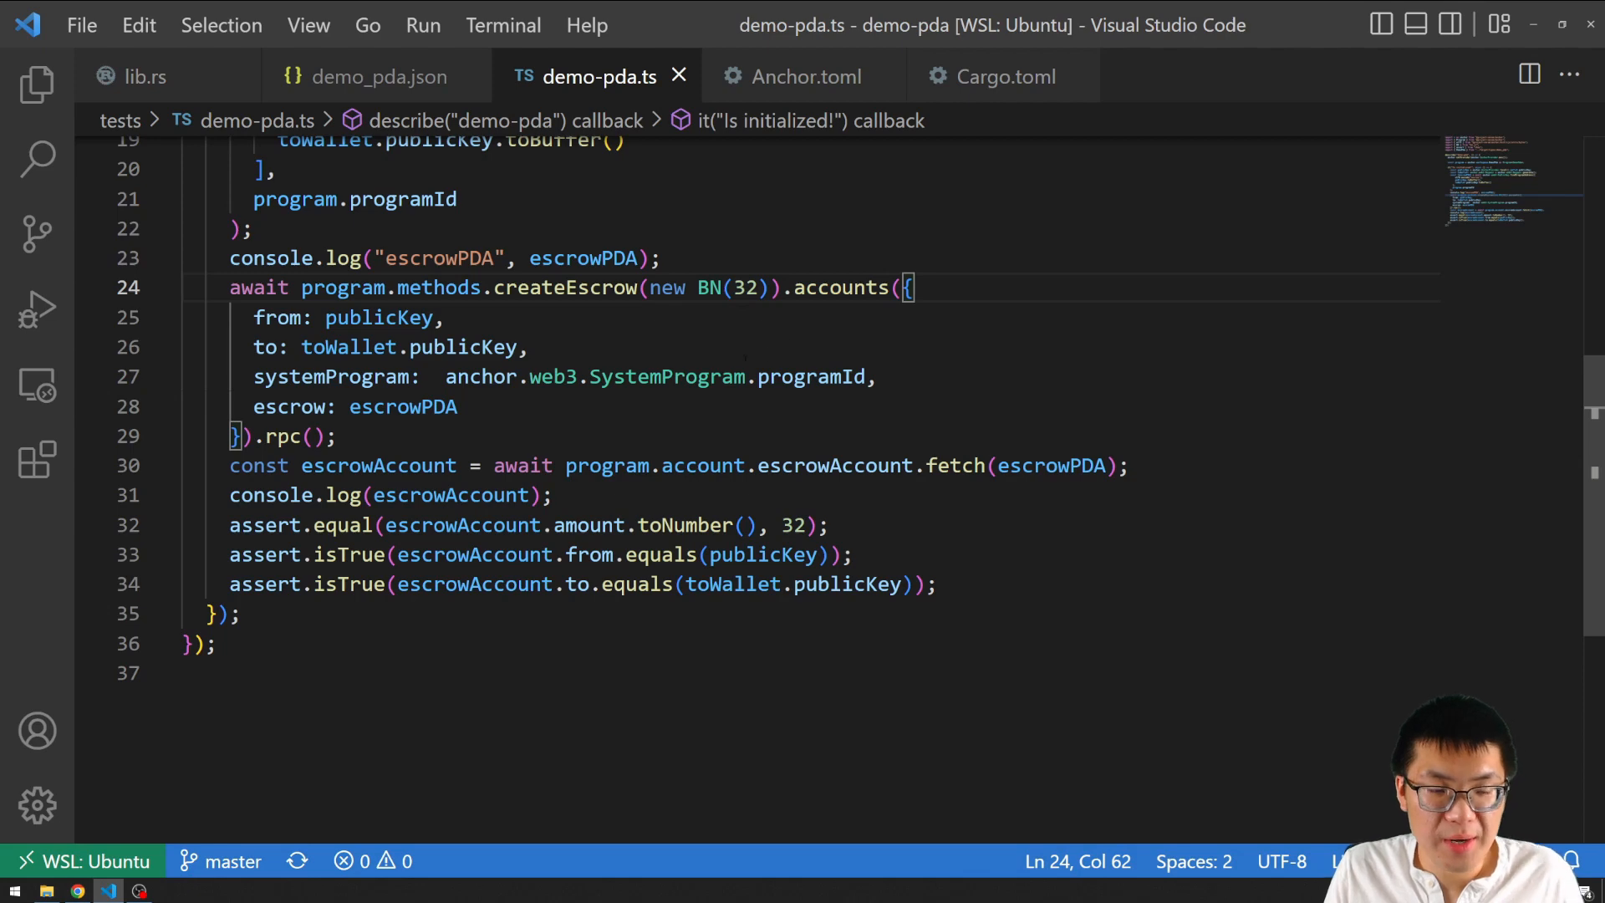
{"action": "left_click_drag", "start_coordinate": [254, 318], "coordinate": [457, 406]}
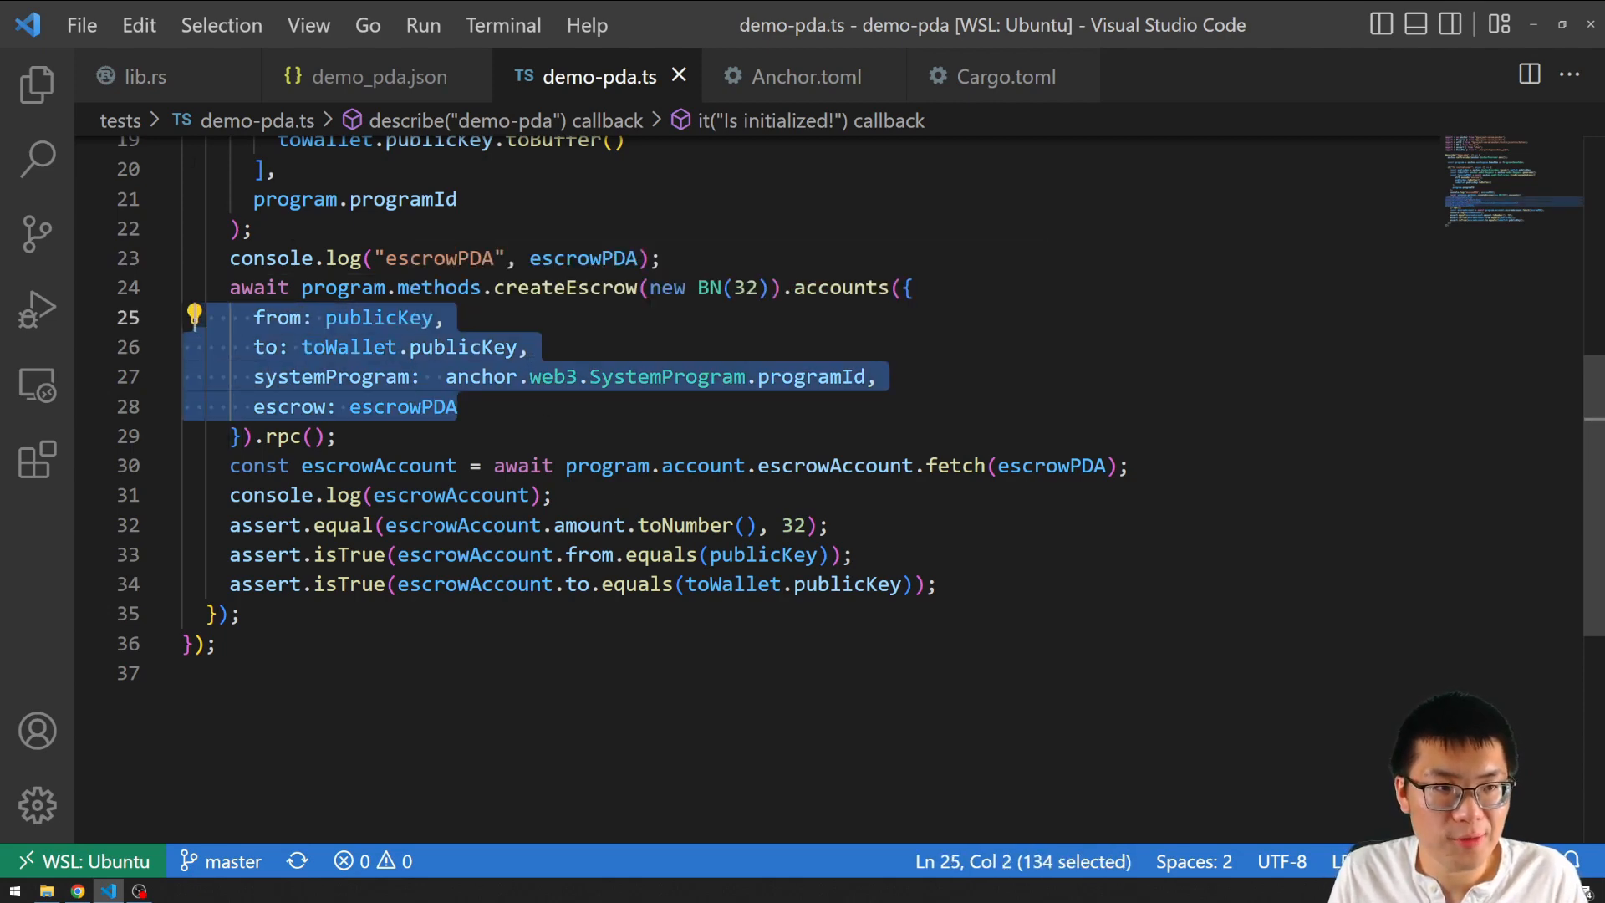
{"action": "left_click", "coordinate": [143, 77]}
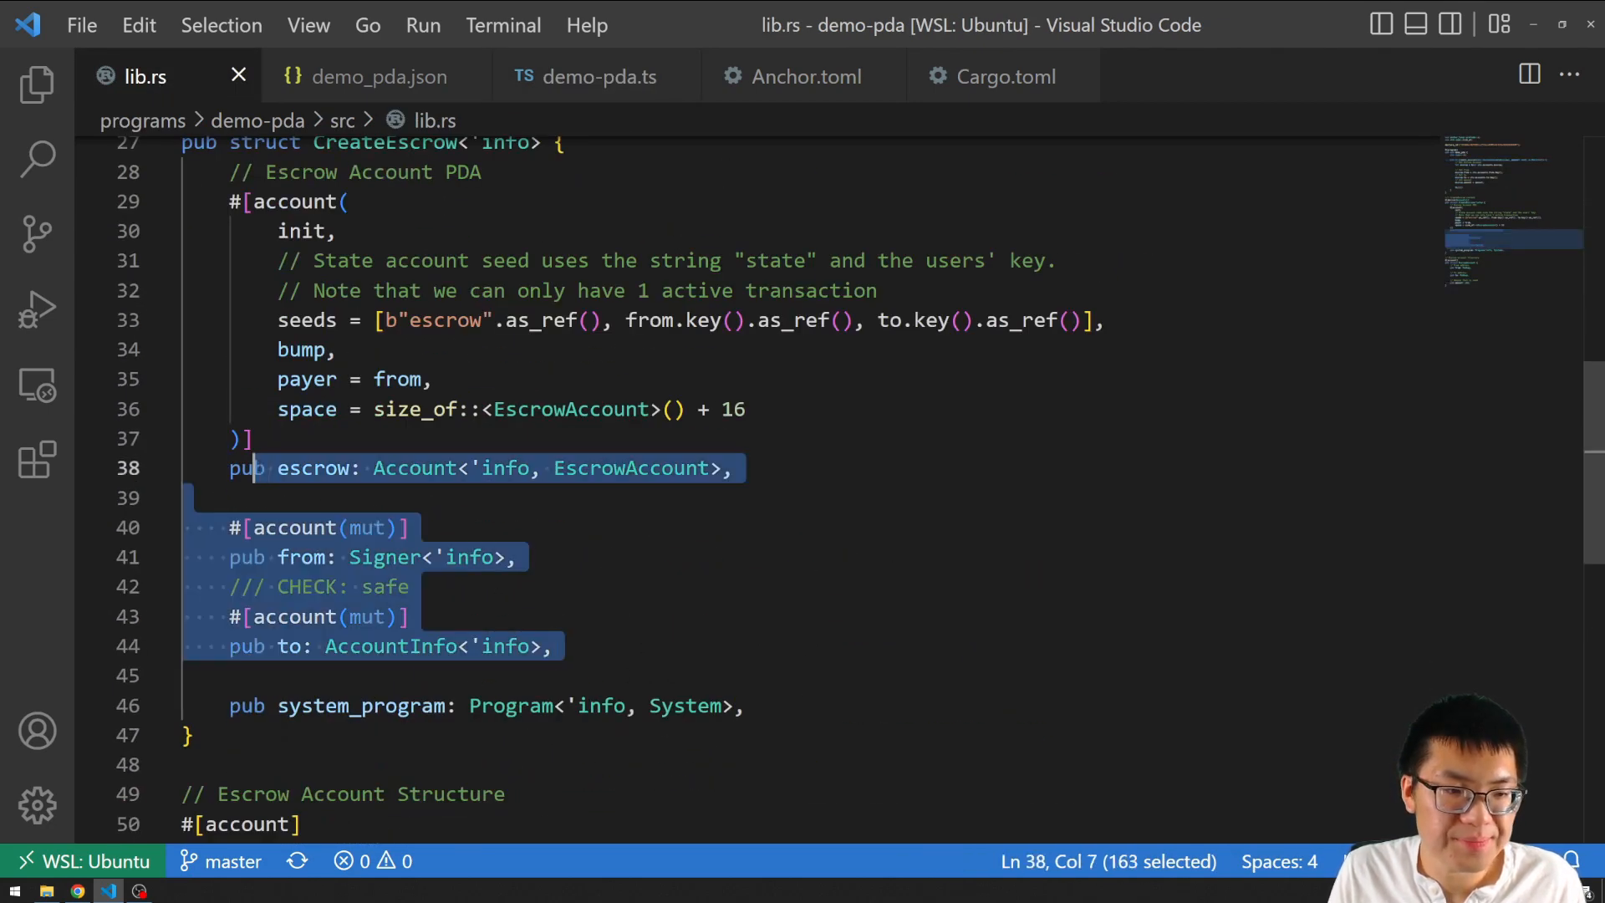
{"action": "left_click", "coordinate": [595, 76]}
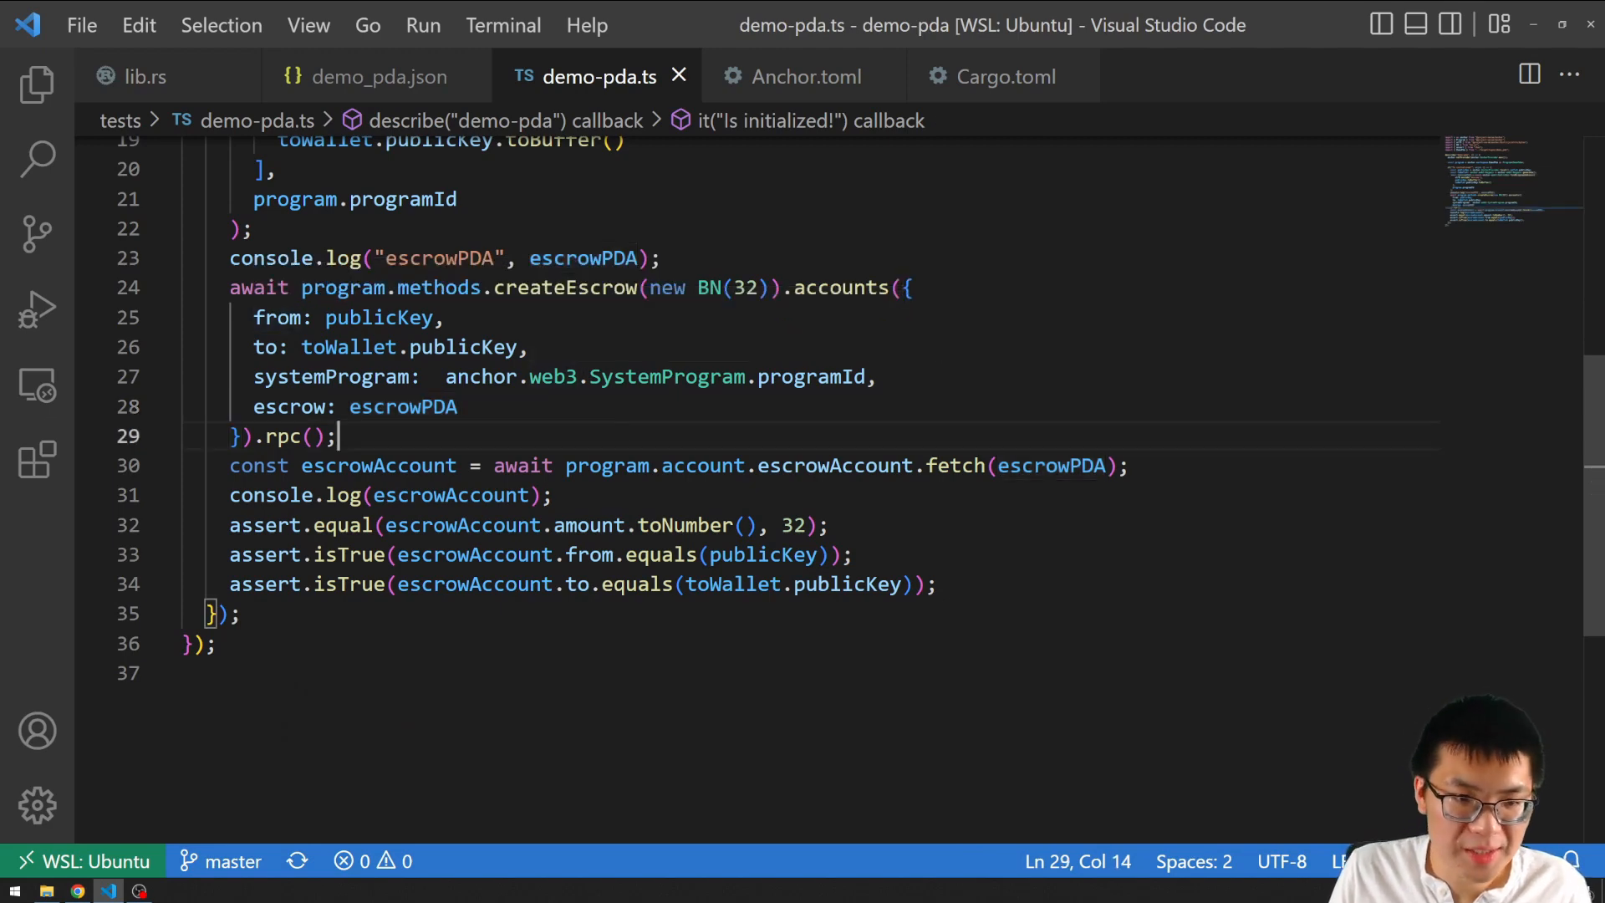
{"action": "double_click", "coordinate": [461, 347]}
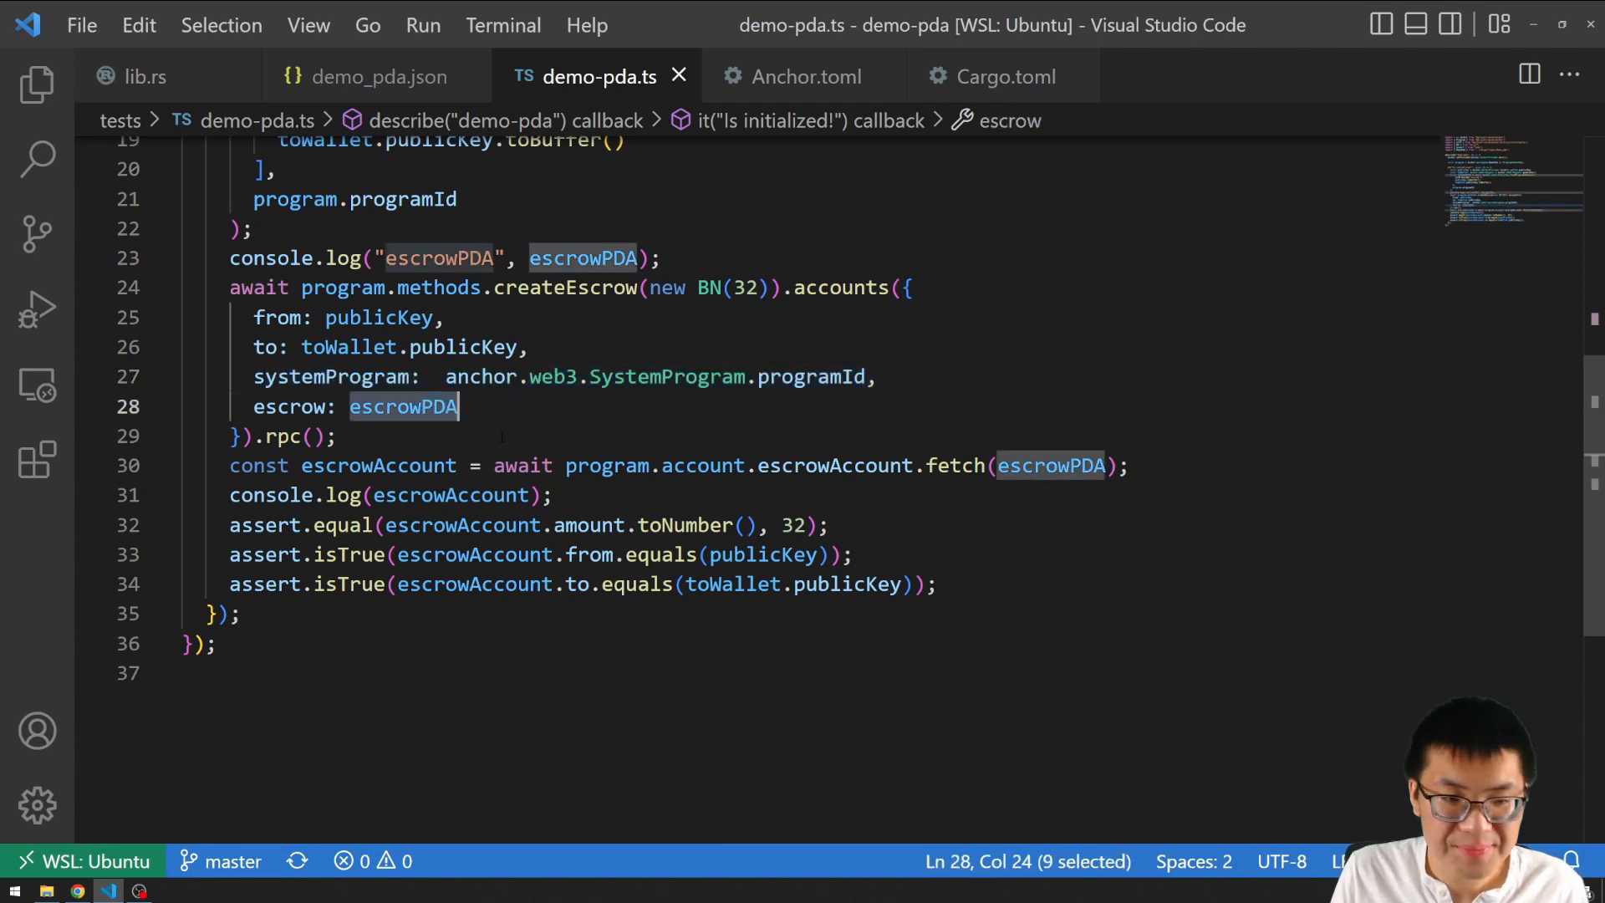
{"action": "double_click", "coordinate": [284, 436]}
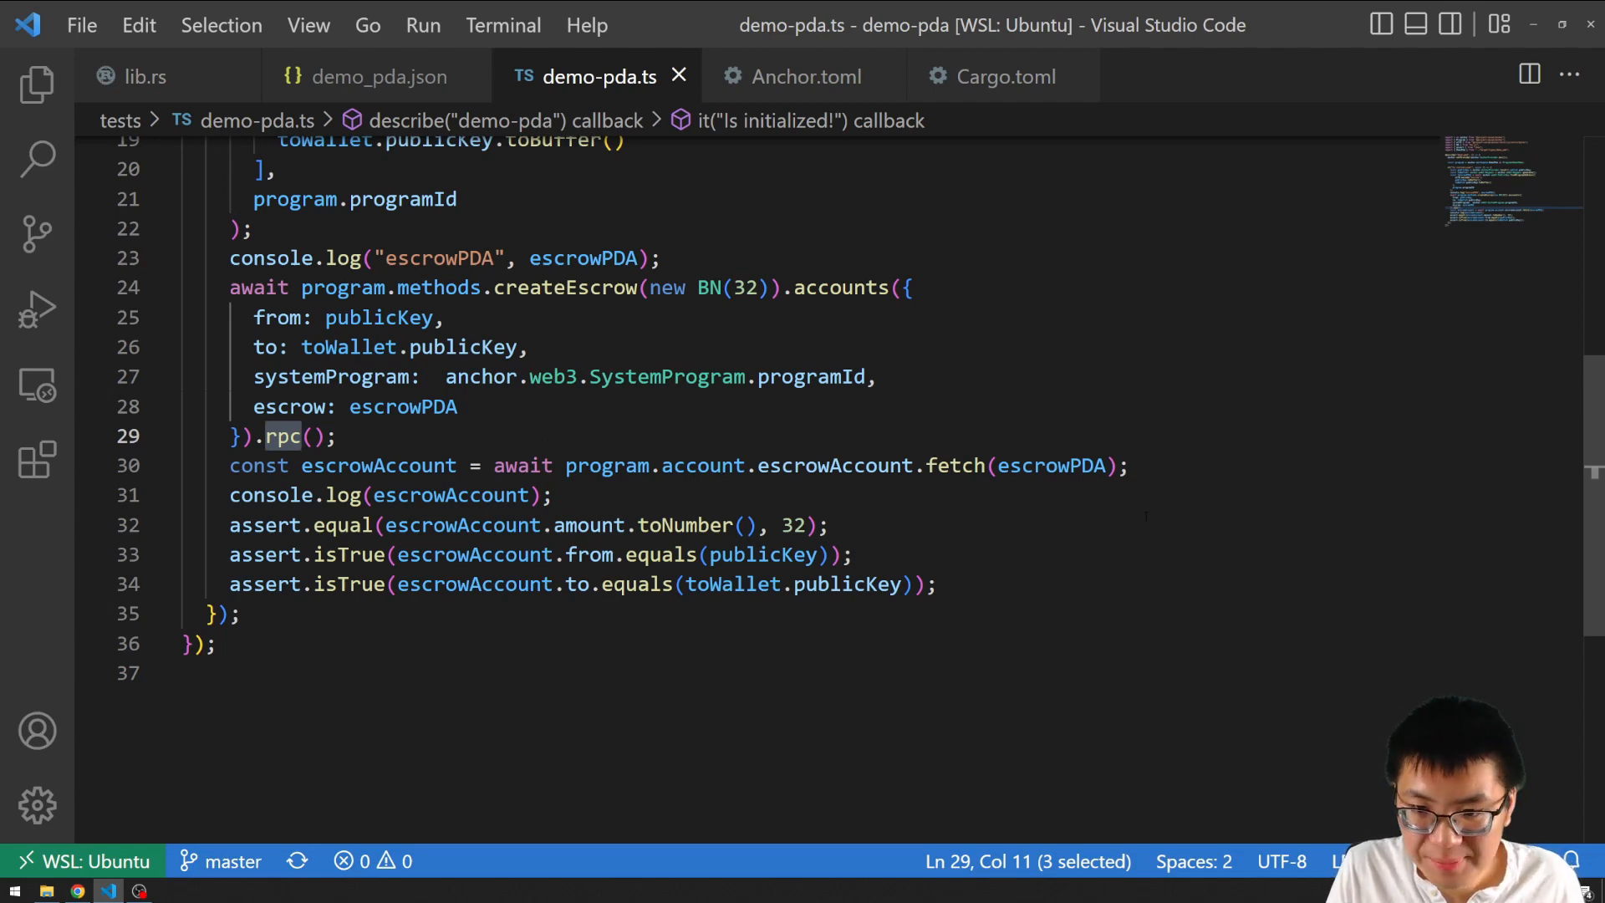
Highlight rpc, the new BN(32) amount and isTrue in demo-pda.ts.
{"action": "double_click", "coordinate": [1049, 465]}
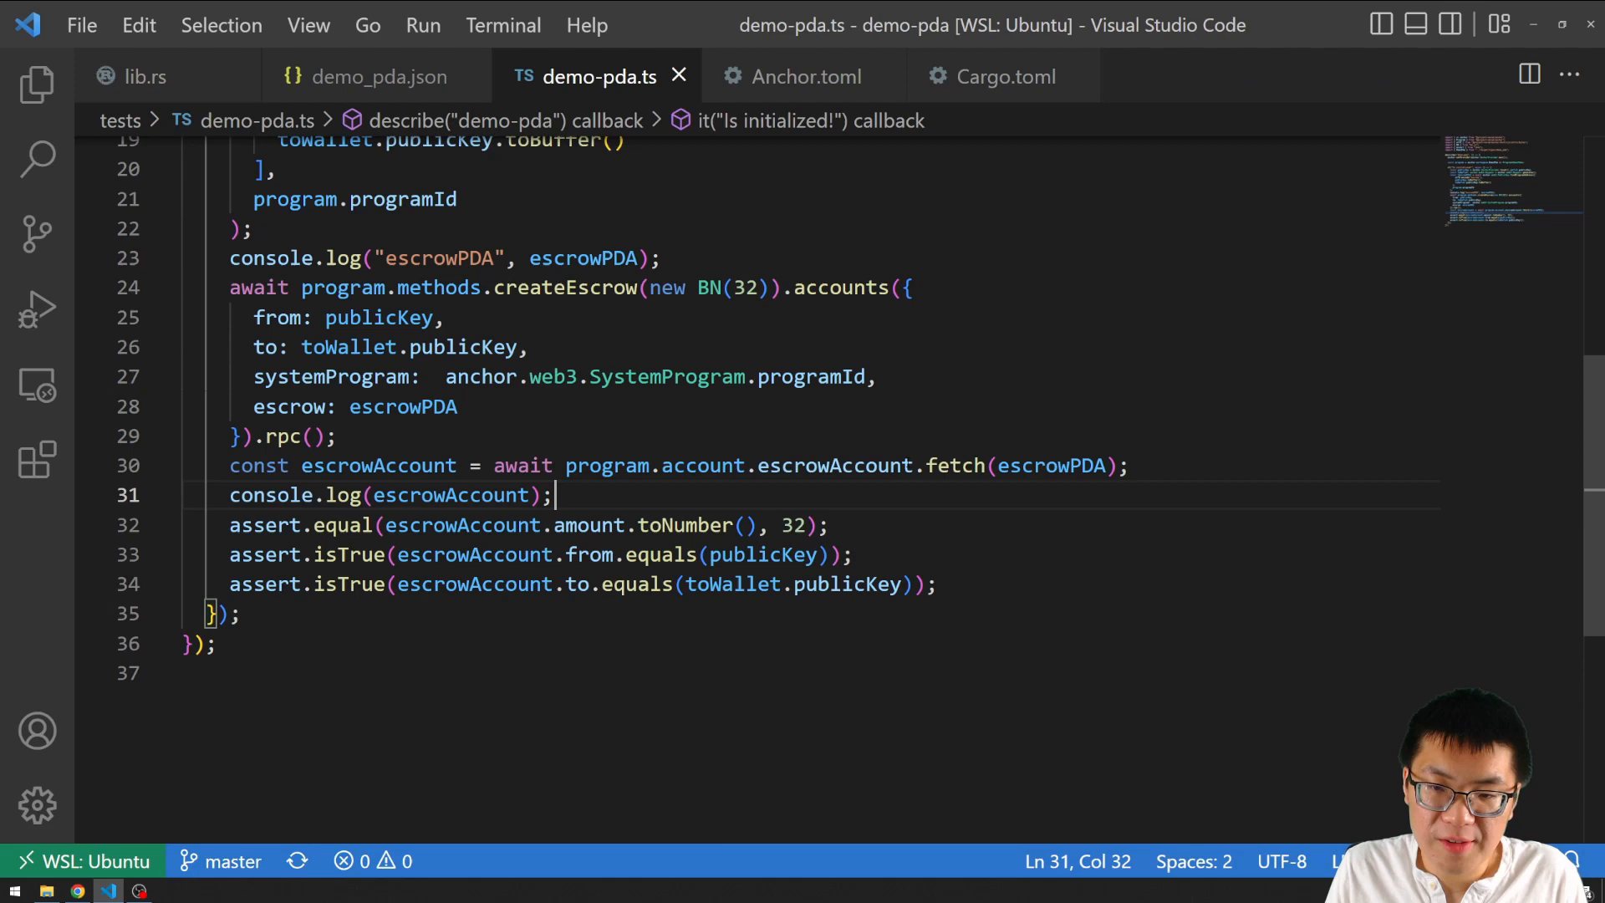
{"action": "double_click", "coordinate": [451, 495]}
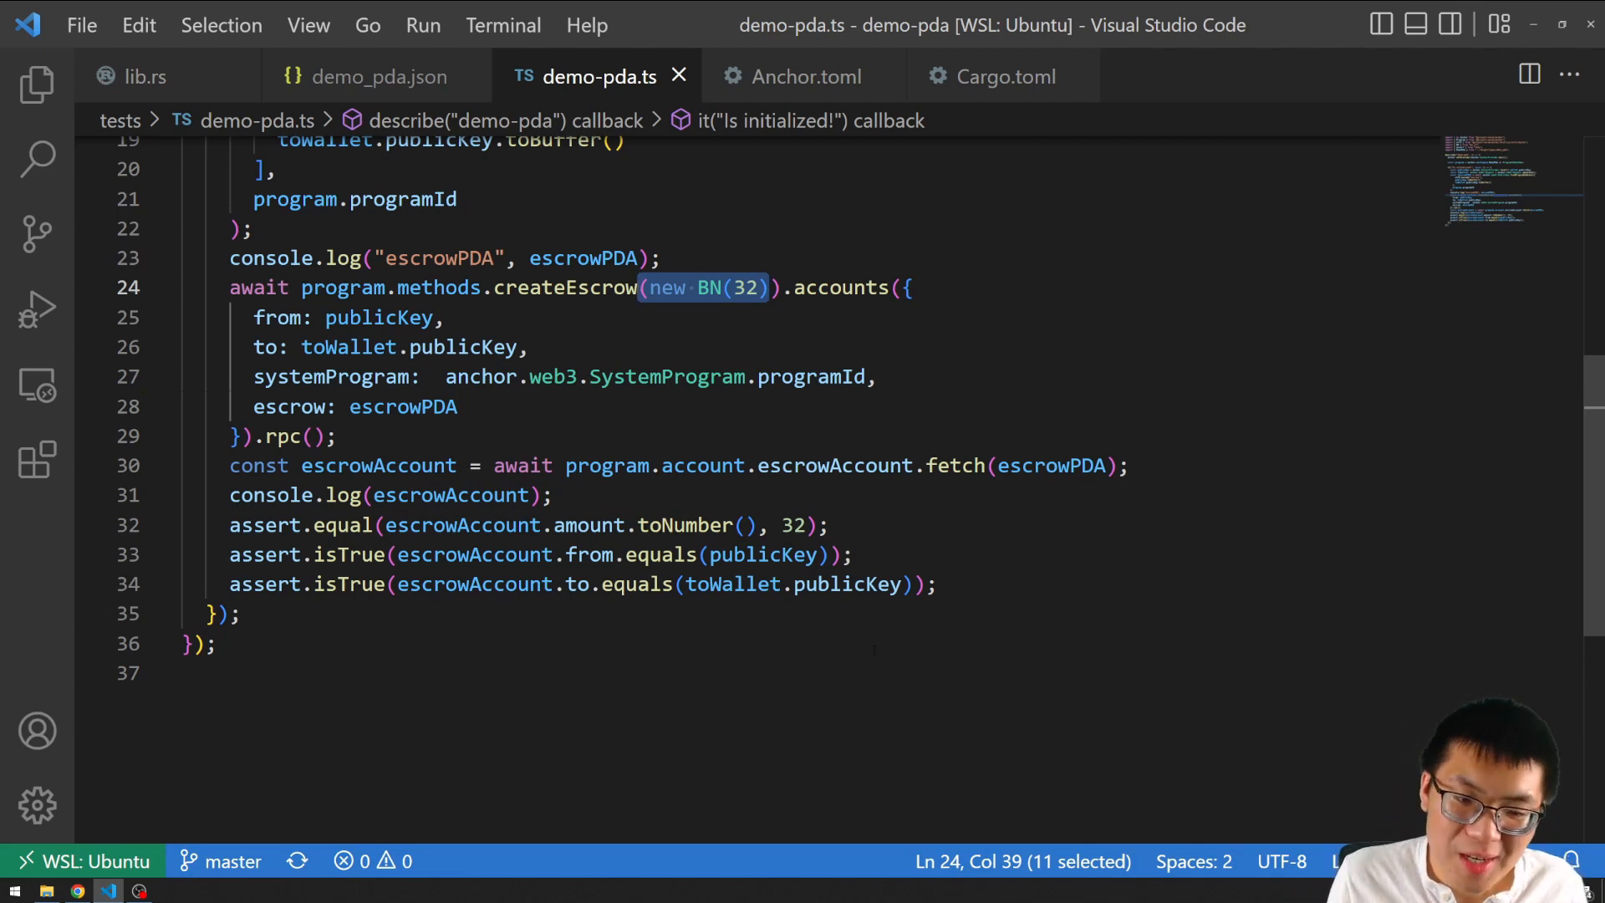
{"action": "double_click", "coordinate": [348, 554]}
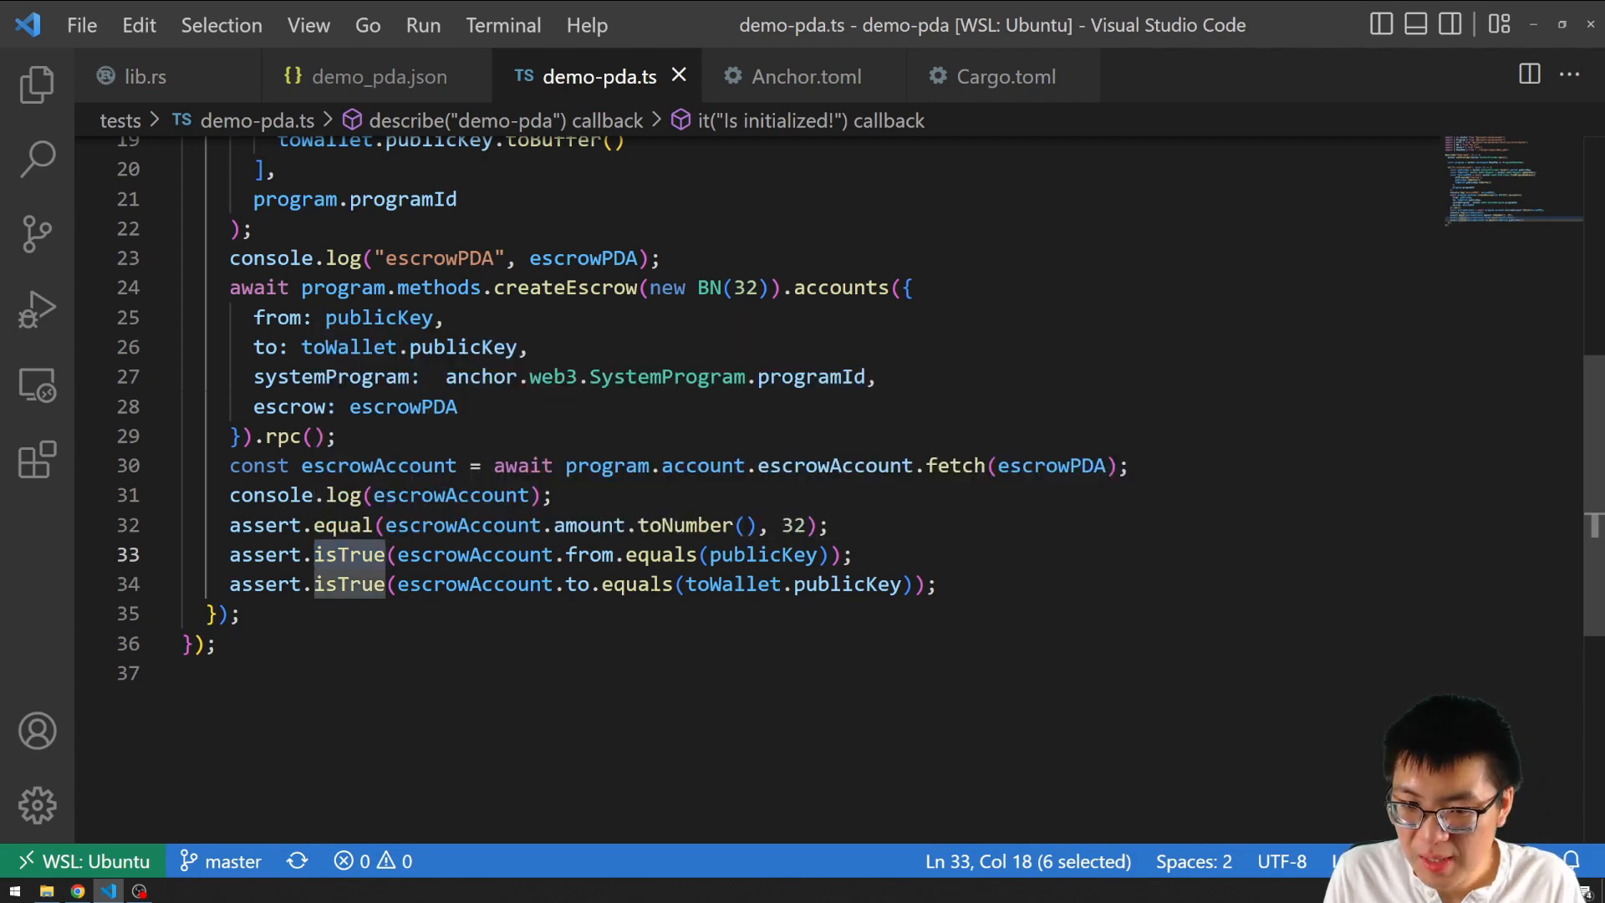
{"action": "mouse_move", "coordinate": [377, 466]}
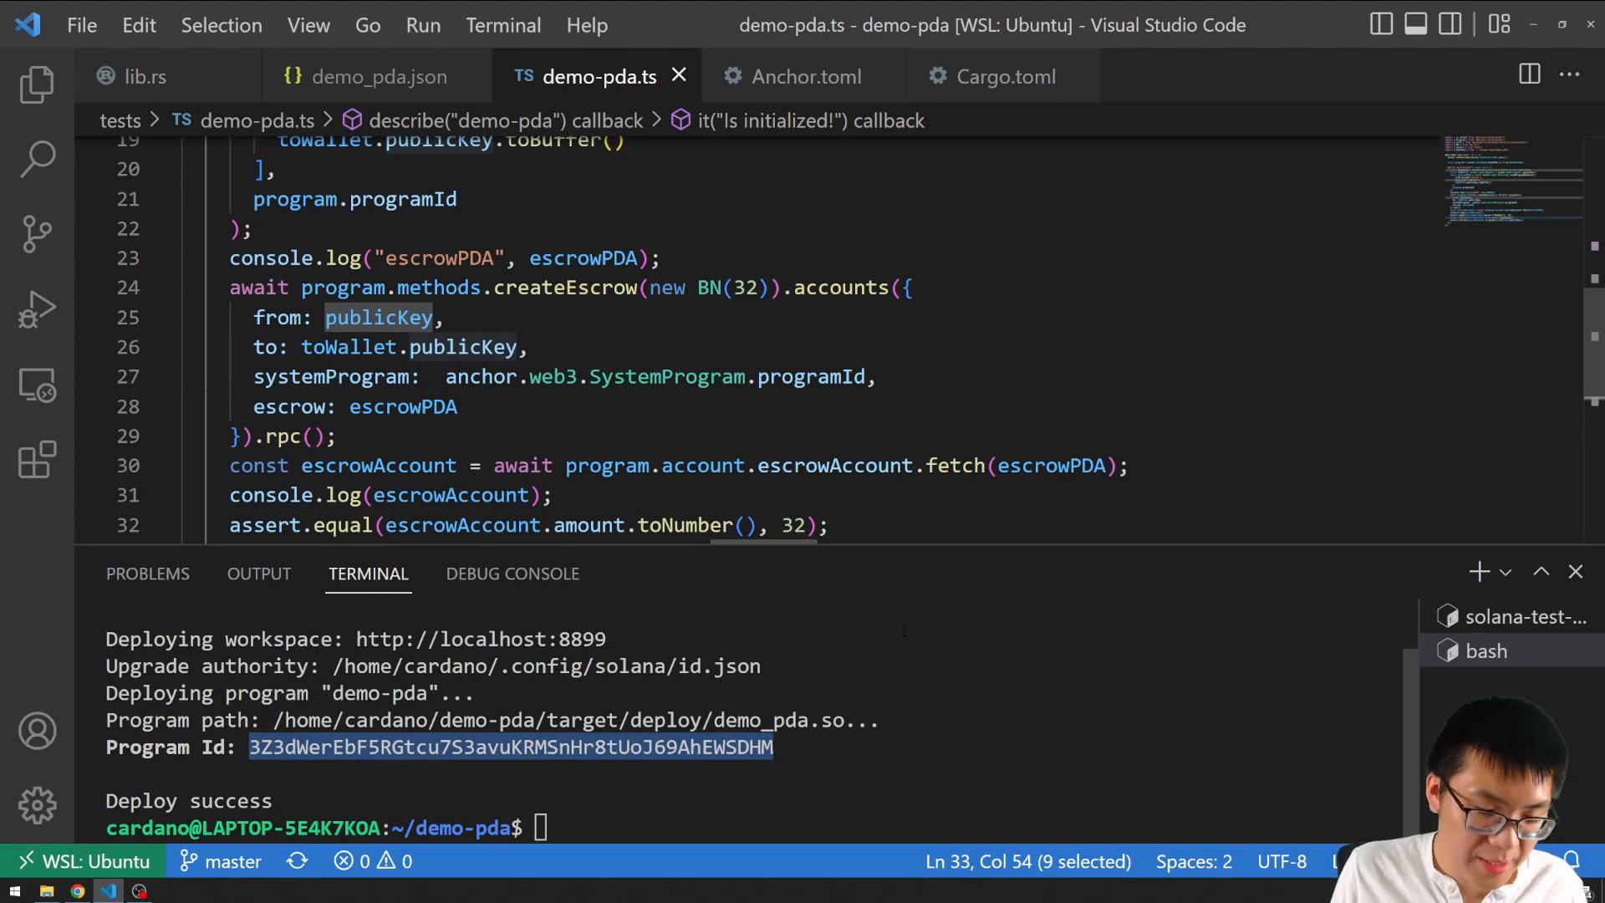
{"action": "mouse_move", "coordinate": [1044, 592]}
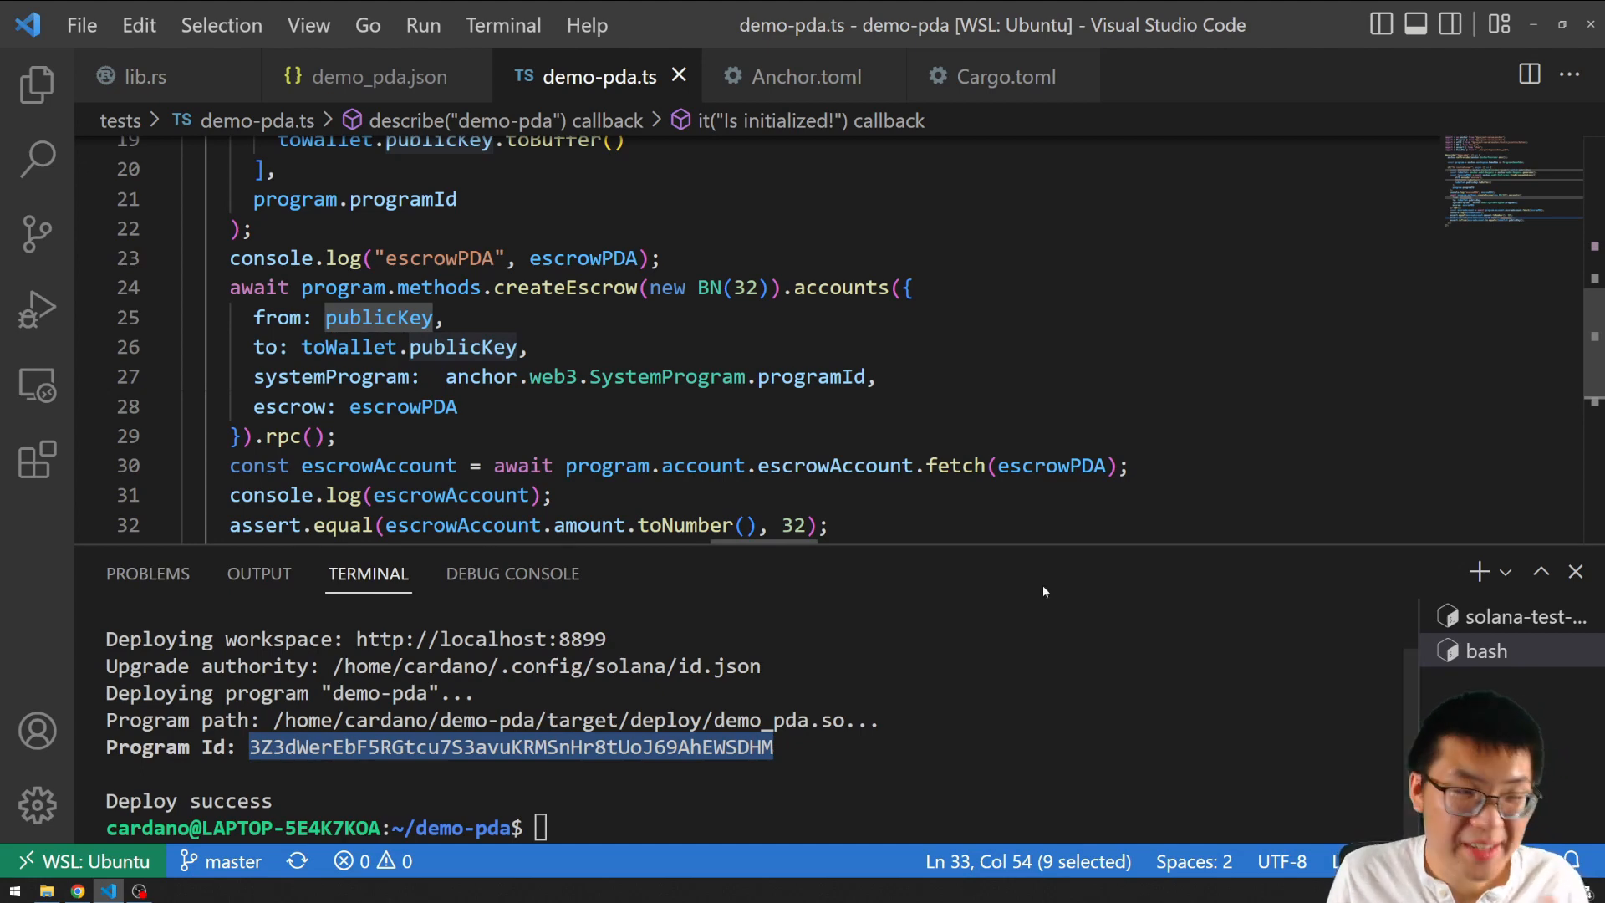
Kill the solana-test-validator terminal and run anchor test in the bash terminal.
{"action": "left_click", "coordinate": [1513, 616]}
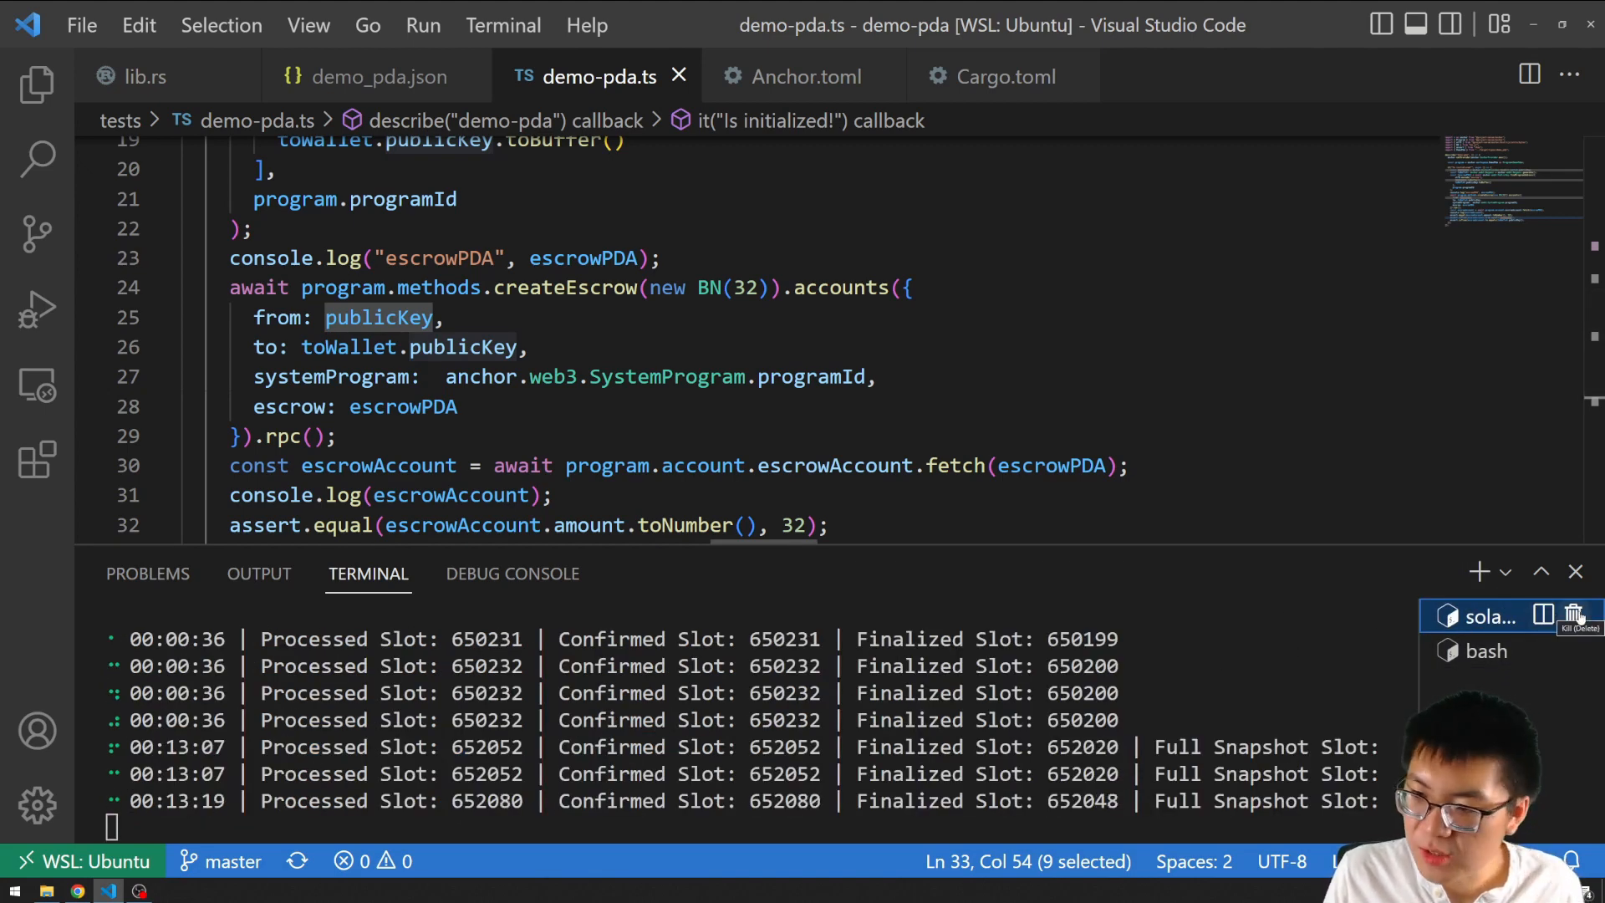
{"action": "left_click", "coordinate": [1577, 613]}
{"action": "type", "text": "anch"}
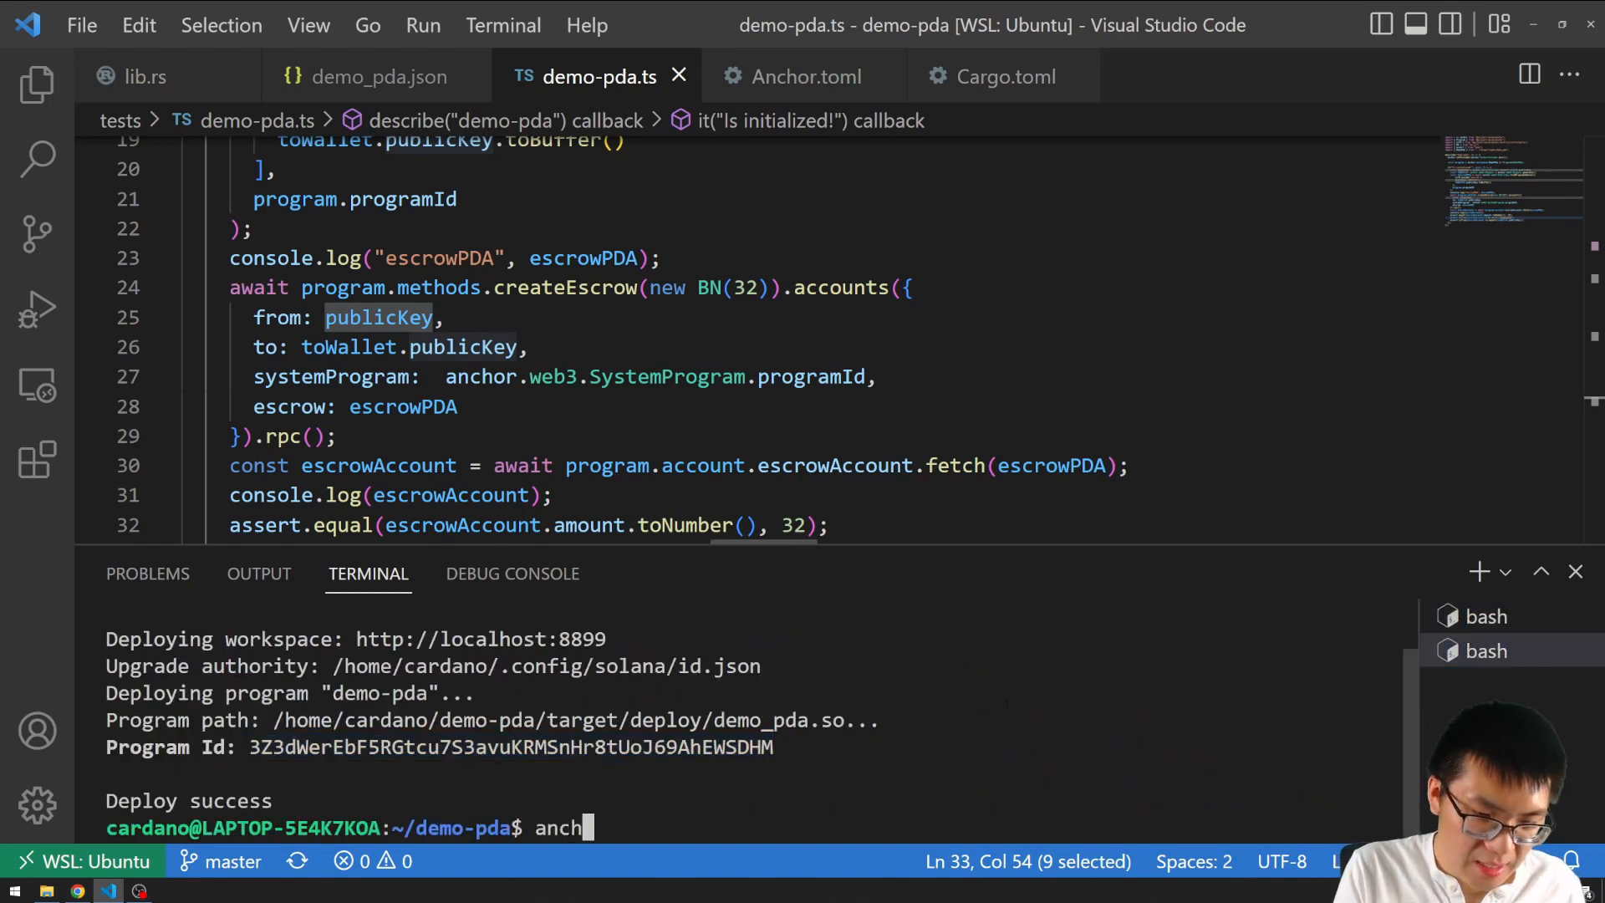
{"action": "type", "text": "or-t"}
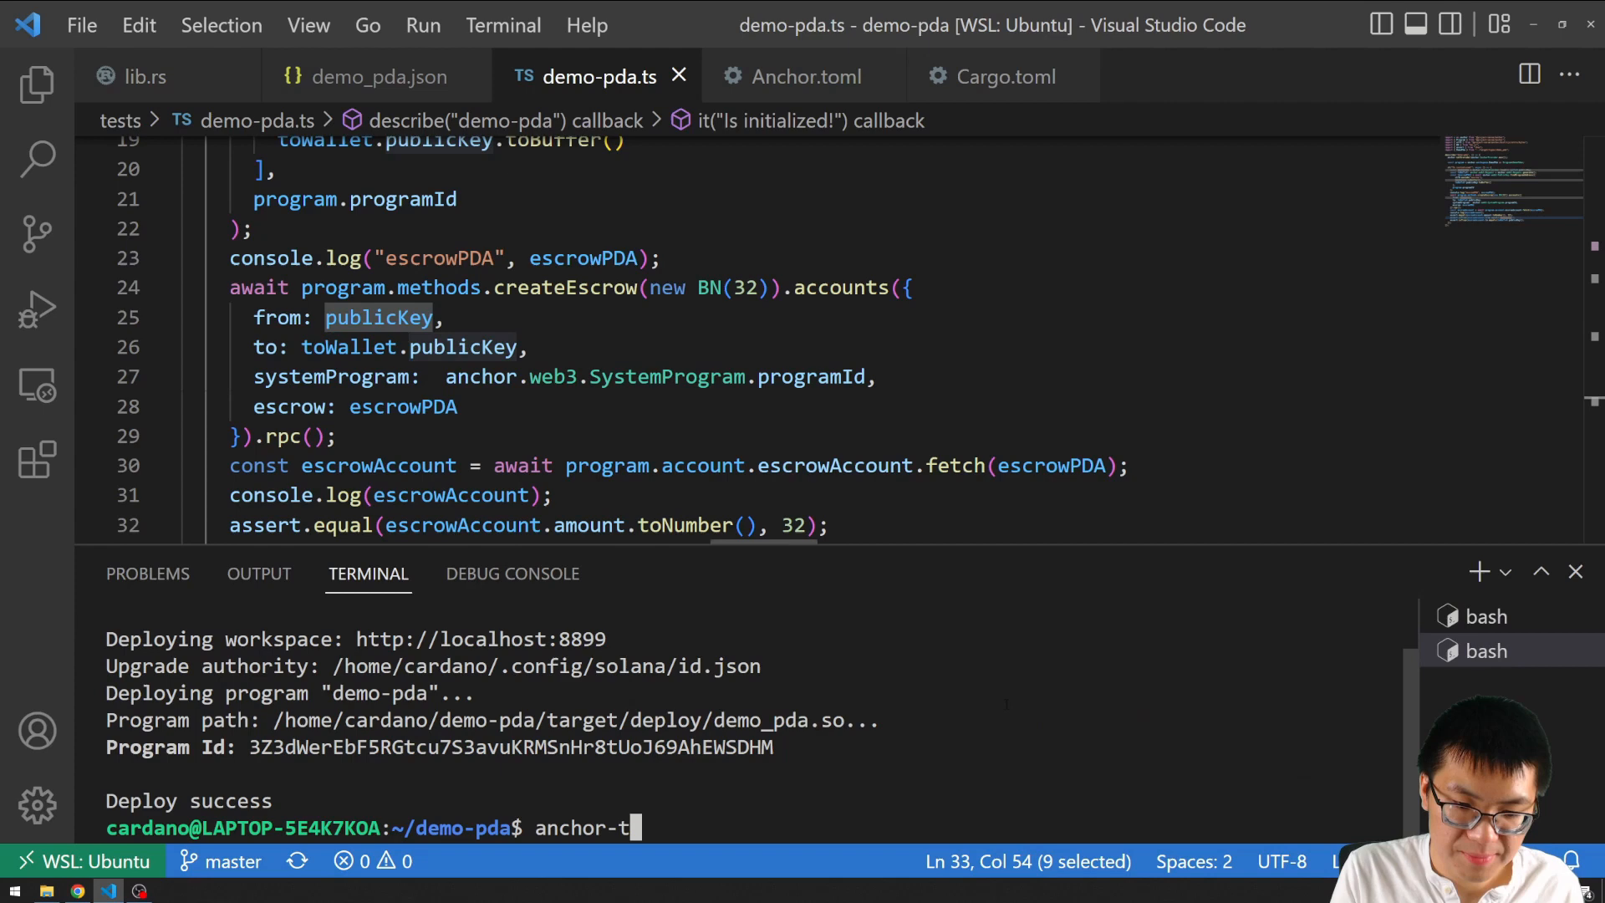
{"action": "key", "text": "Enter"}
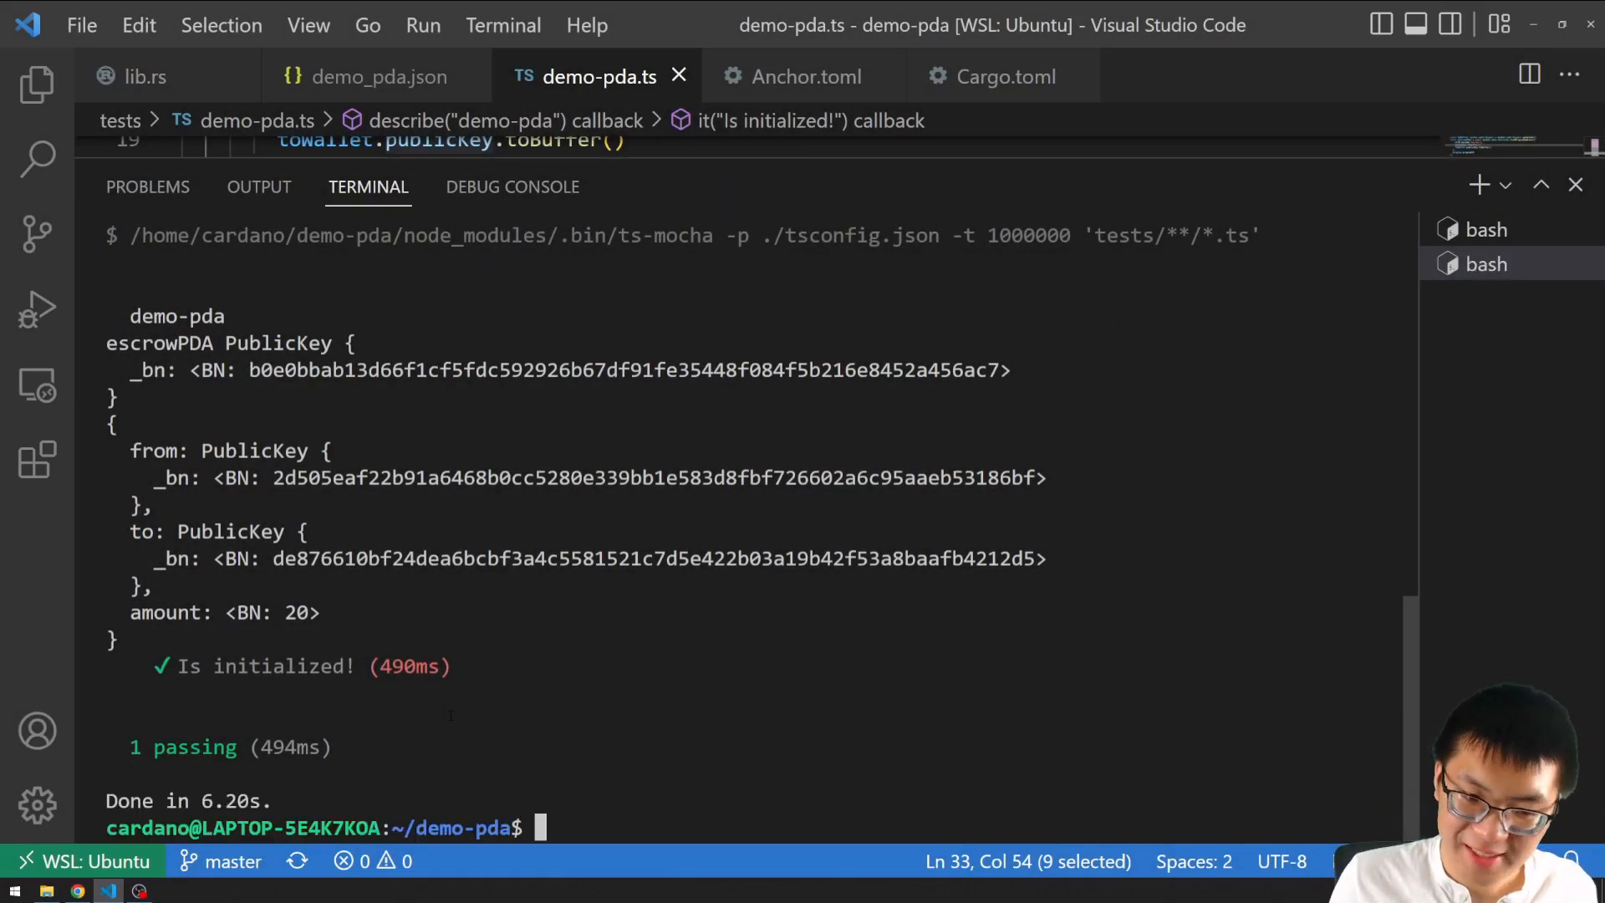
Review the '1 passing' output and drag the panel border to reveal the assertions.
{"action": "double_click", "coordinate": [406, 666]}
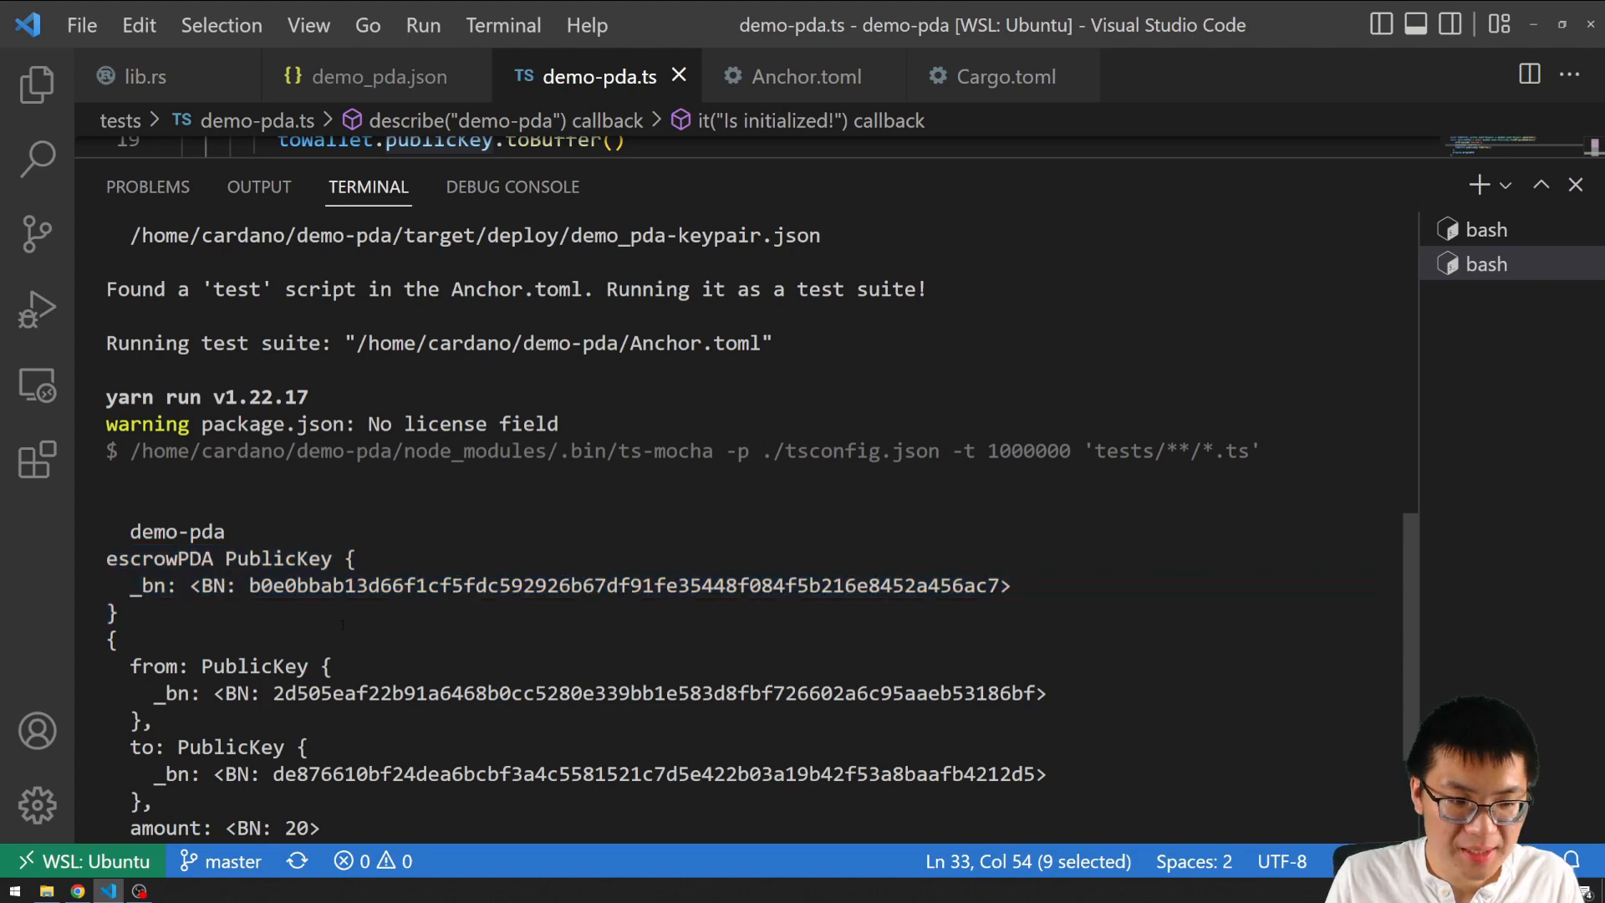
{"action": "left_click_drag", "start_coordinate": [247, 585], "coordinate": [1001, 584]}
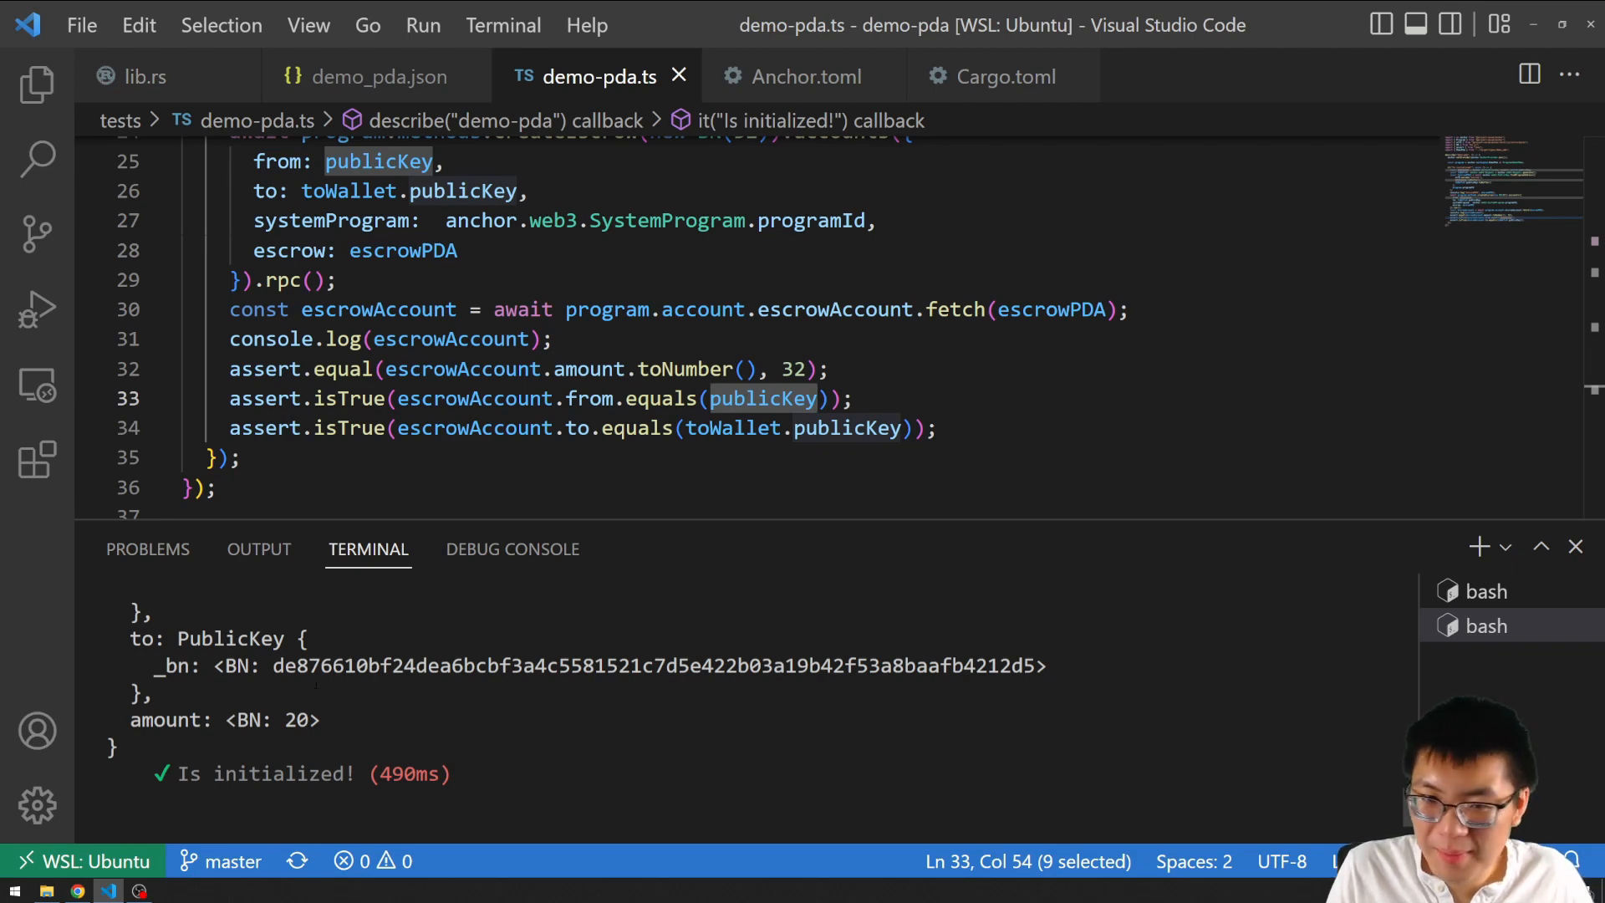
{"action": "mouse_move", "coordinate": [599, 531]}
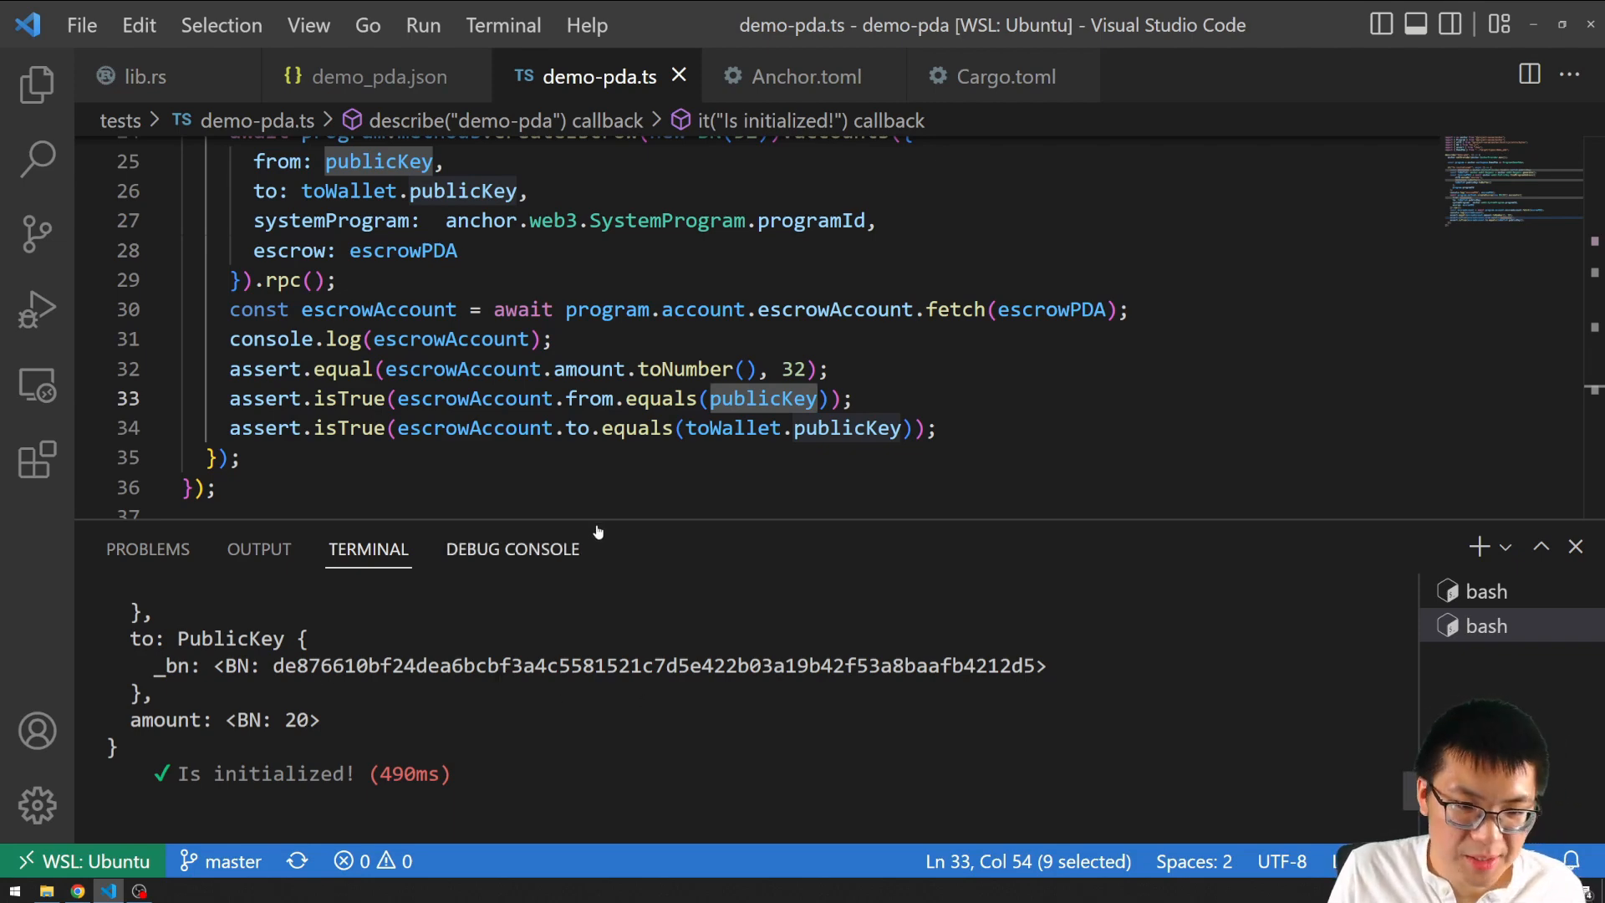